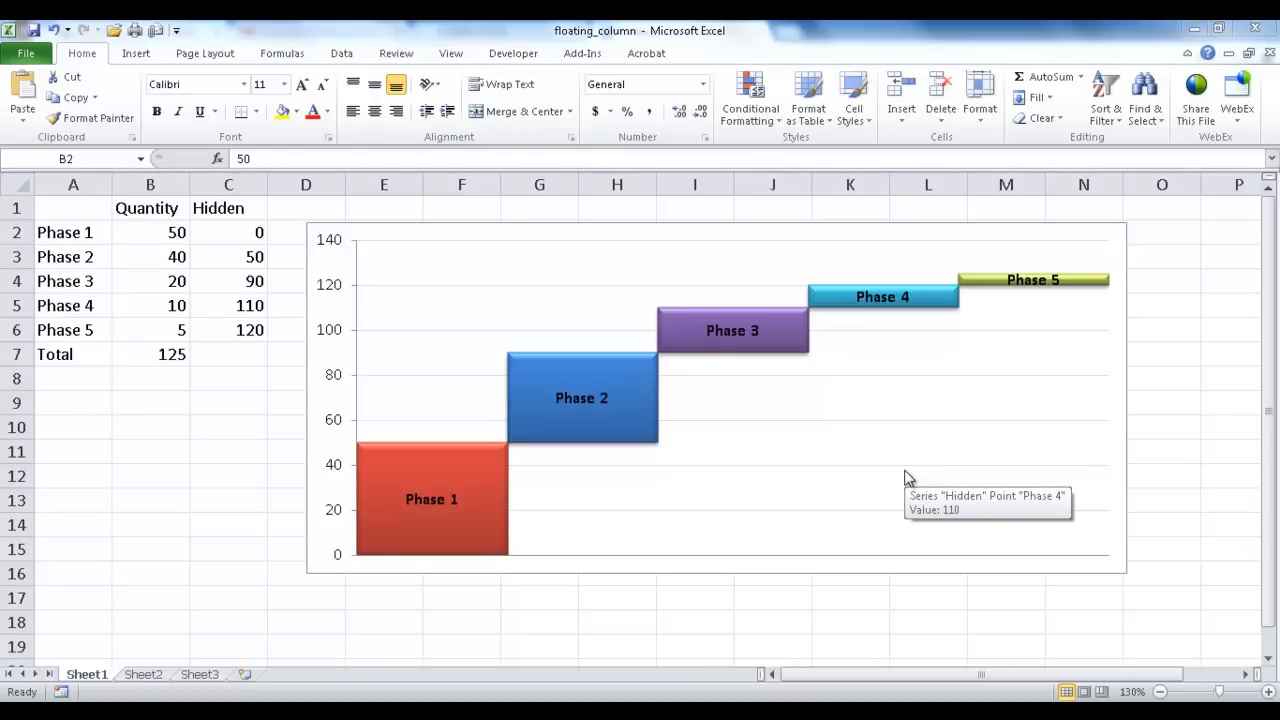
pyautogui.moveTo(484, 456)
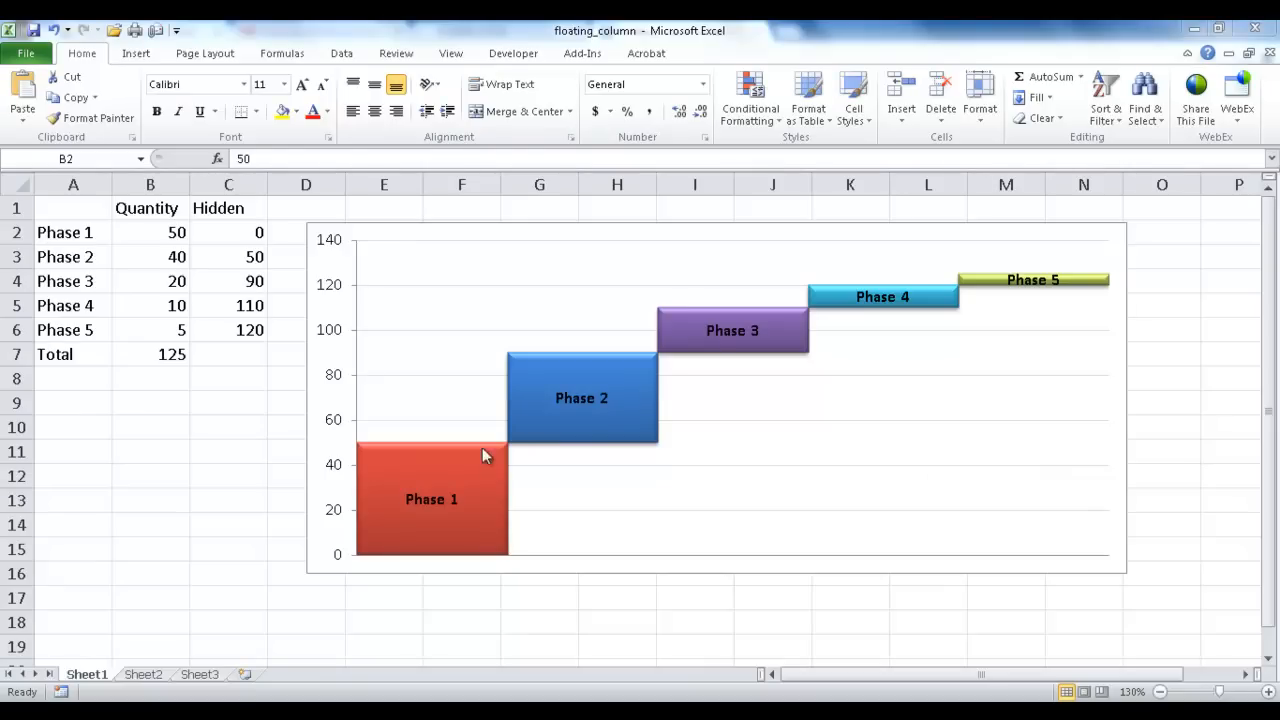
pyautogui.moveTo(530, 420)
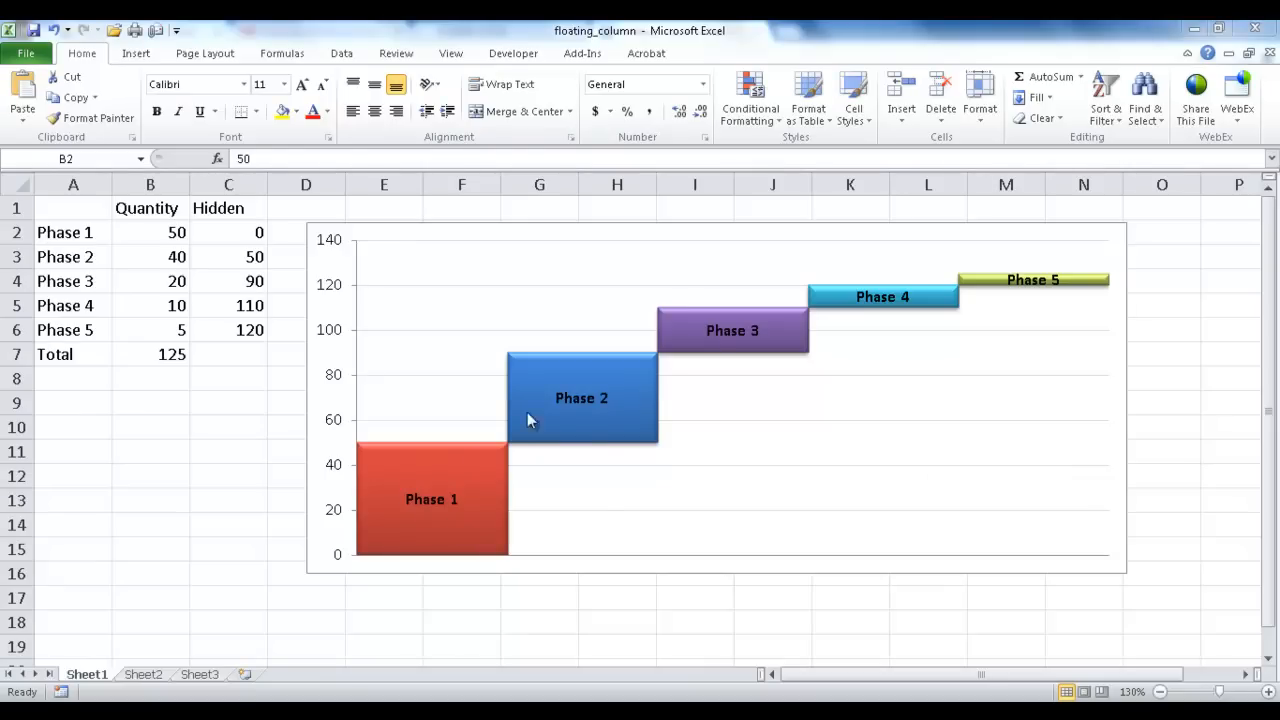
pyautogui.moveTo(470, 492)
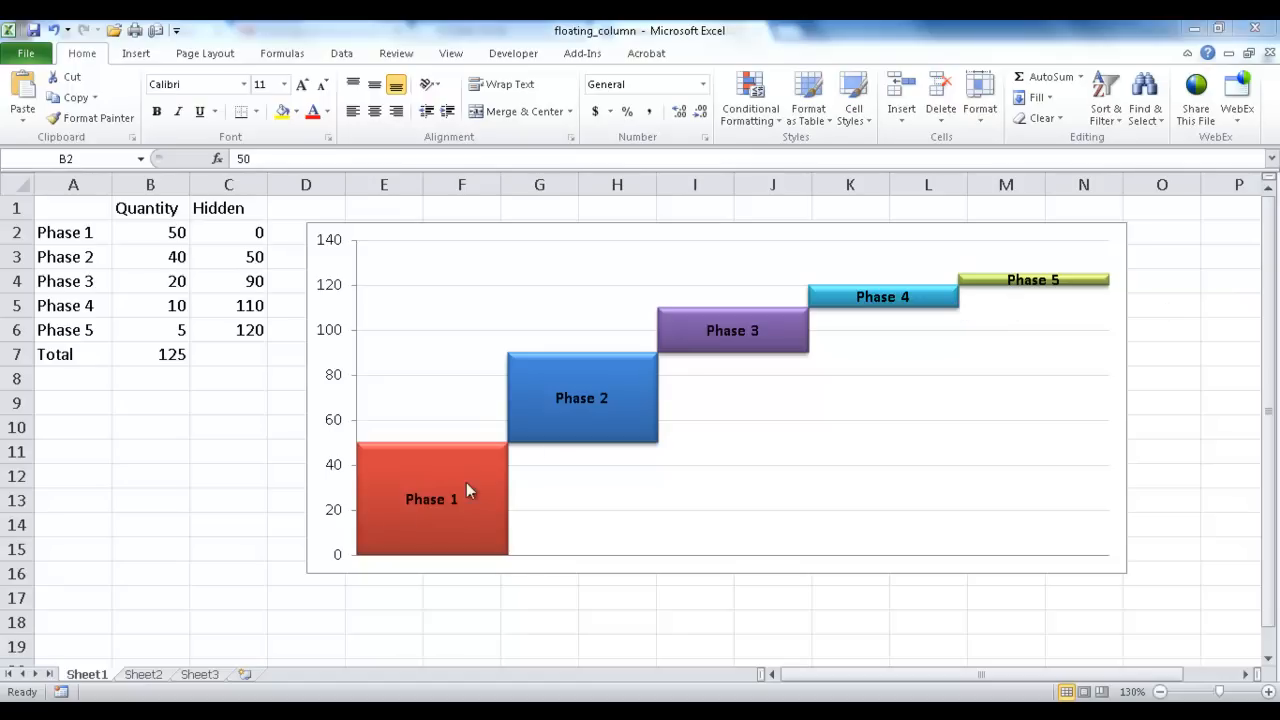
pyautogui.moveTo(422, 474)
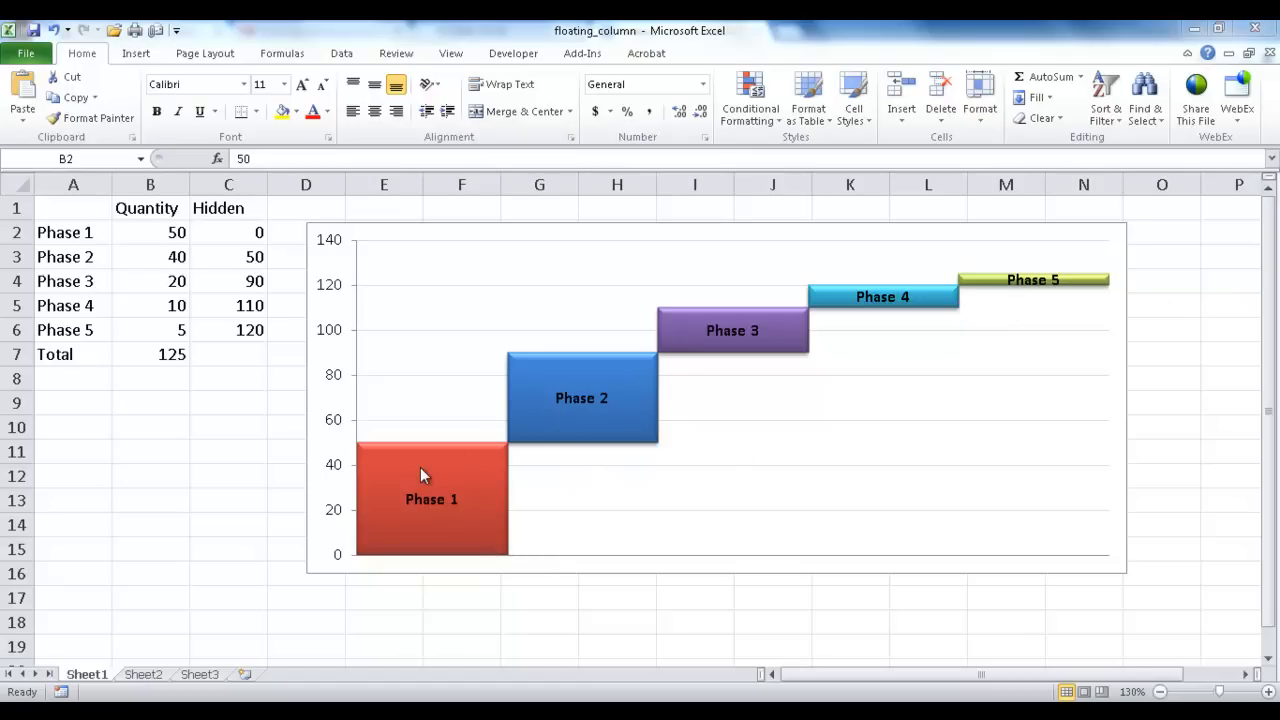
pyautogui.moveTo(820, 328)
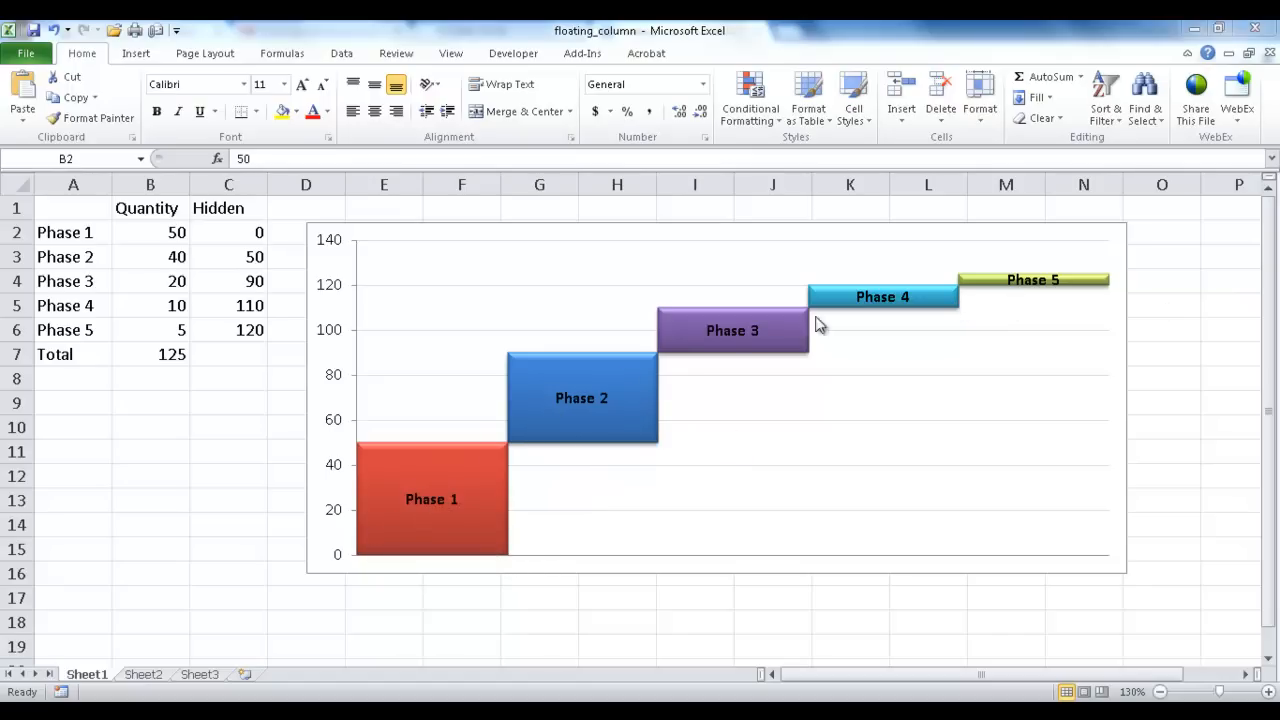
pyautogui.moveTo(598, 414)
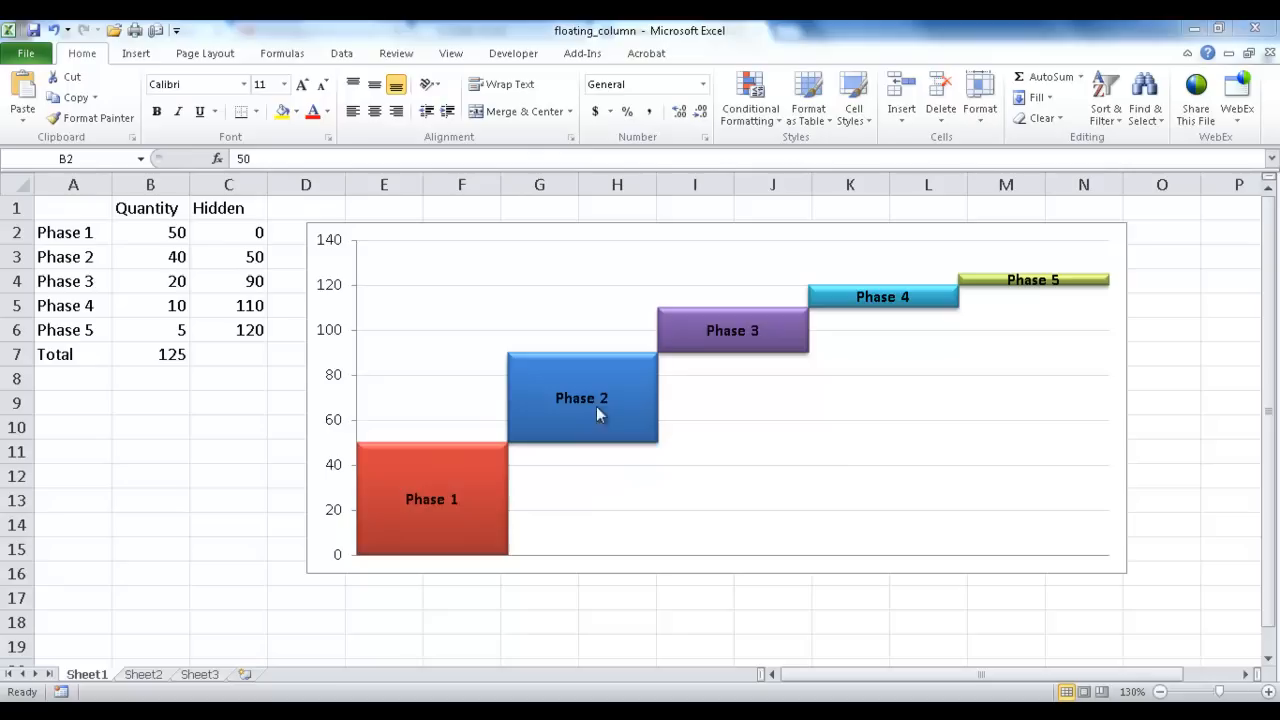
pyautogui.moveTo(404, 482)
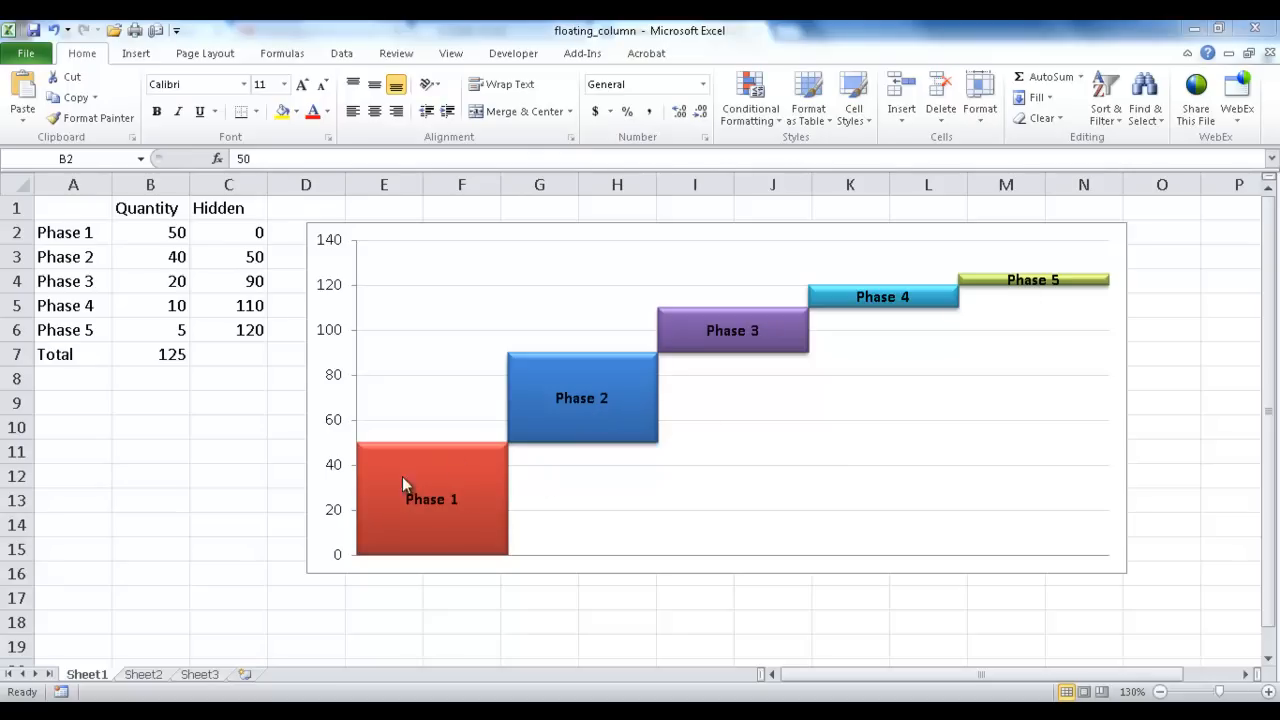
pyautogui.moveTo(504, 446)
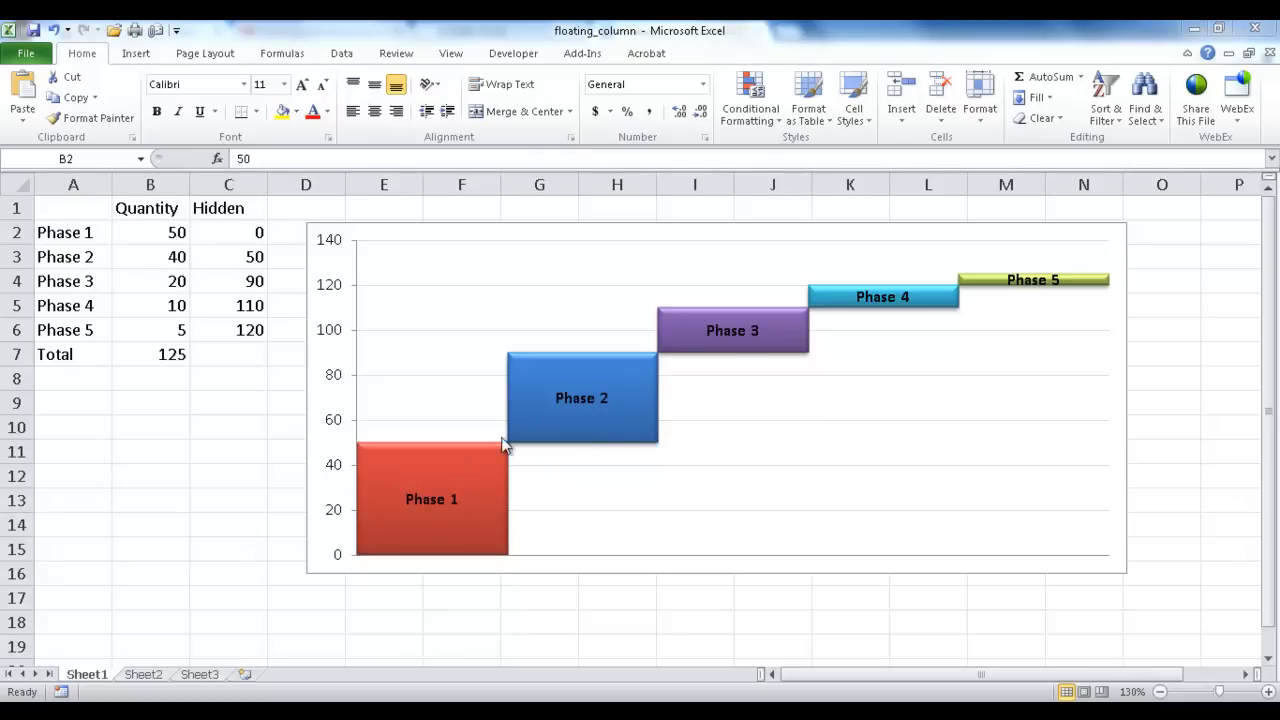
pyautogui.moveTo(462, 520)
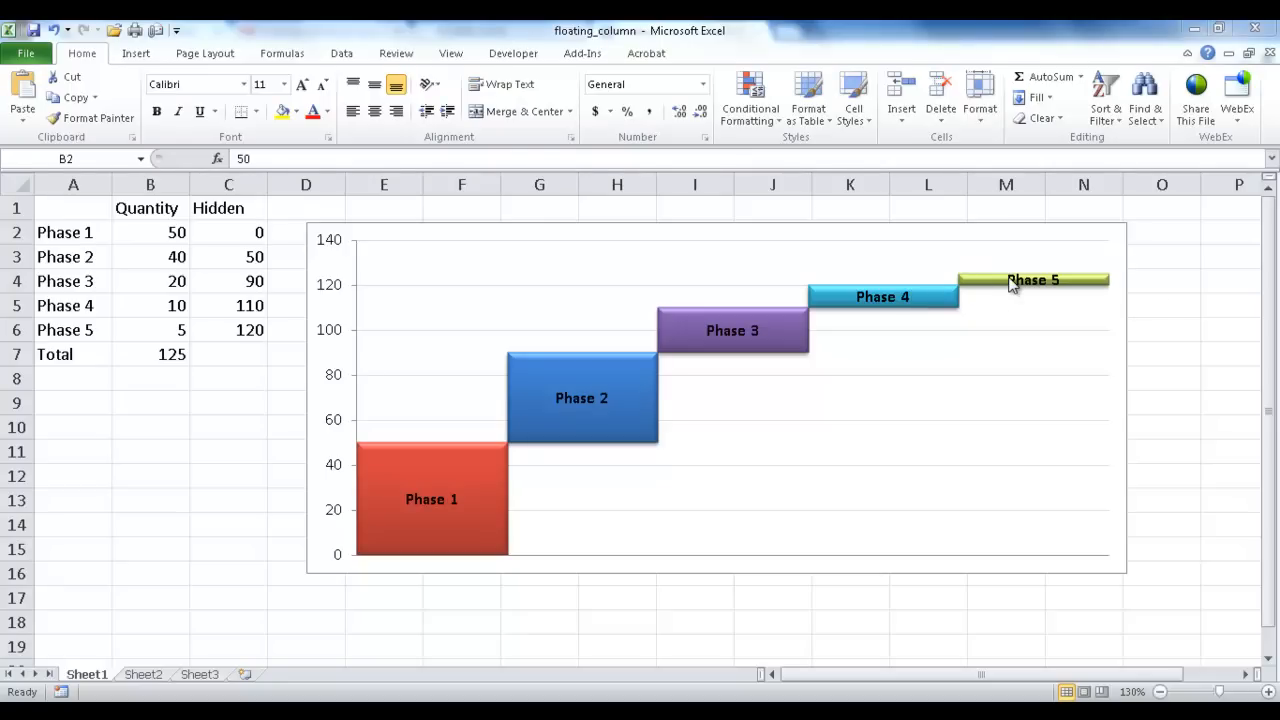
pyautogui.moveTo(676, 382)
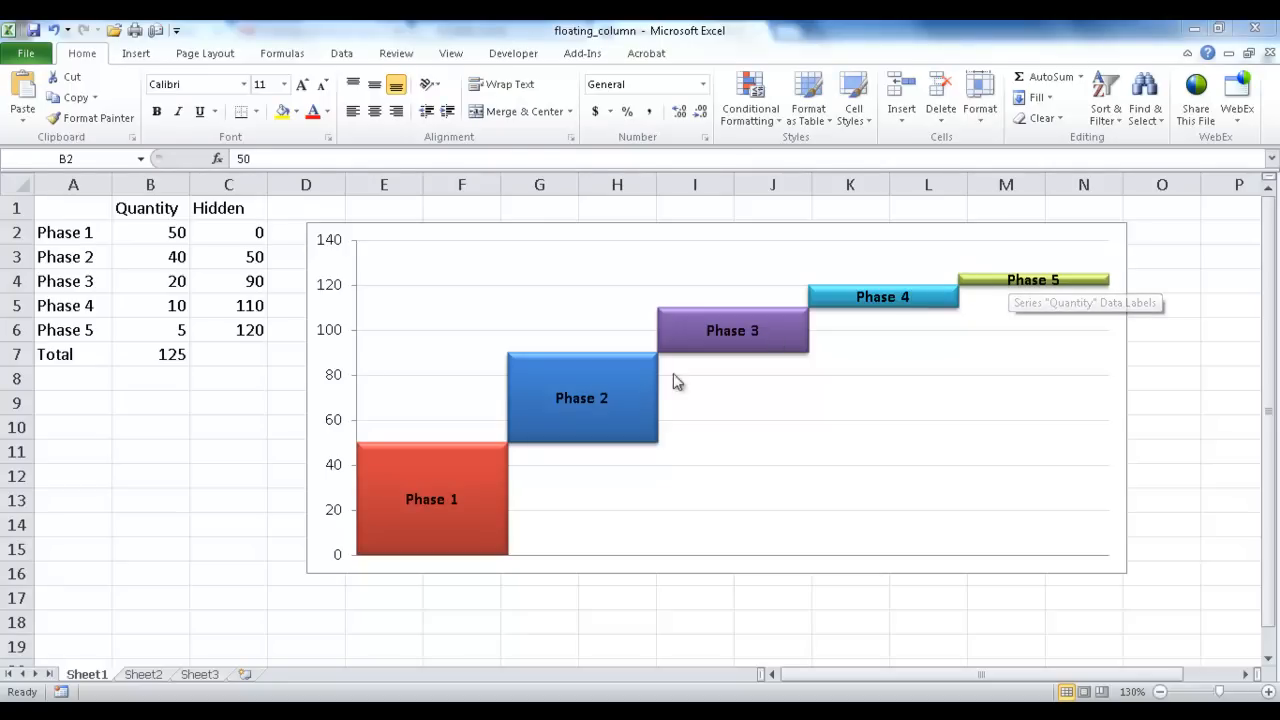
pyautogui.moveTo(920, 304)
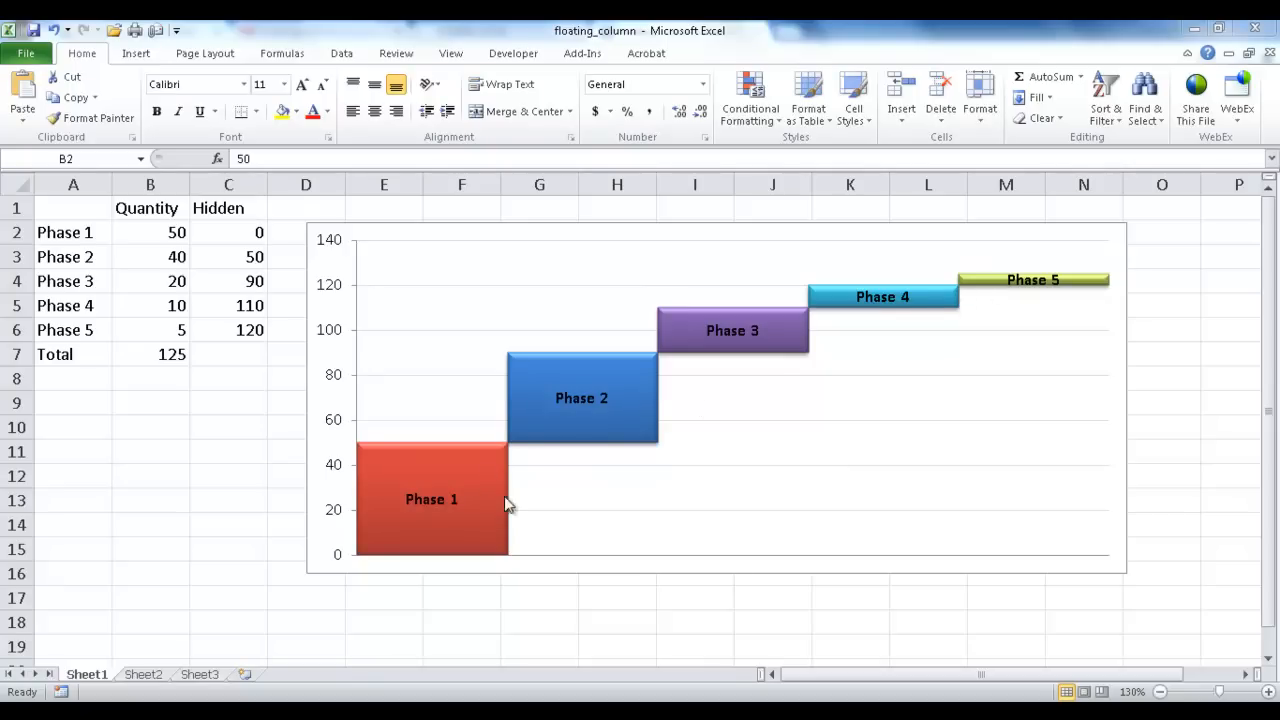
pyautogui.moveTo(480, 504)
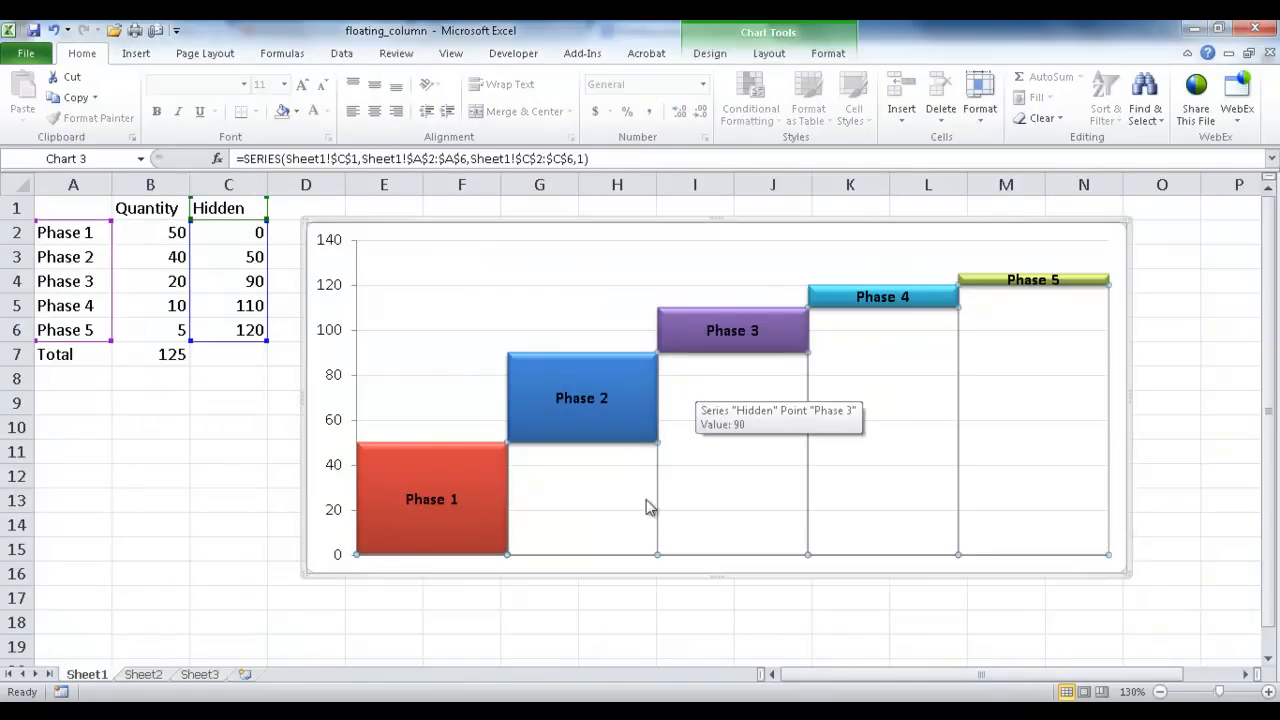
pyautogui.moveTo(818, 384)
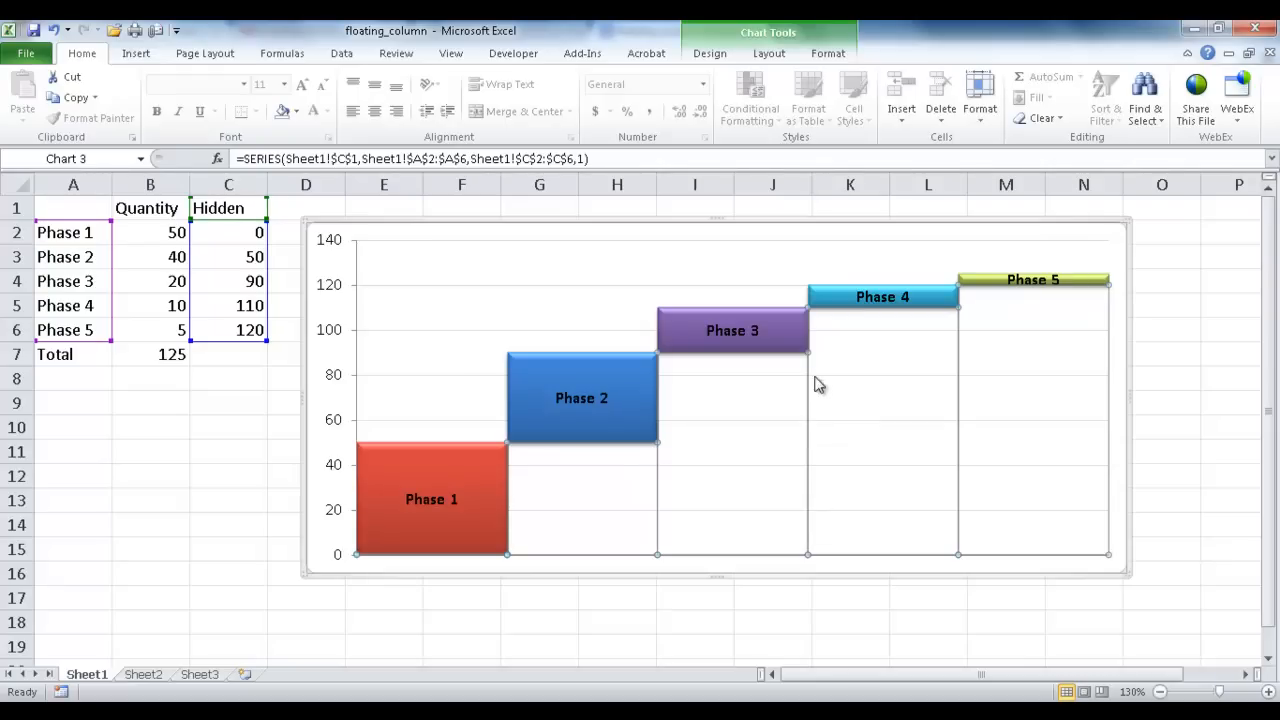
pyautogui.moveTo(608, 488)
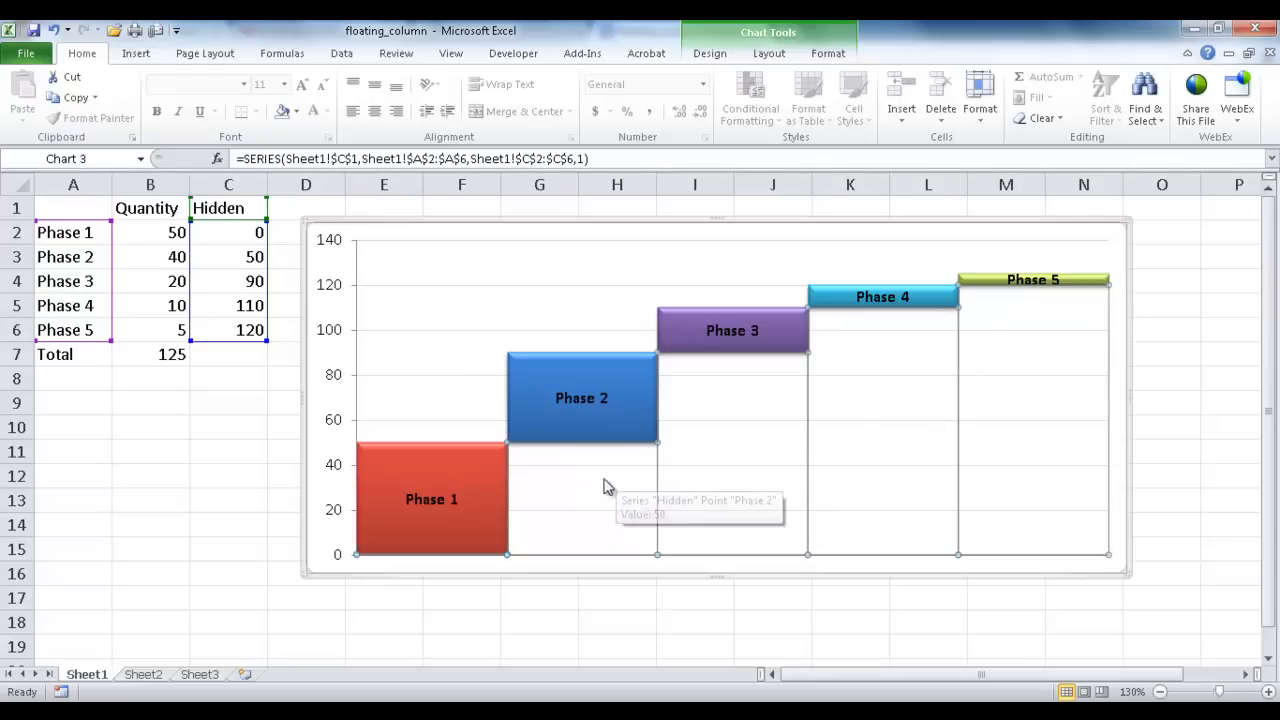
pyautogui.moveTo(724, 450)
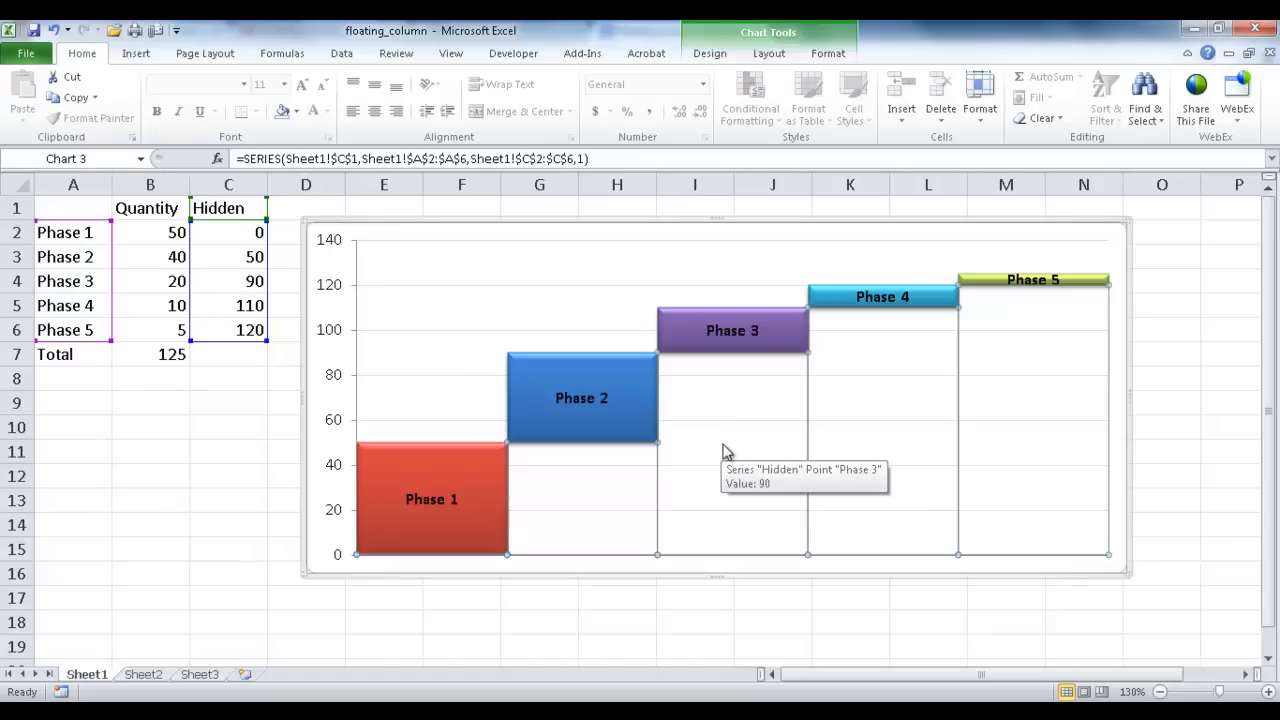
pyautogui.moveTo(248, 288)
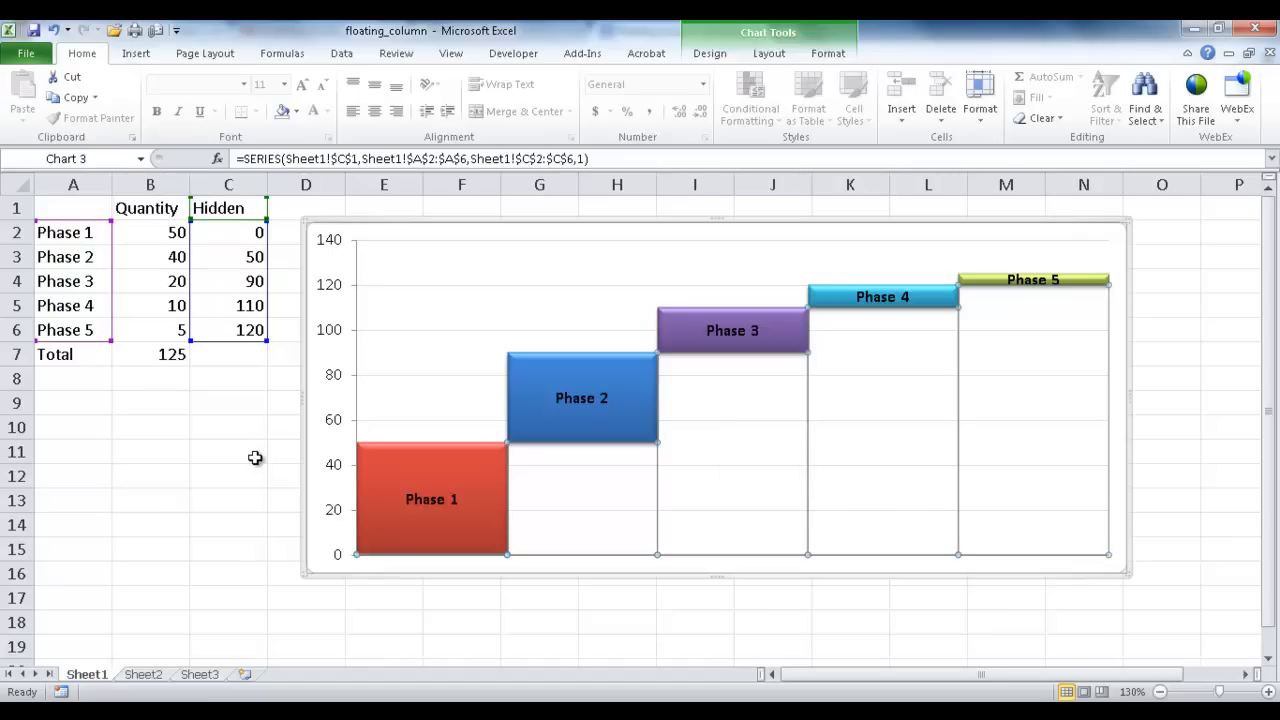
pyautogui.moveTo(400, 396)
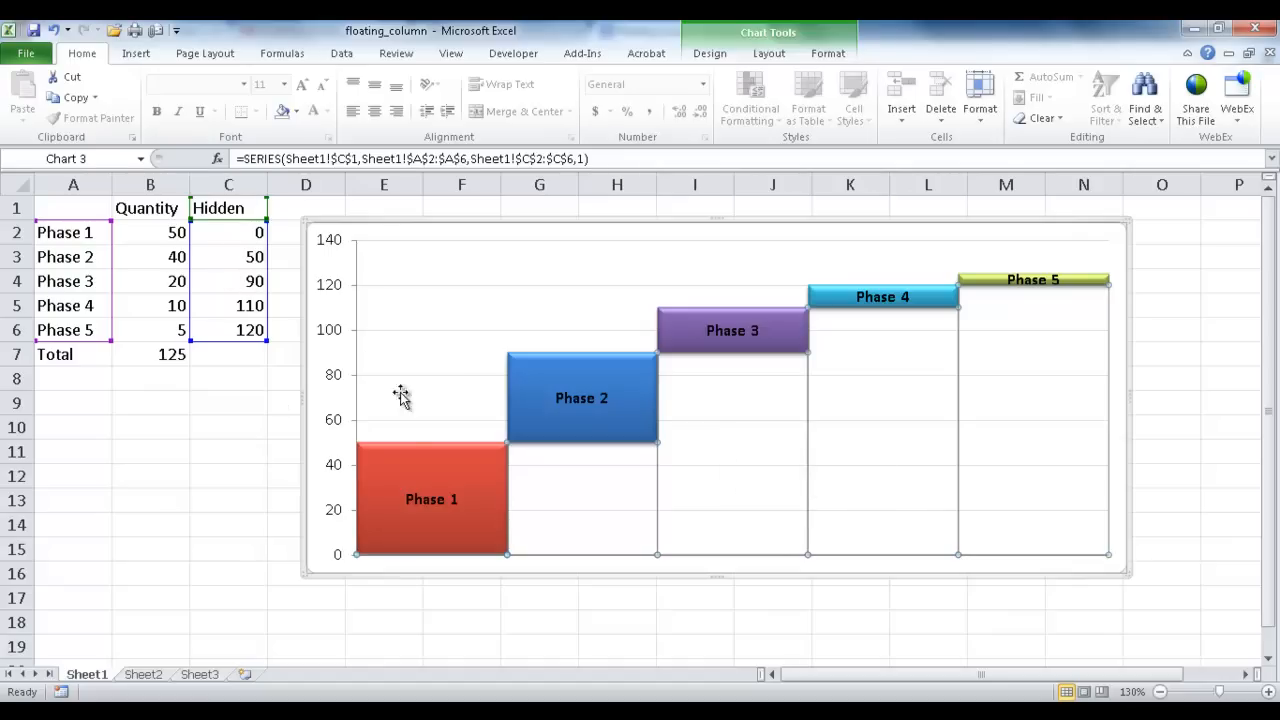
pyautogui.moveTo(596, 508)
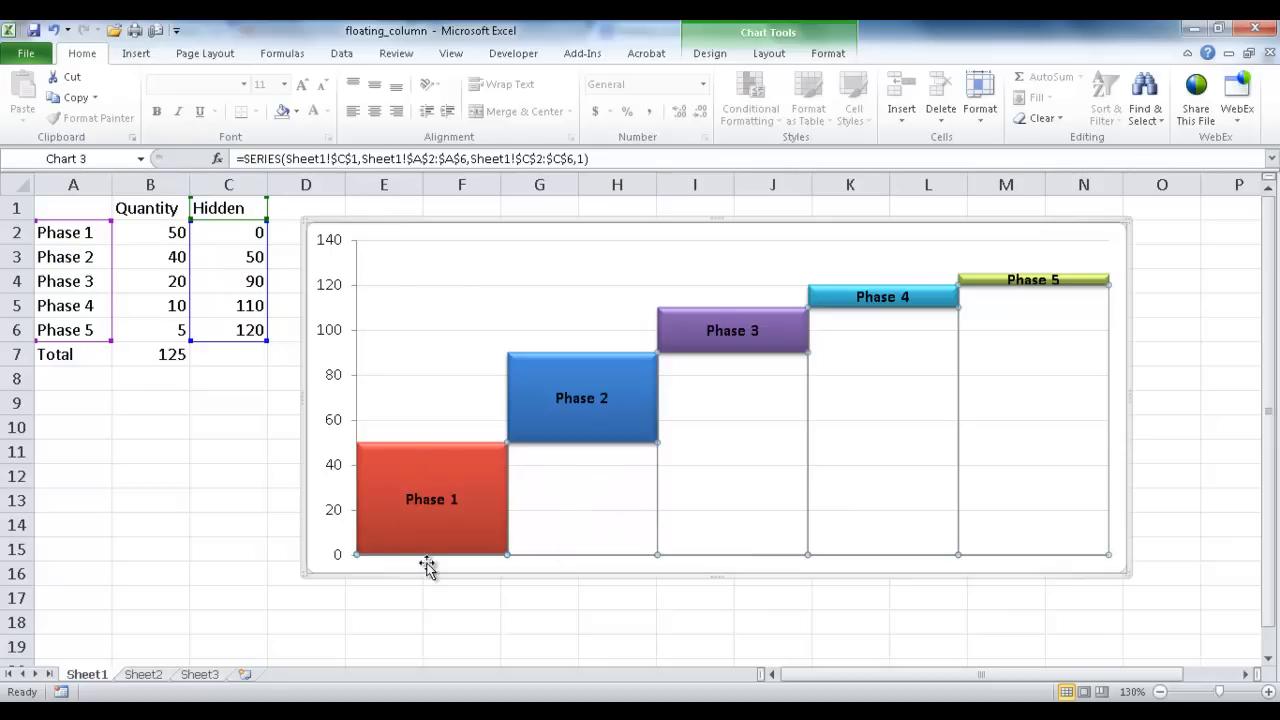
pyautogui.moveTo(558, 508)
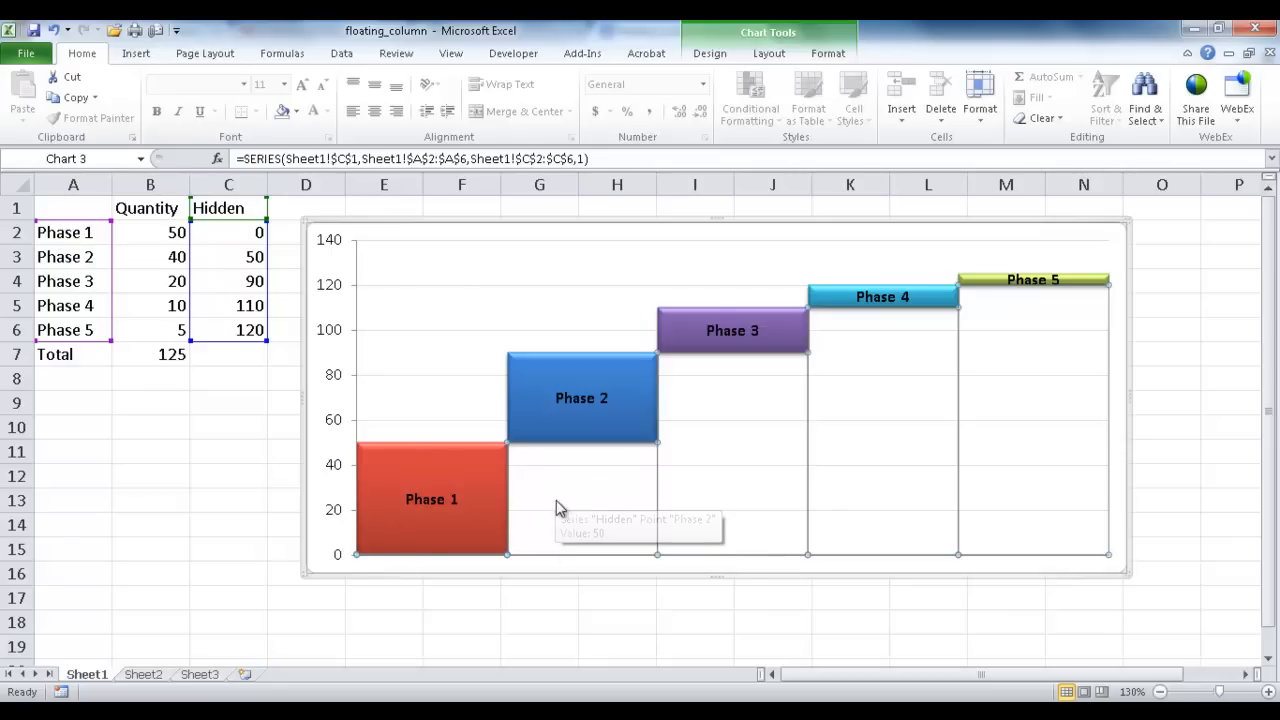
pyautogui.moveTo(1088, 420)
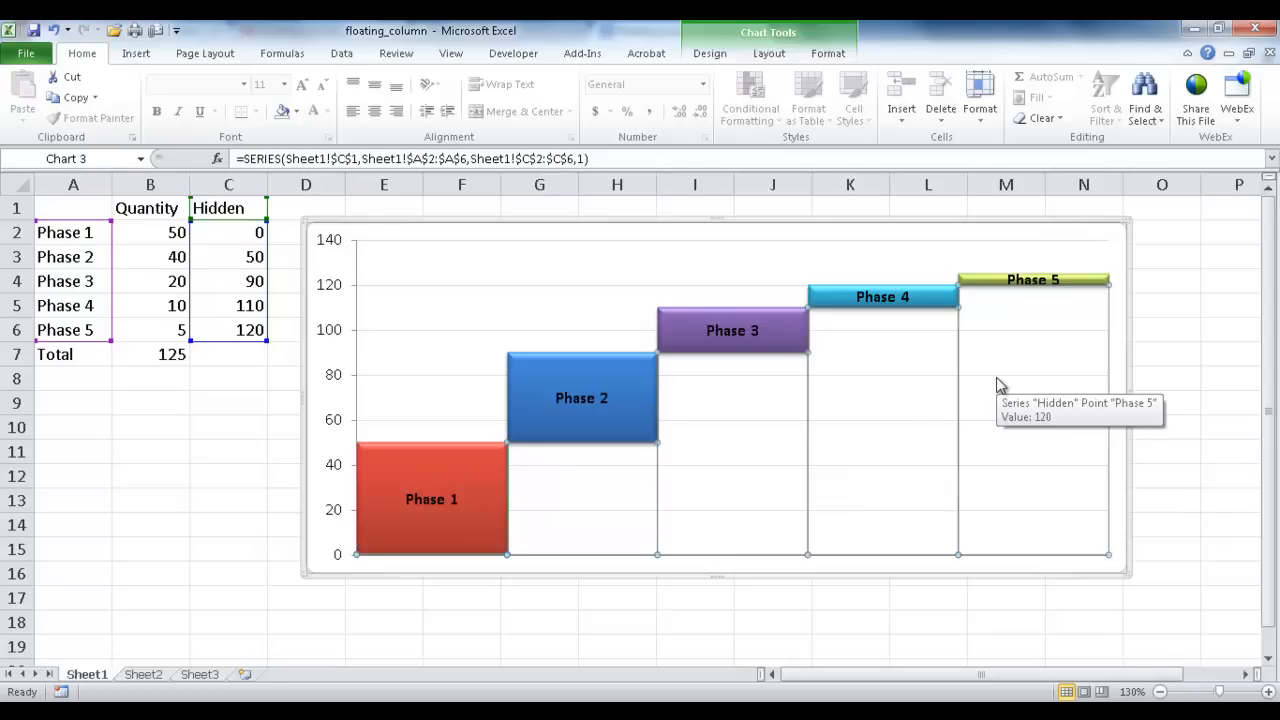
pyautogui.moveTo(232, 236)
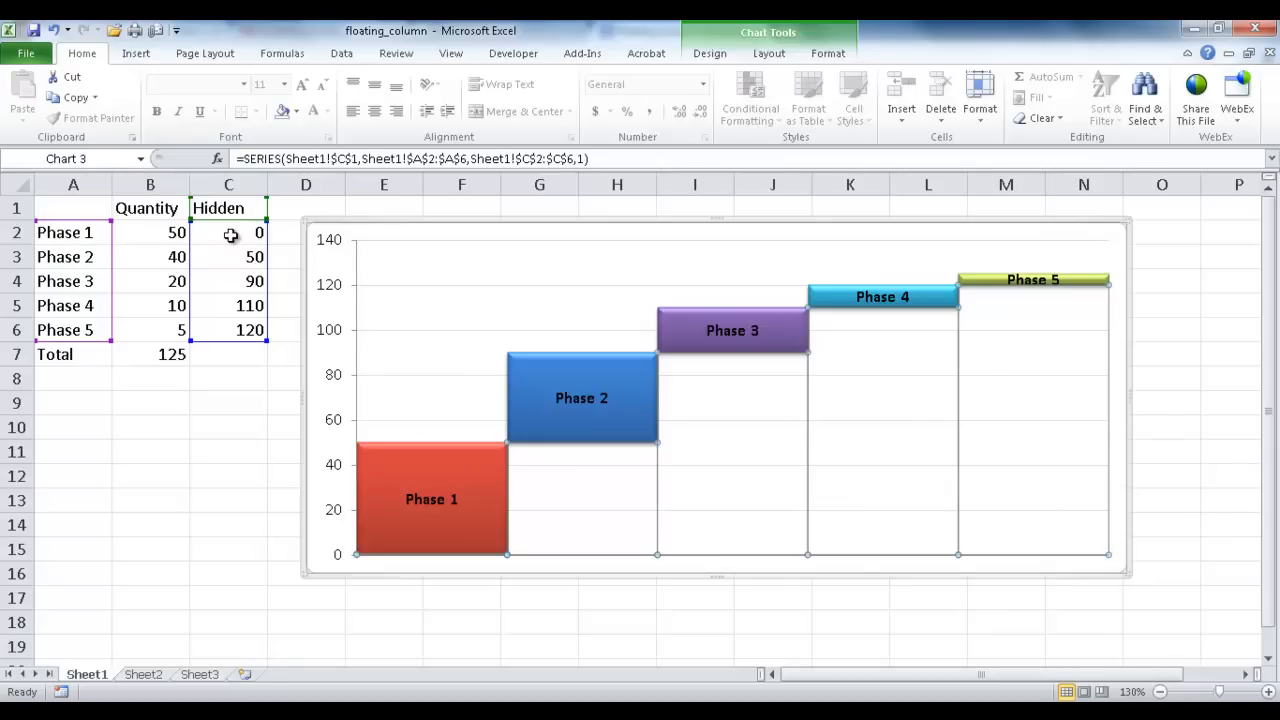
# Inspect the Hidden running-total formulas for Phases 1–3 on Sheet1.
pyautogui.click(228, 232)
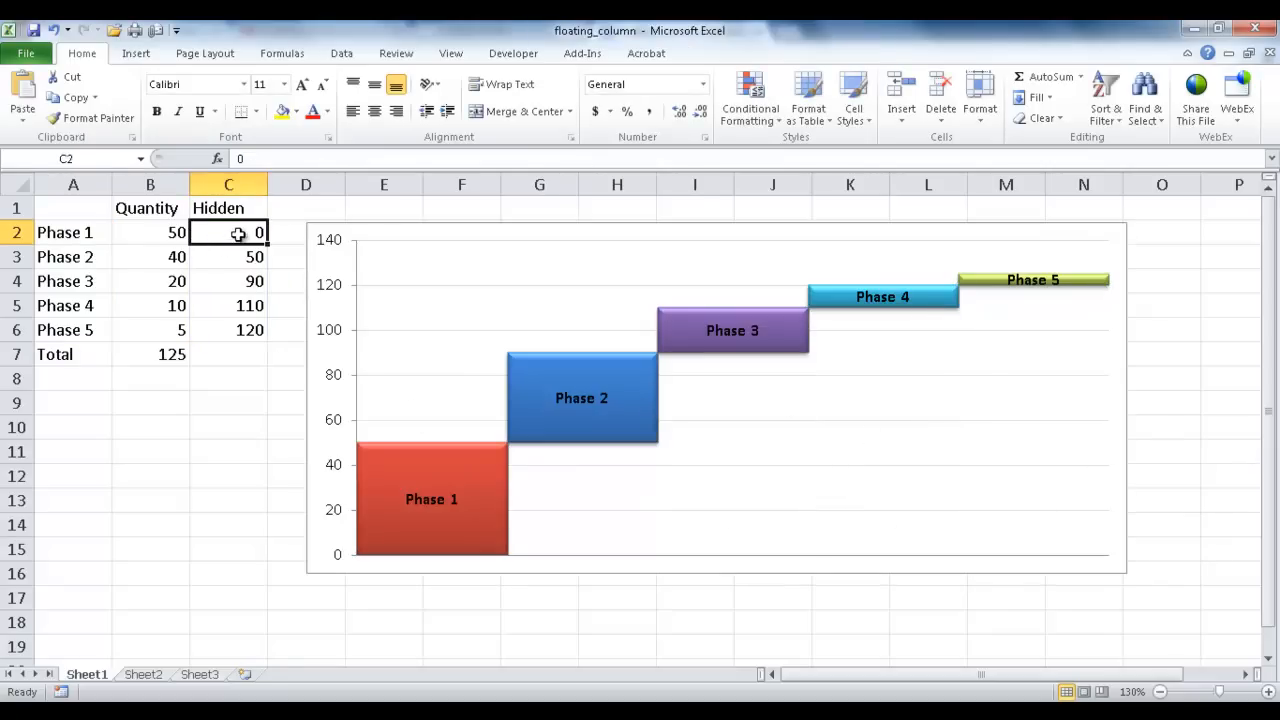
pyautogui.moveTo(270, 288)
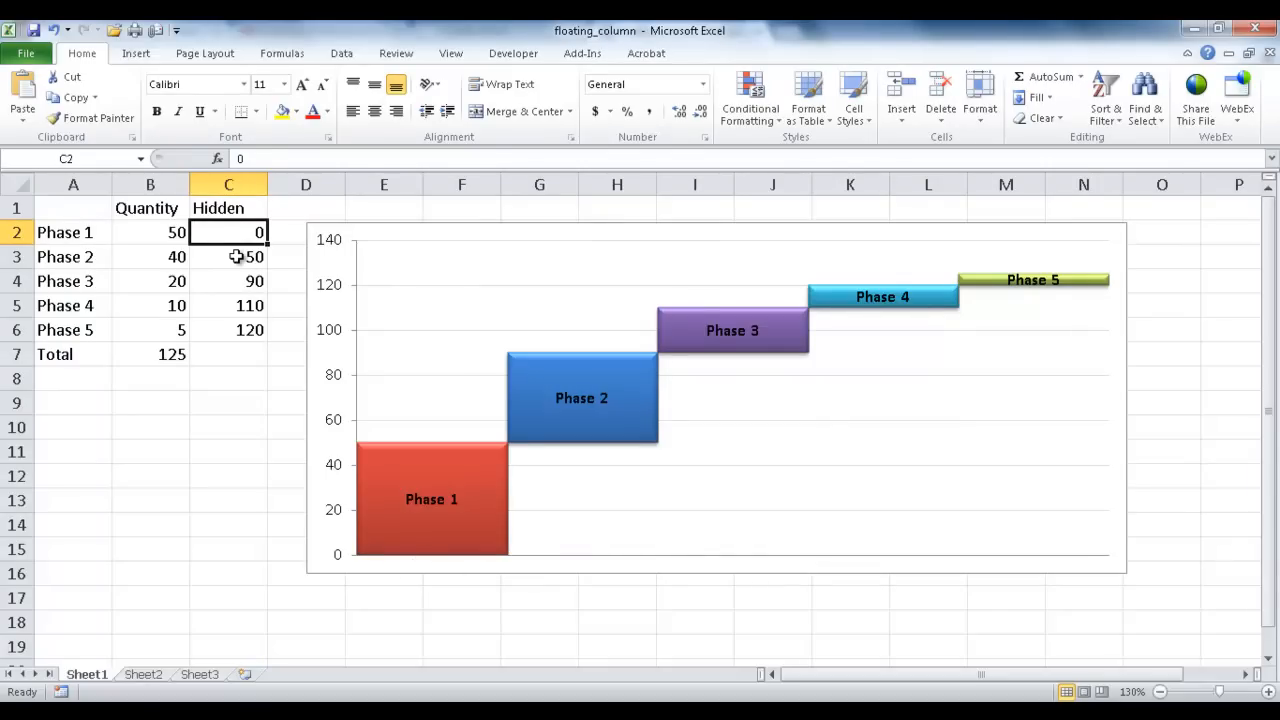
pyautogui.click(228, 256)
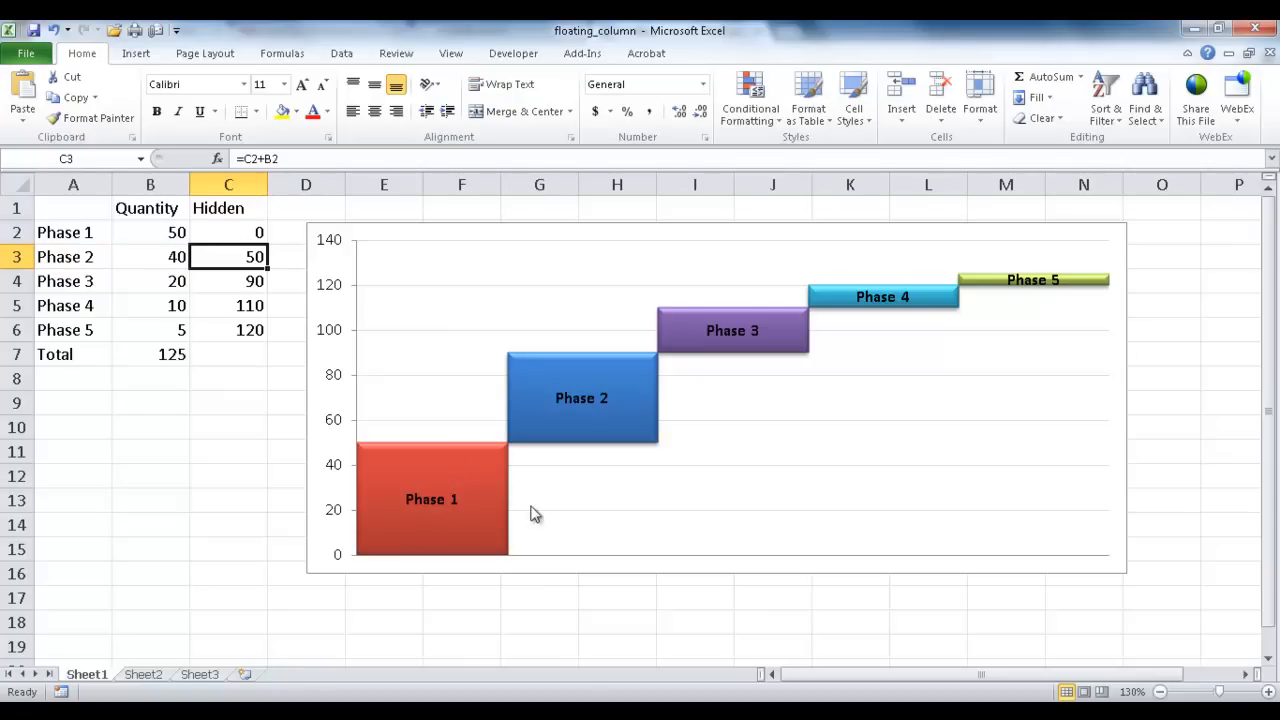
pyautogui.moveTo(716, 502)
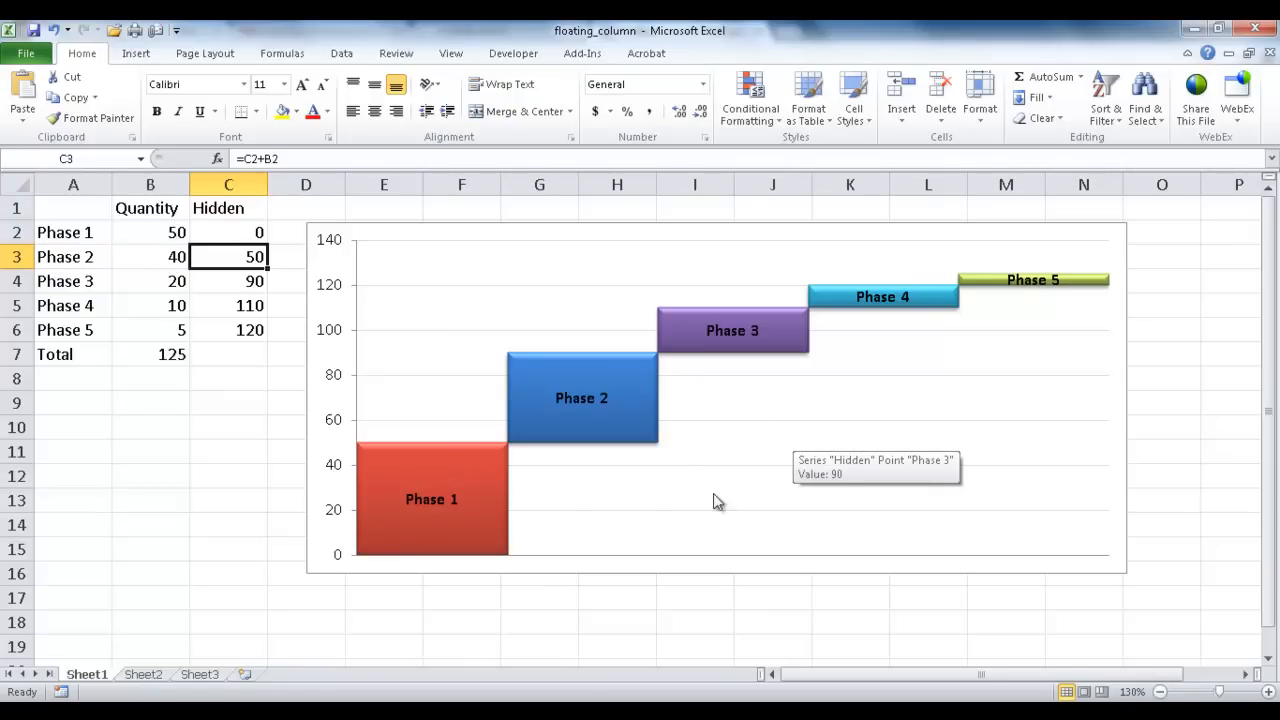
pyautogui.click(228, 280)
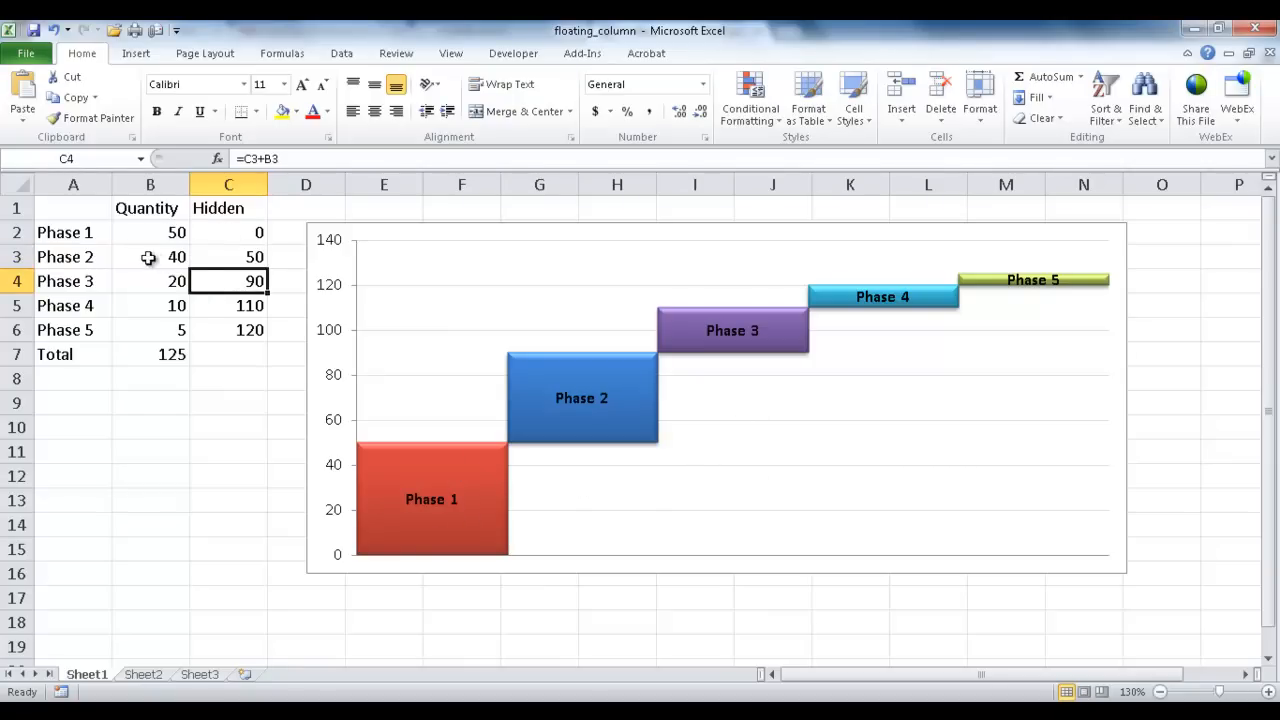
# Change Phase 2's Quantity in B3 to 40 and check Phase 4's Hidden formula.
pyautogui.click(150, 256)
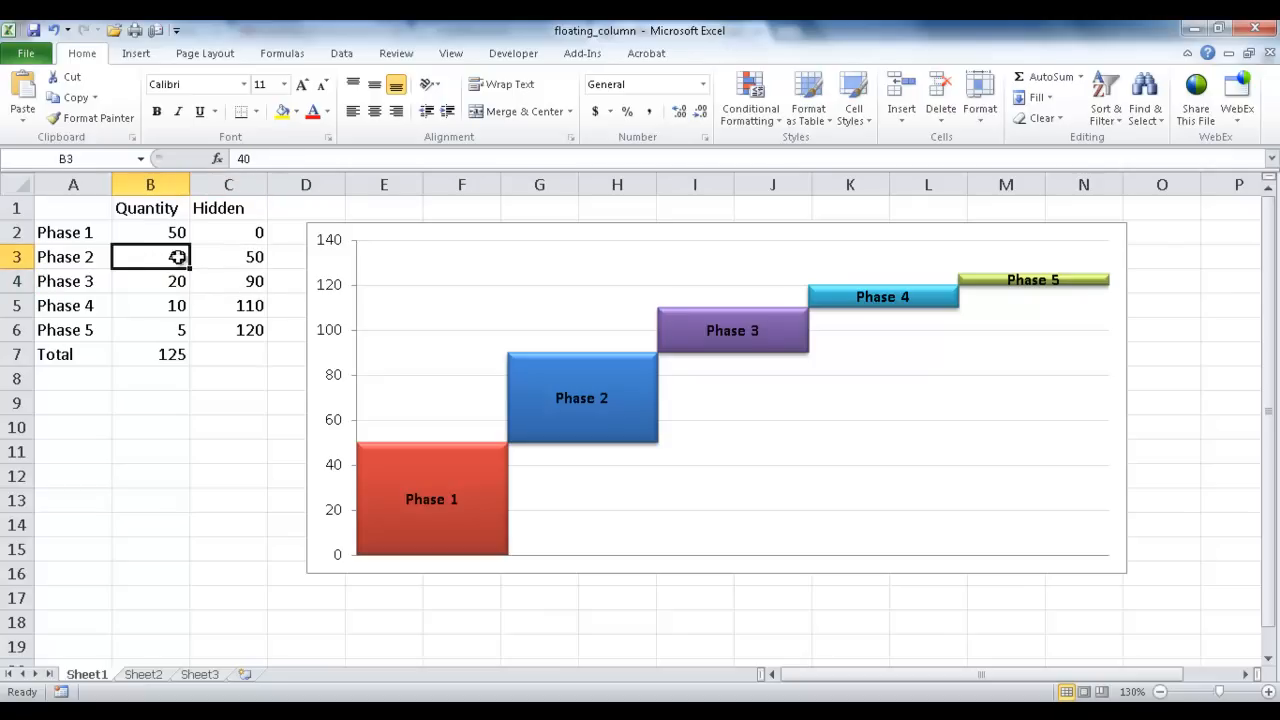
pyautogui.write('40')
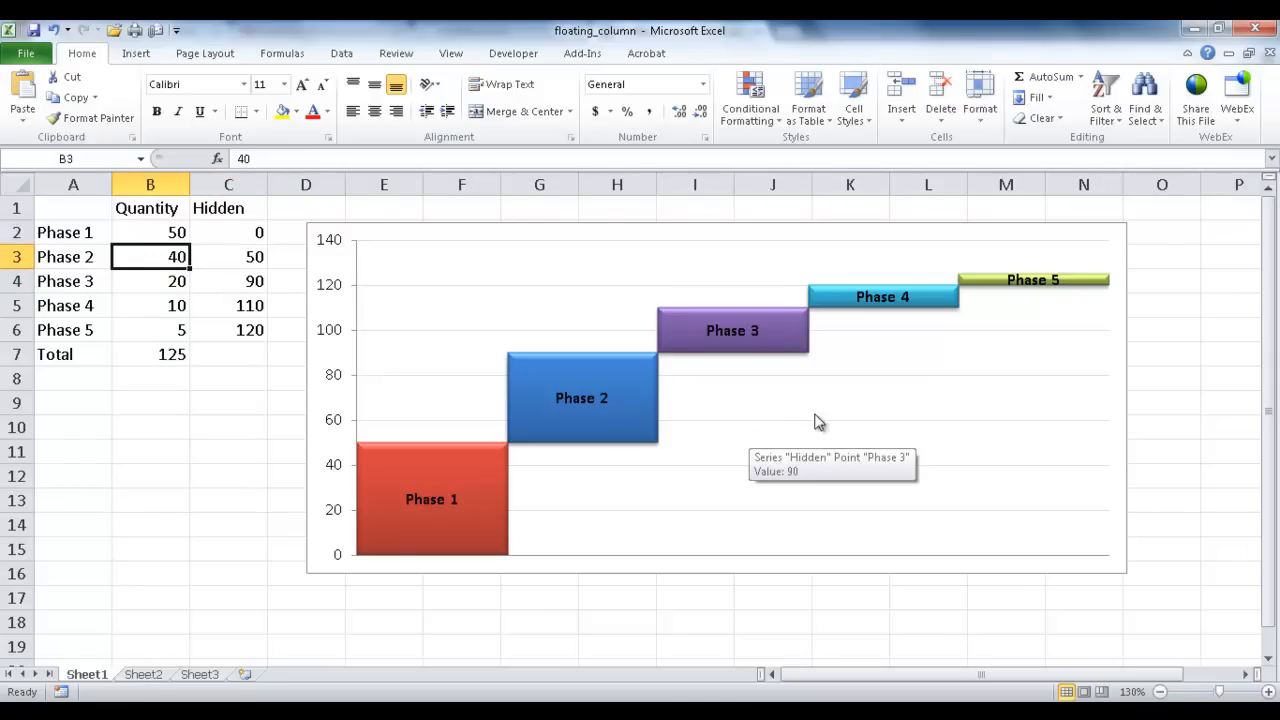
pyautogui.click(228, 304)
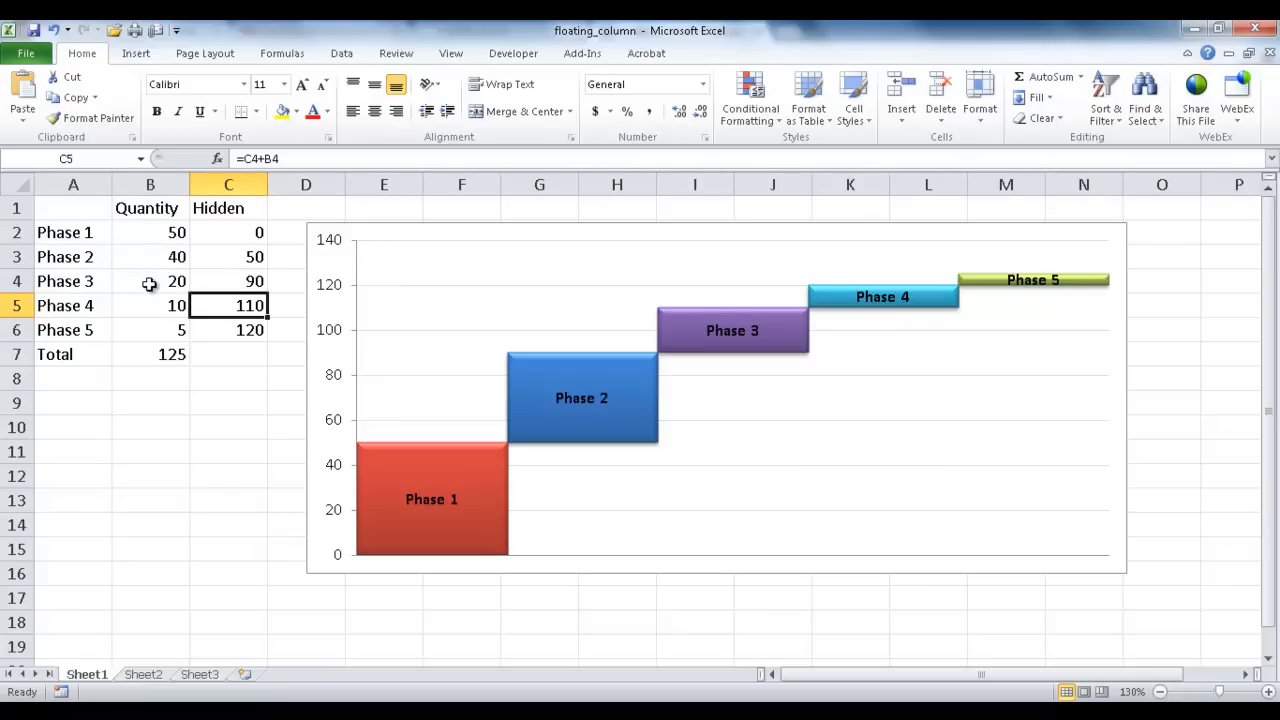
pyautogui.moveTo(356, 390)
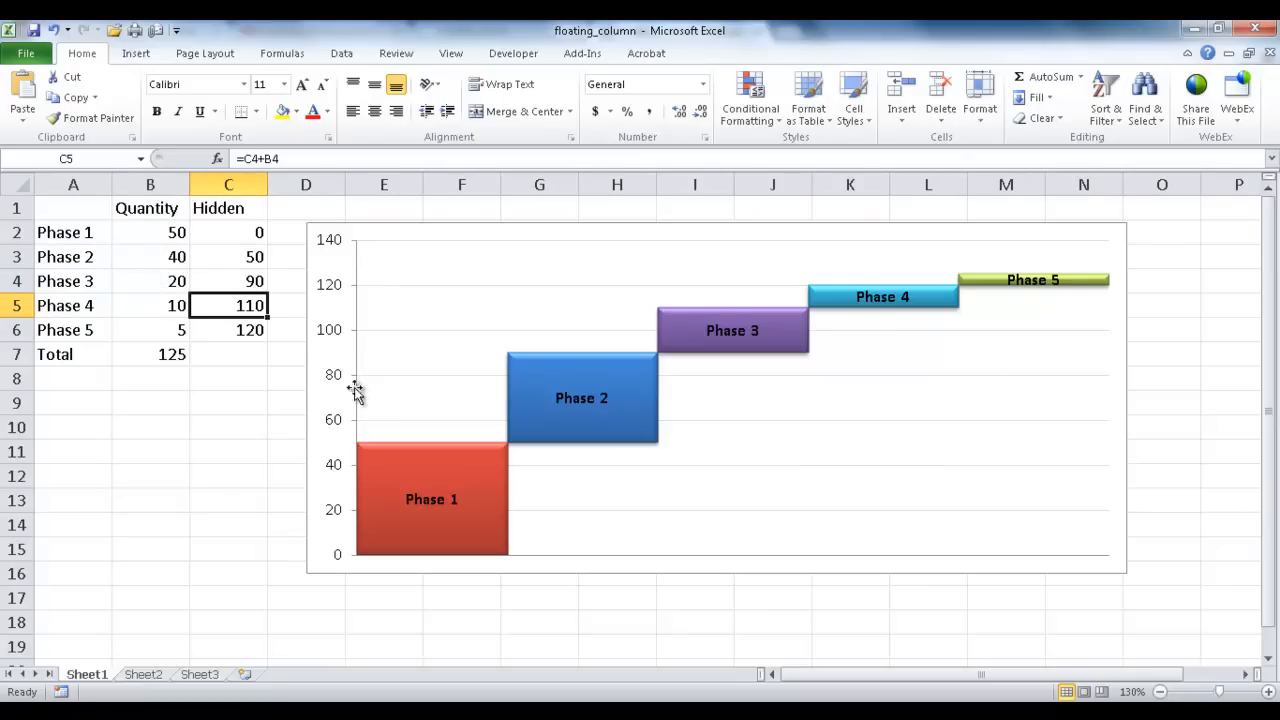
pyautogui.moveTo(74, 204)
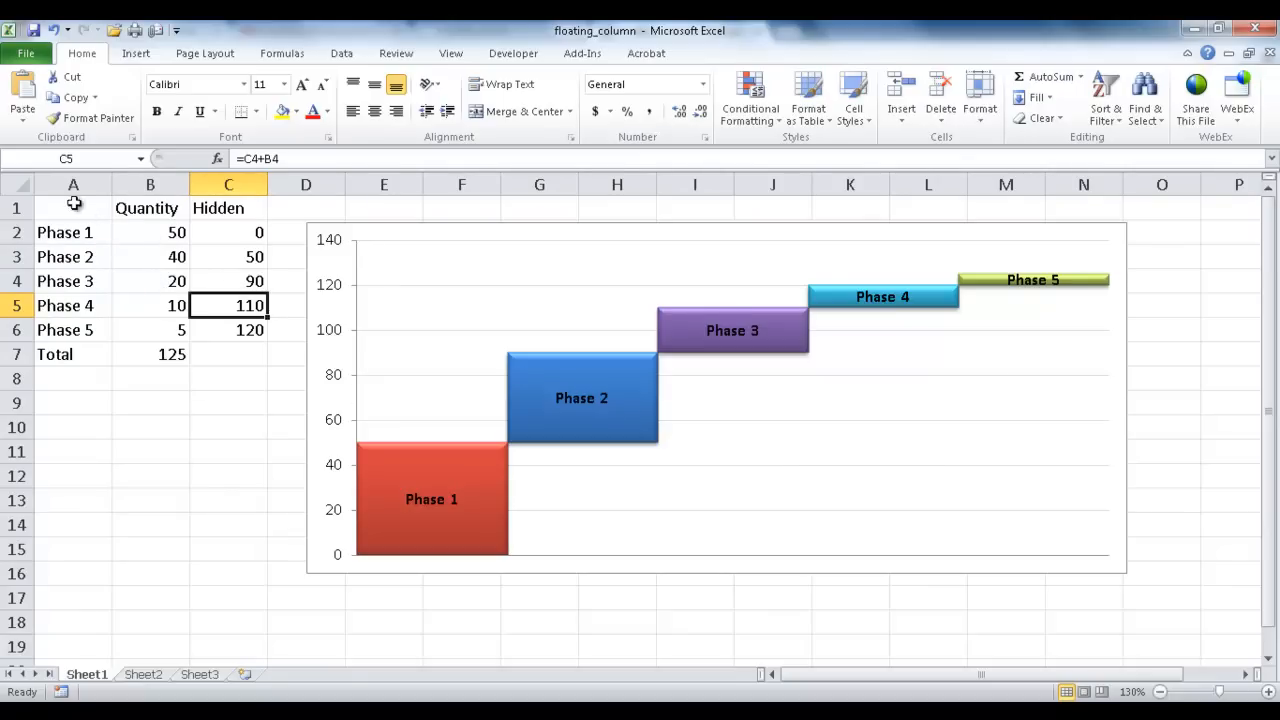
# Copy the phase names and quantities A1:B6 from Sheet1 to Sheet2 A1.
pyautogui.moveTo(72, 208); pyautogui.dragTo(150, 330)
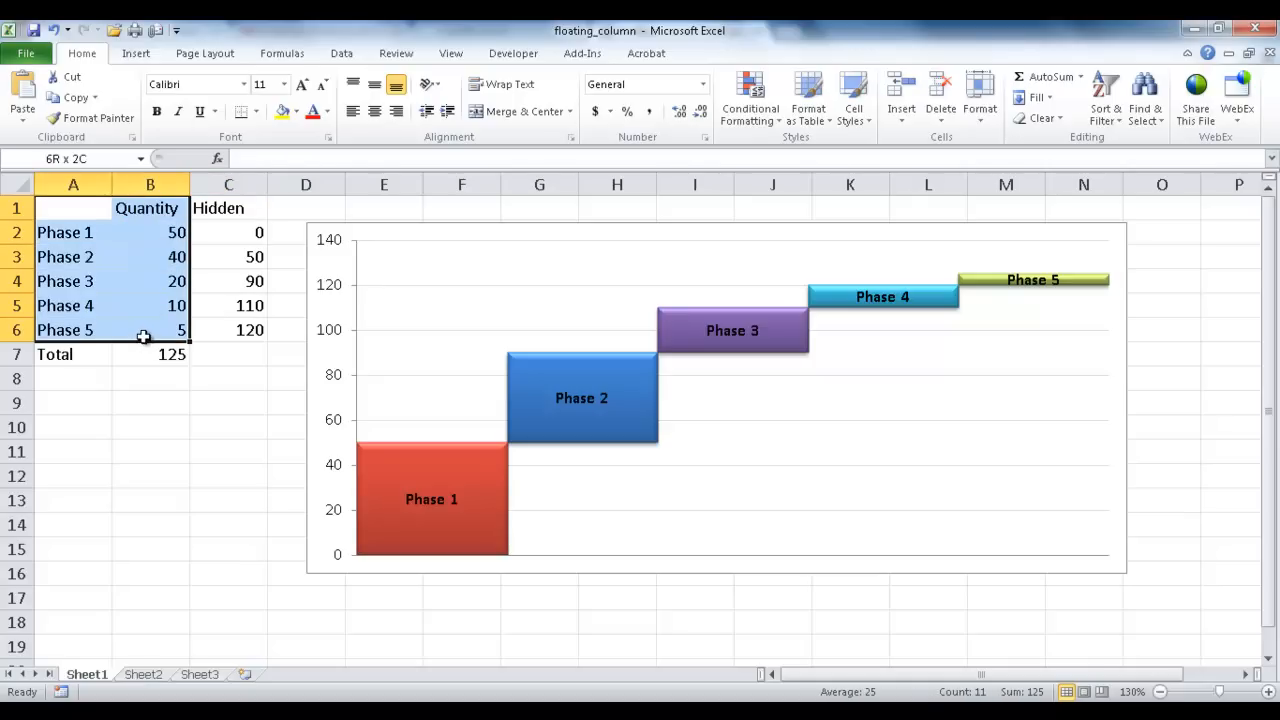
pyautogui.press('ctrl+c')
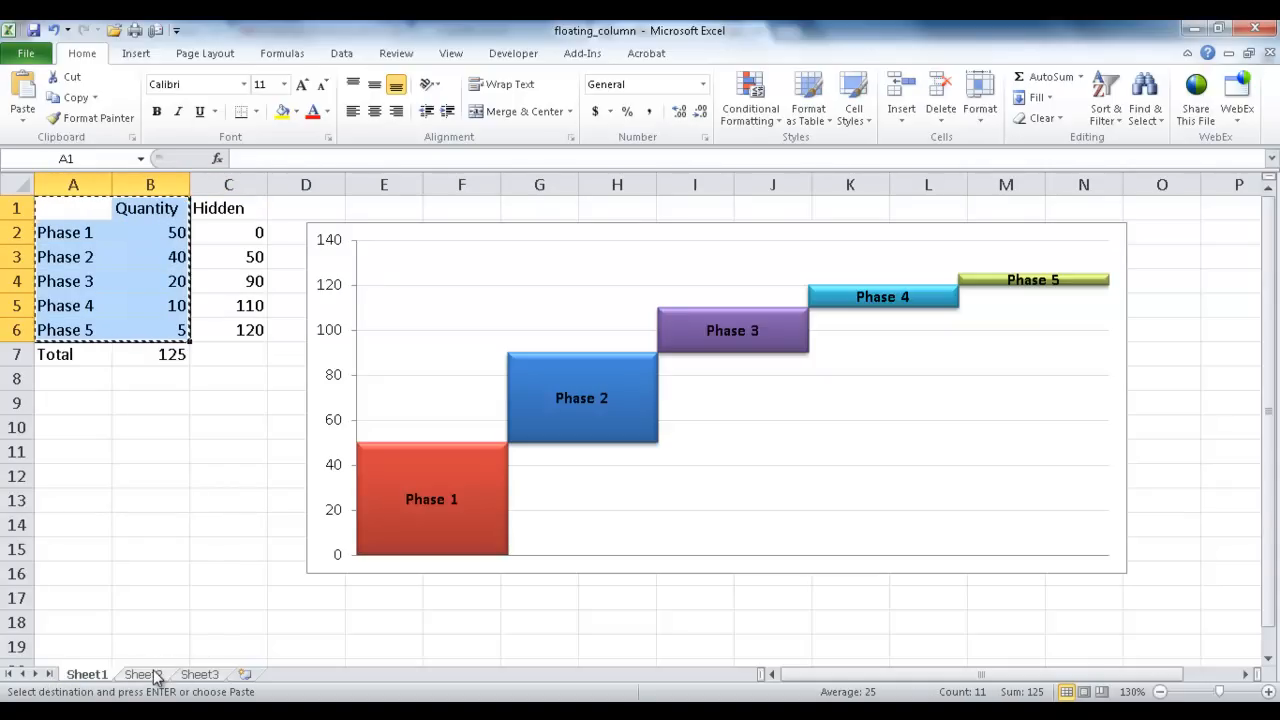
pyautogui.click(142, 672)
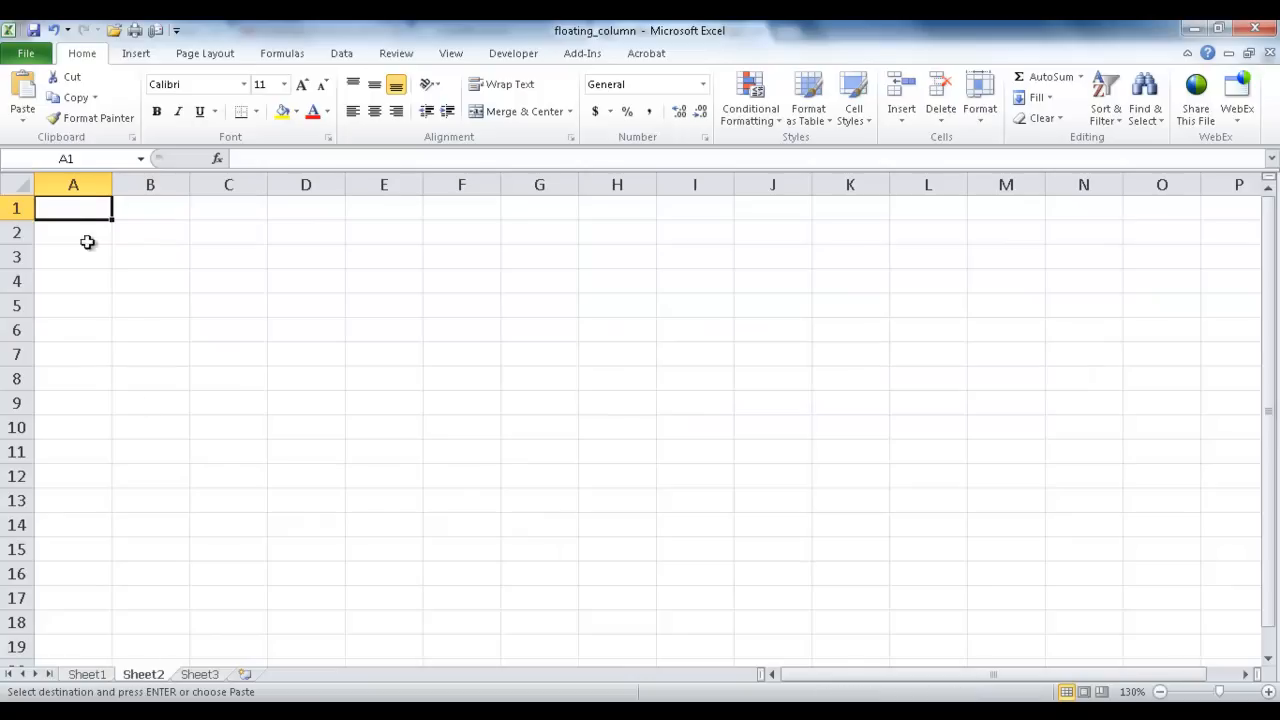
pyautogui.press('ctrl+v')
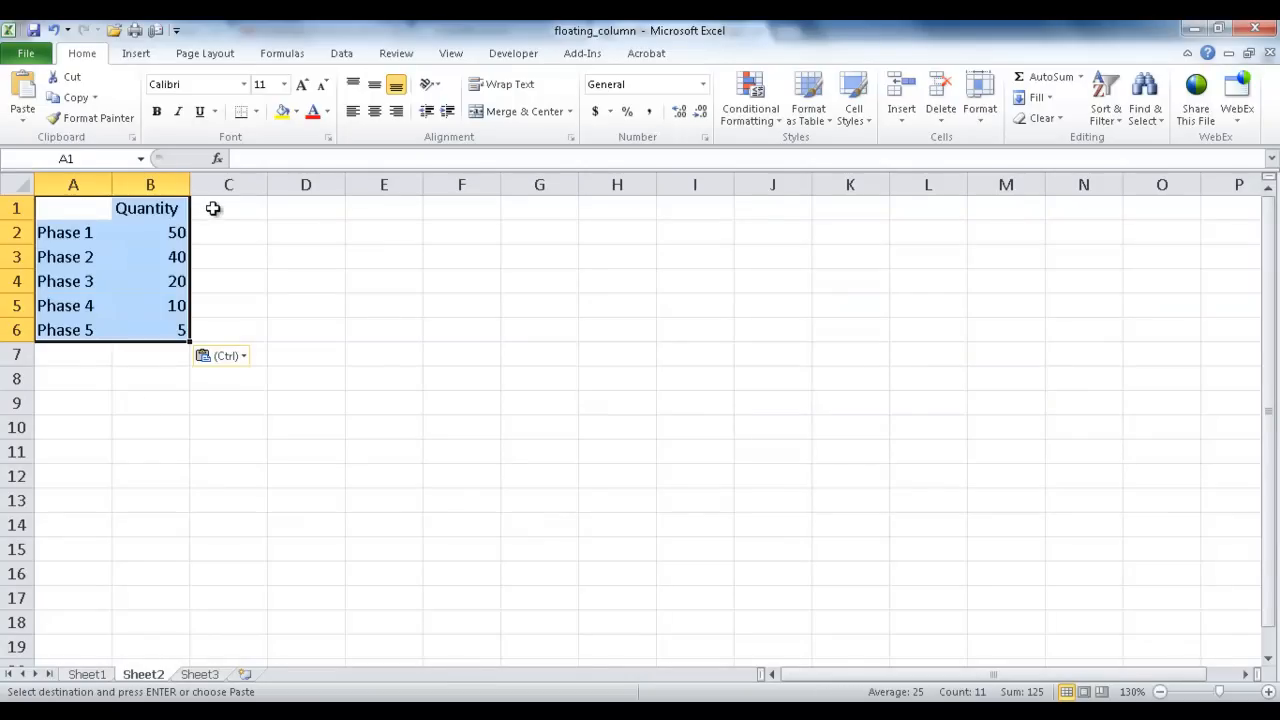
# Add a Hidden column with 0 in C2 and the running-total formula =B2+C2 in C3.
pyautogui.write('Hidden')
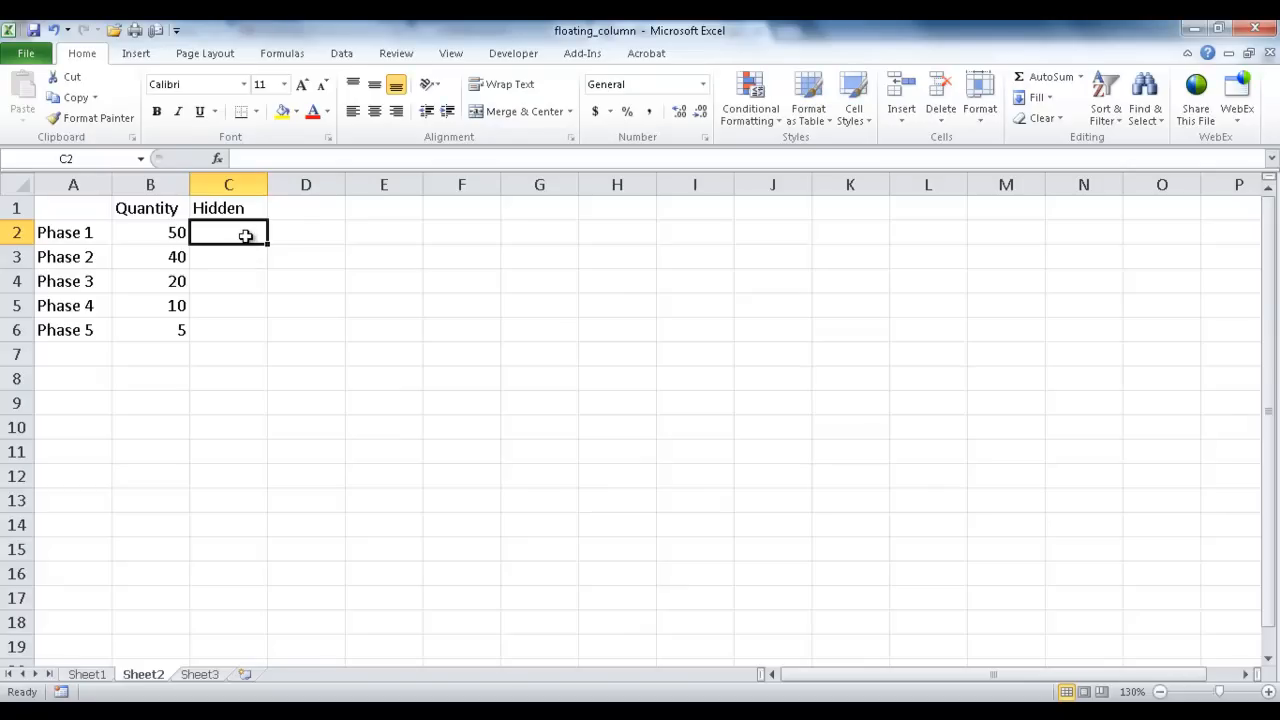
pyautogui.write('0')
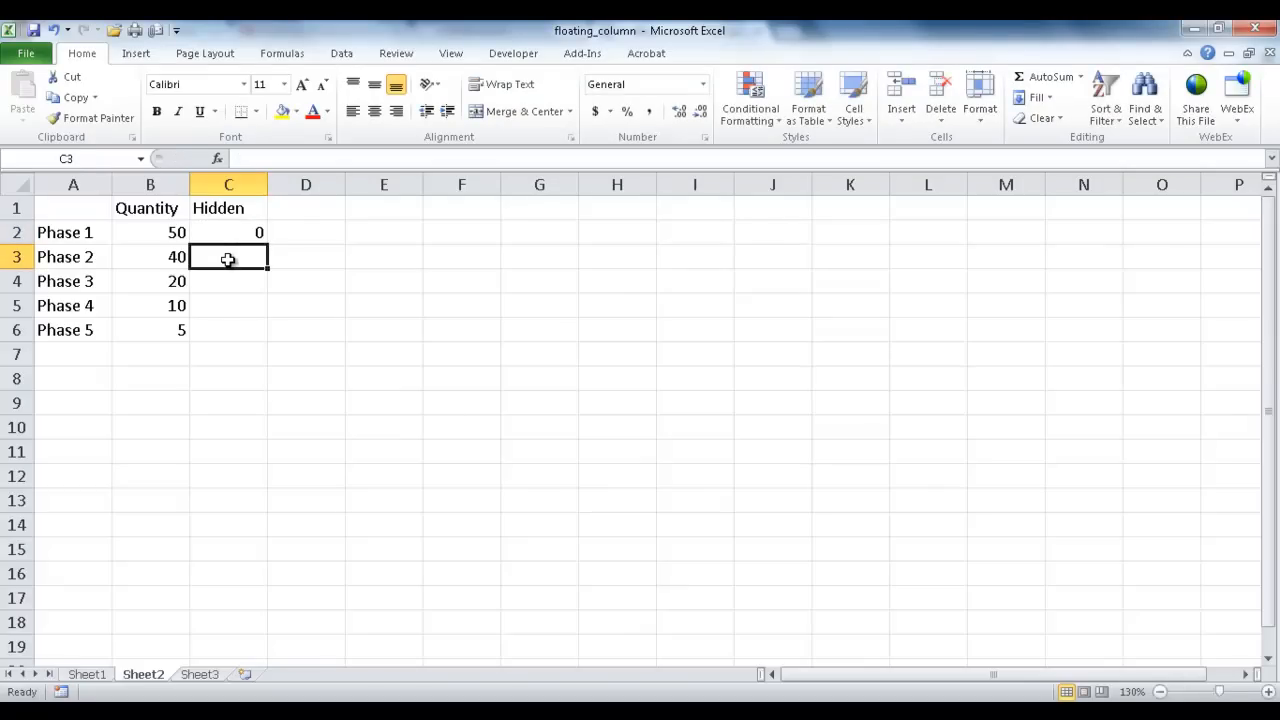
pyautogui.write('=')
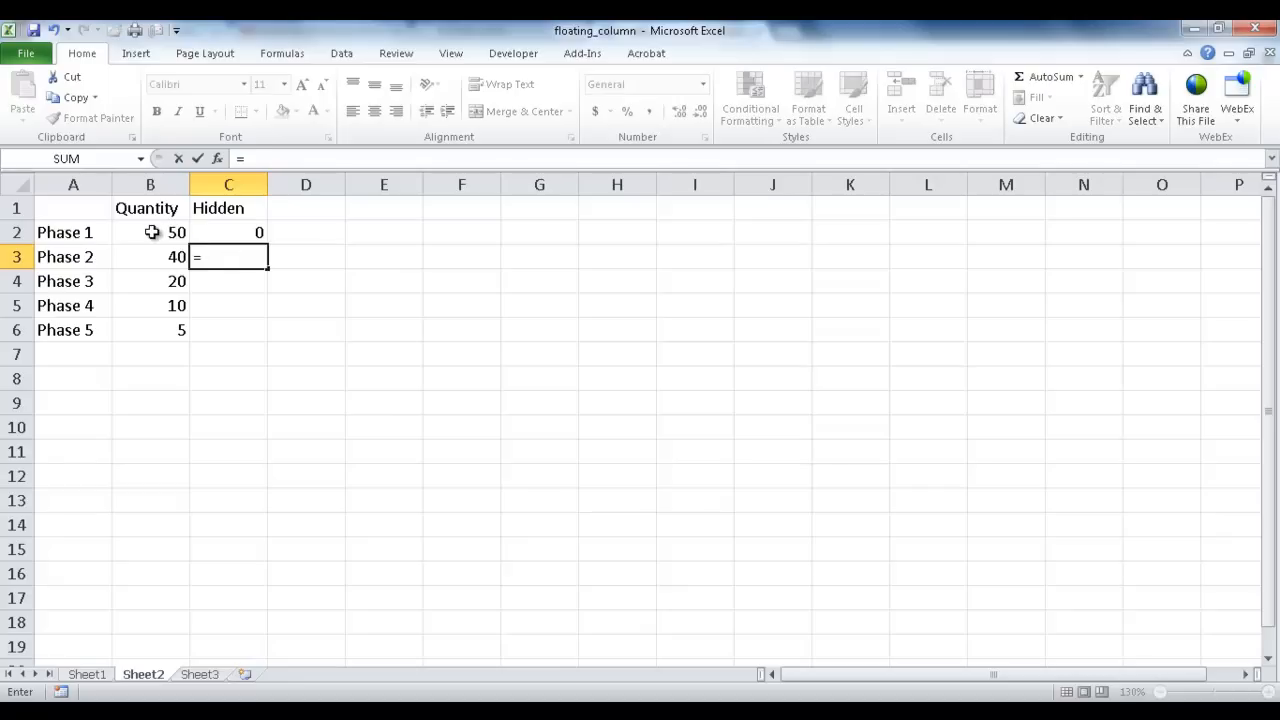
pyautogui.click(150, 232)
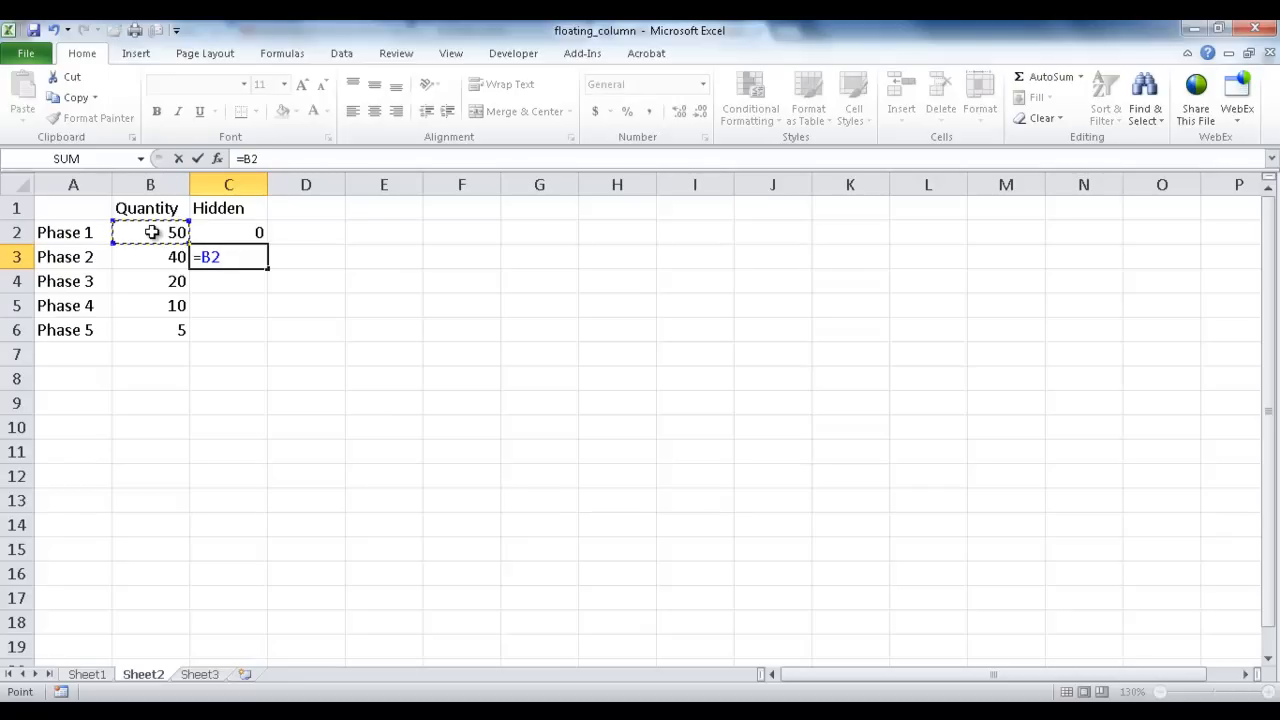
pyautogui.write('+')
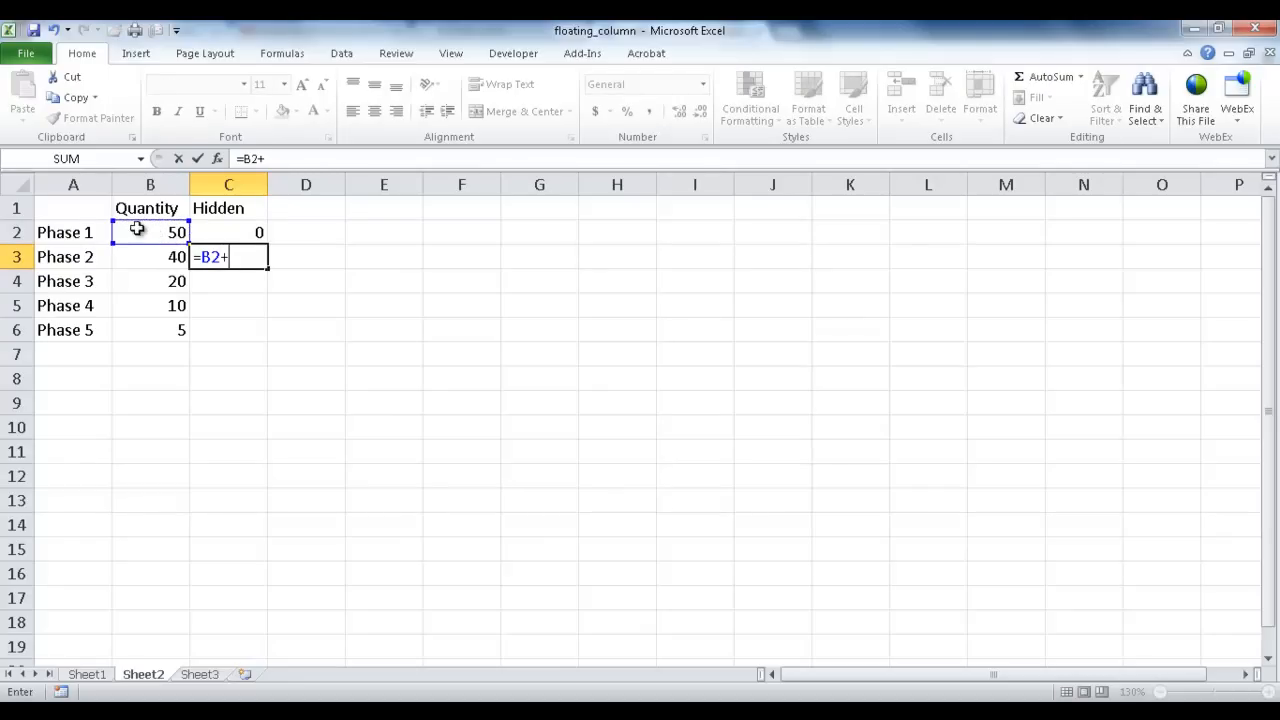
pyautogui.click(228, 232)
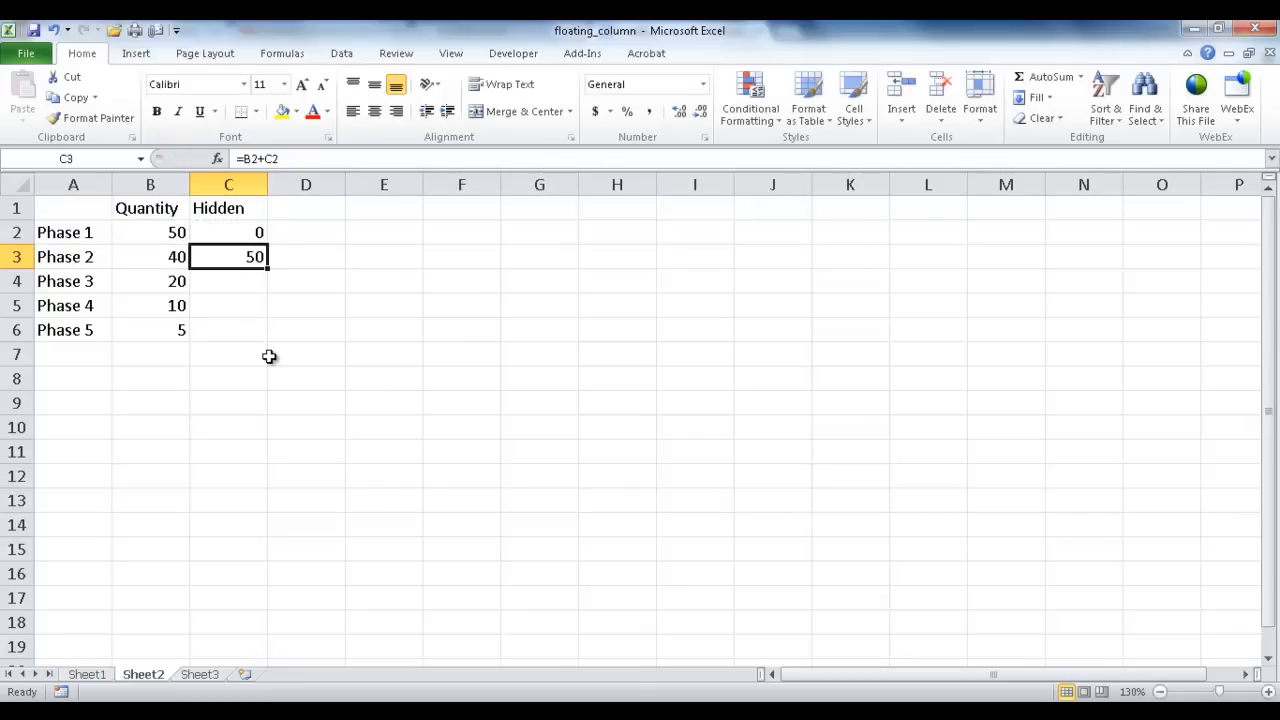
pyautogui.moveTo(228, 256)
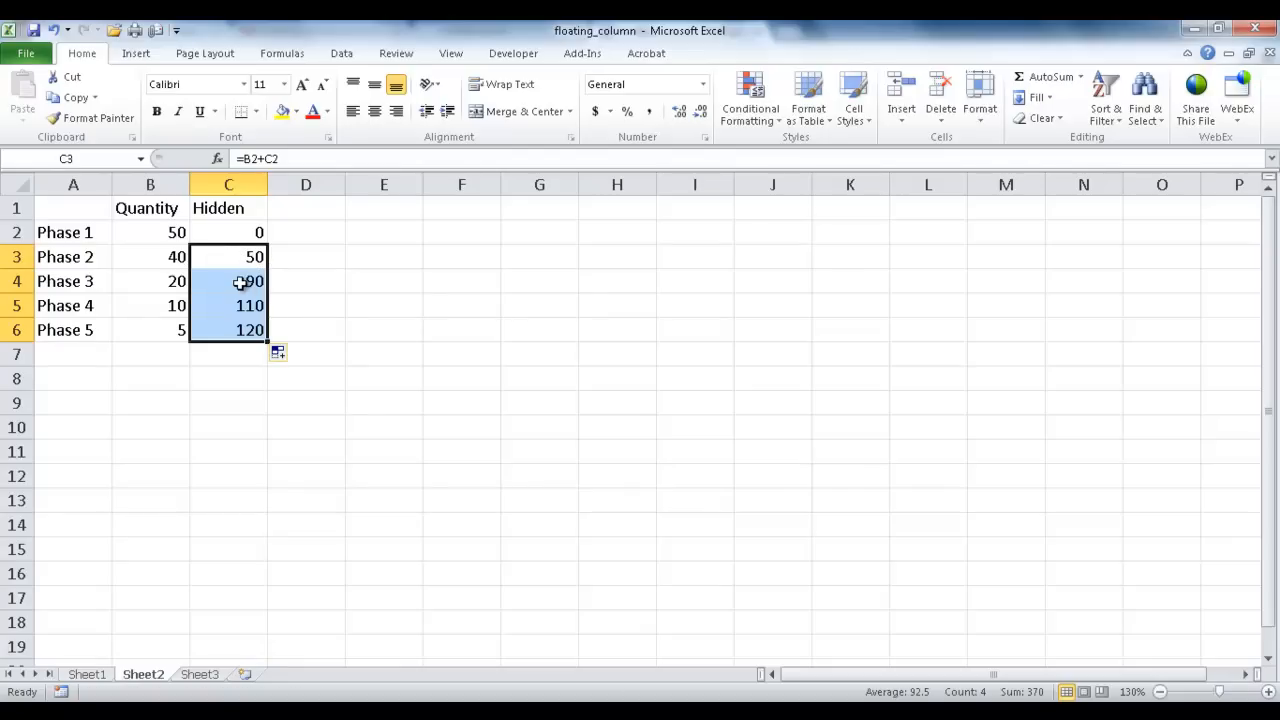
# Fill the Hidden formula down to C6 and select the whole A1:C6 table for charting.
pyautogui.click(228, 280)
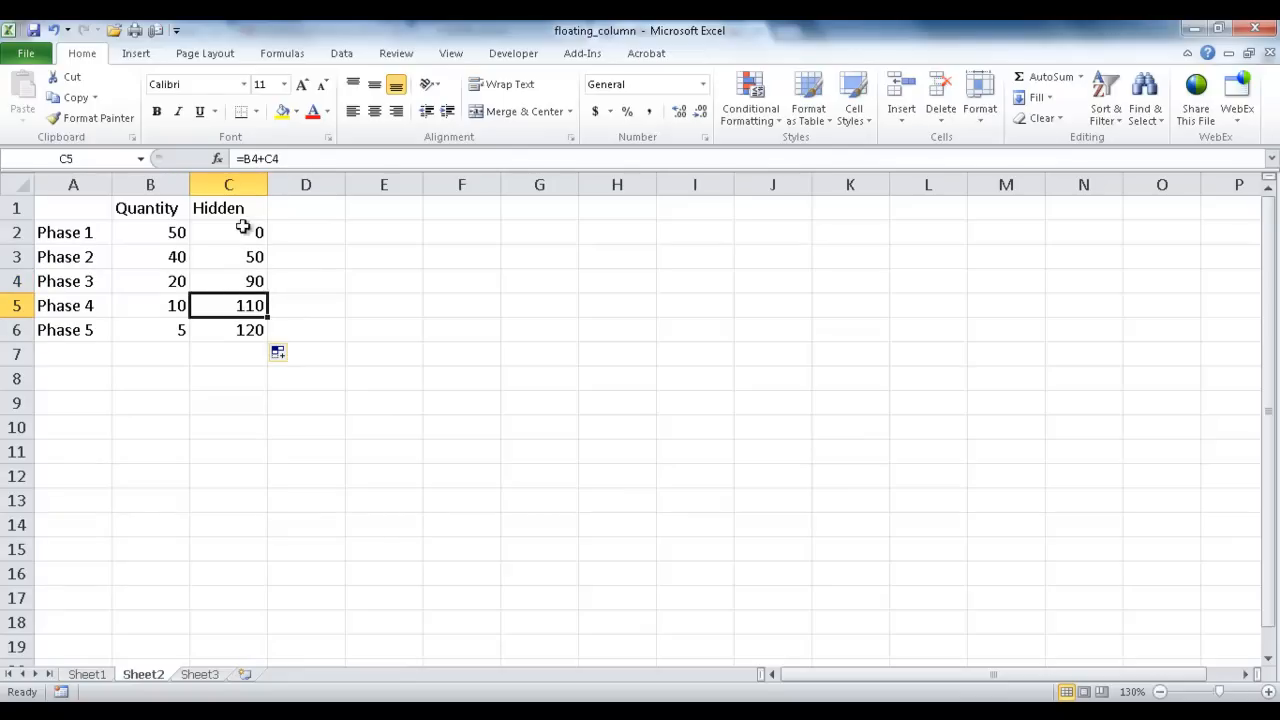
pyautogui.click(228, 330)
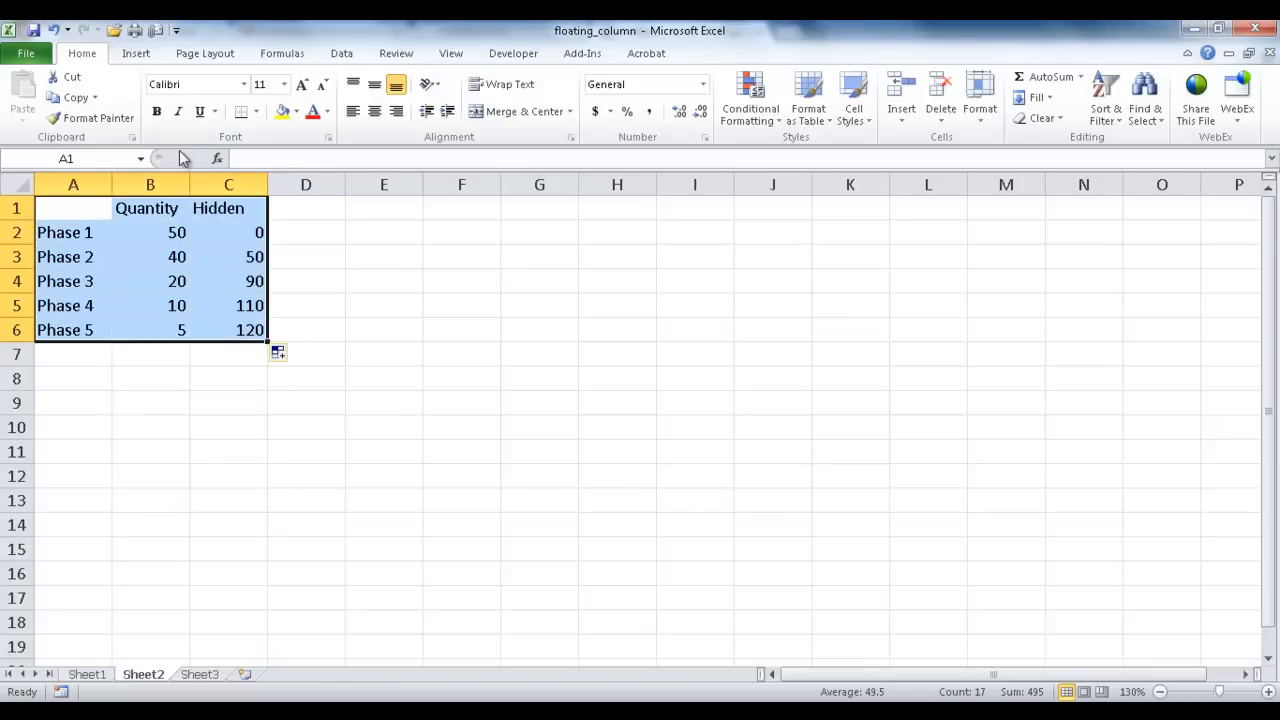
# Insert a stacked column chart of the Sheet2 phase table and enlarge it.
pyautogui.click(136, 52)
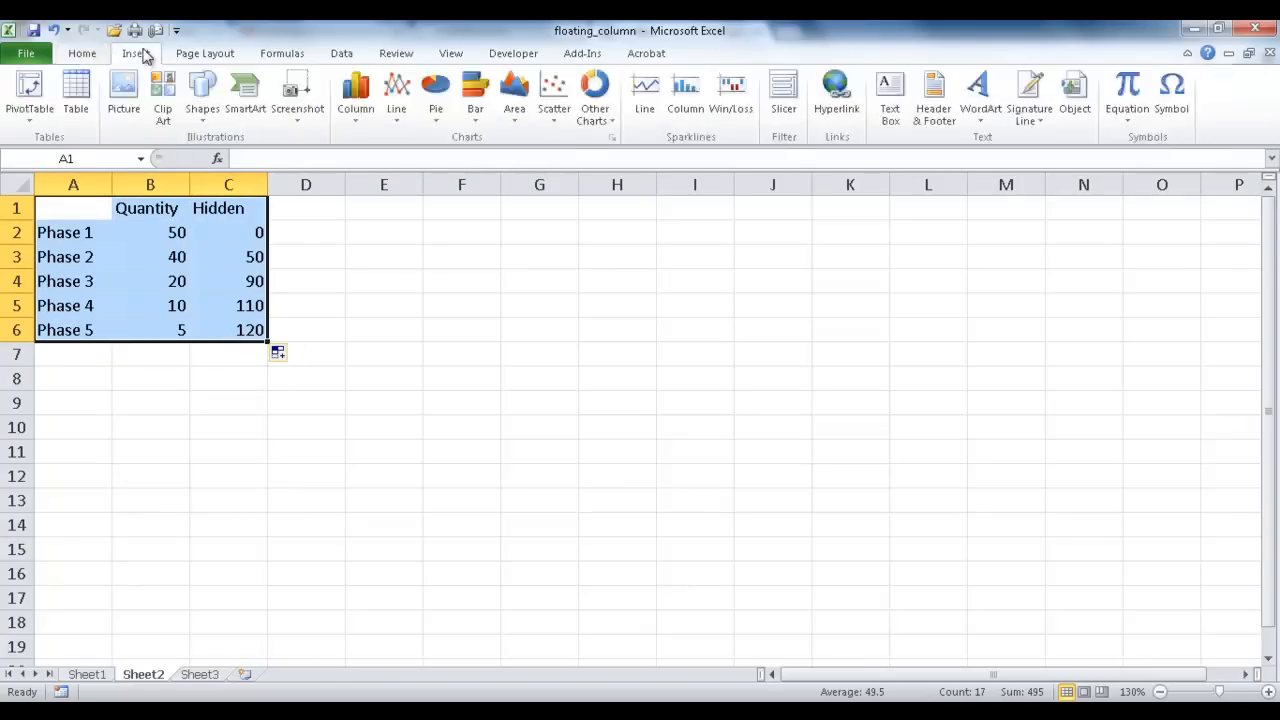
pyautogui.click(356, 96)
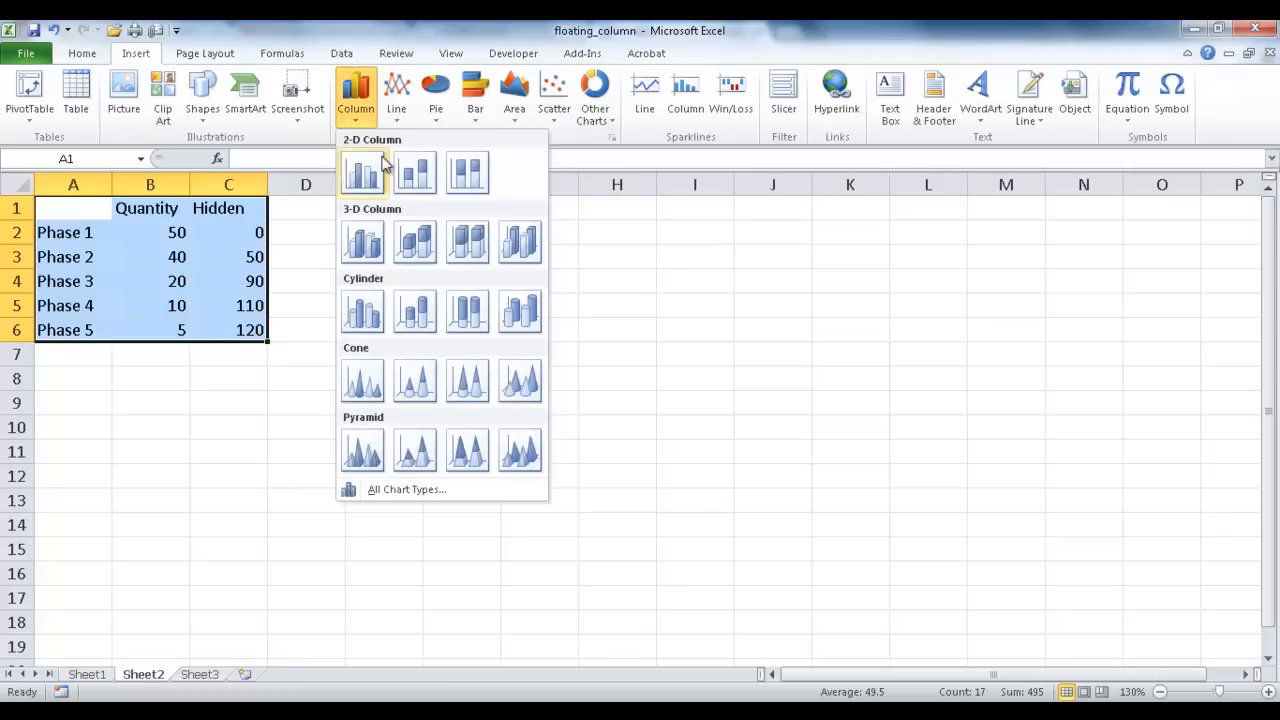
pyautogui.moveTo(414, 172)
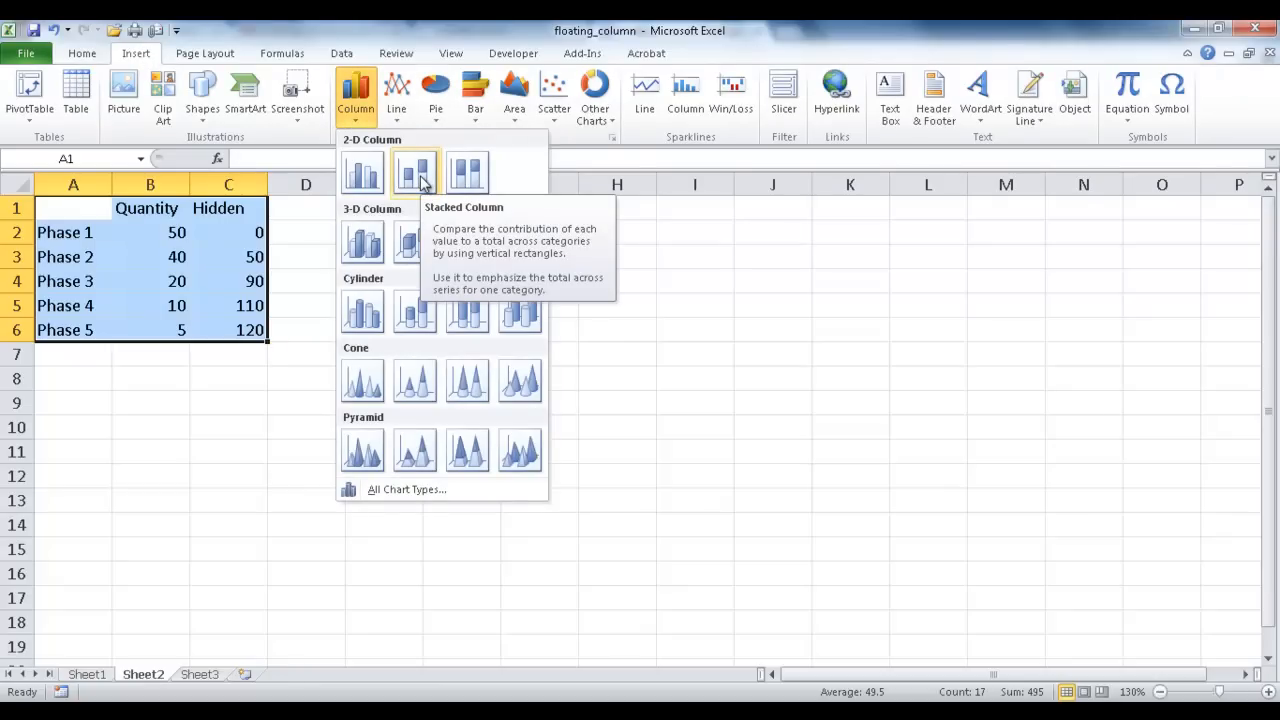
pyautogui.click(414, 172)
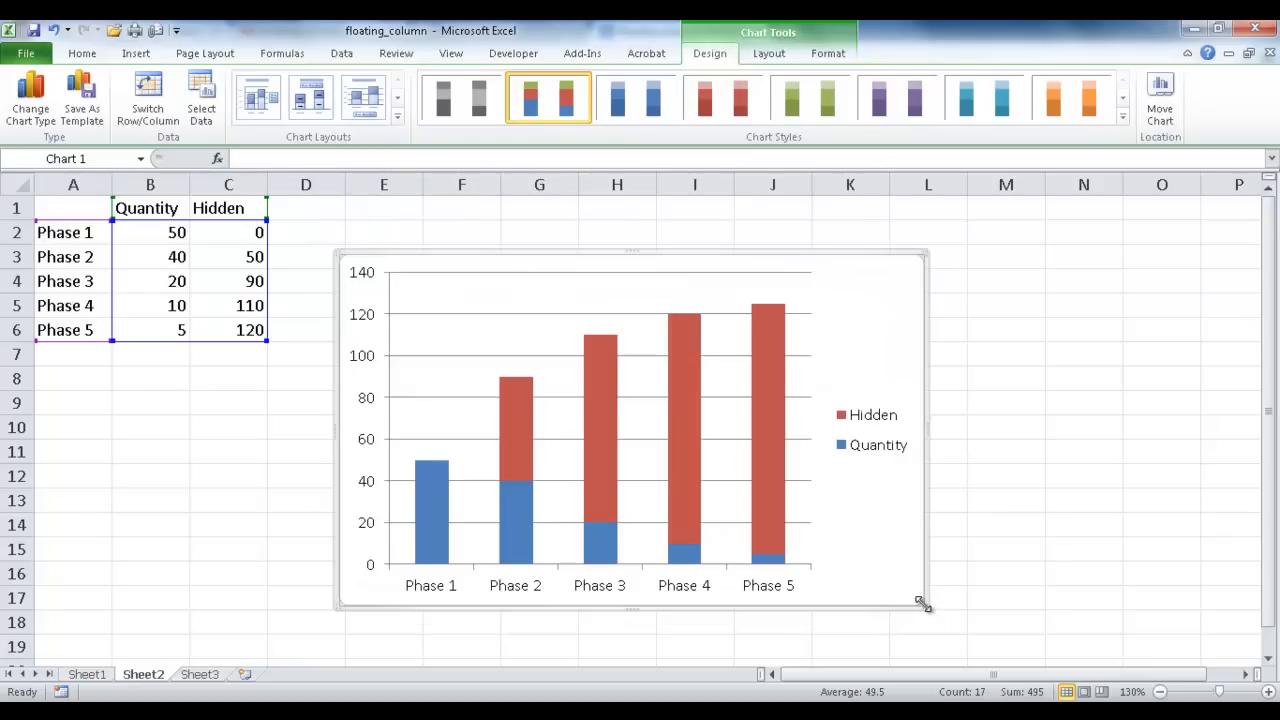
pyautogui.moveTo(920, 600); pyautogui.dragTo(1030, 618)
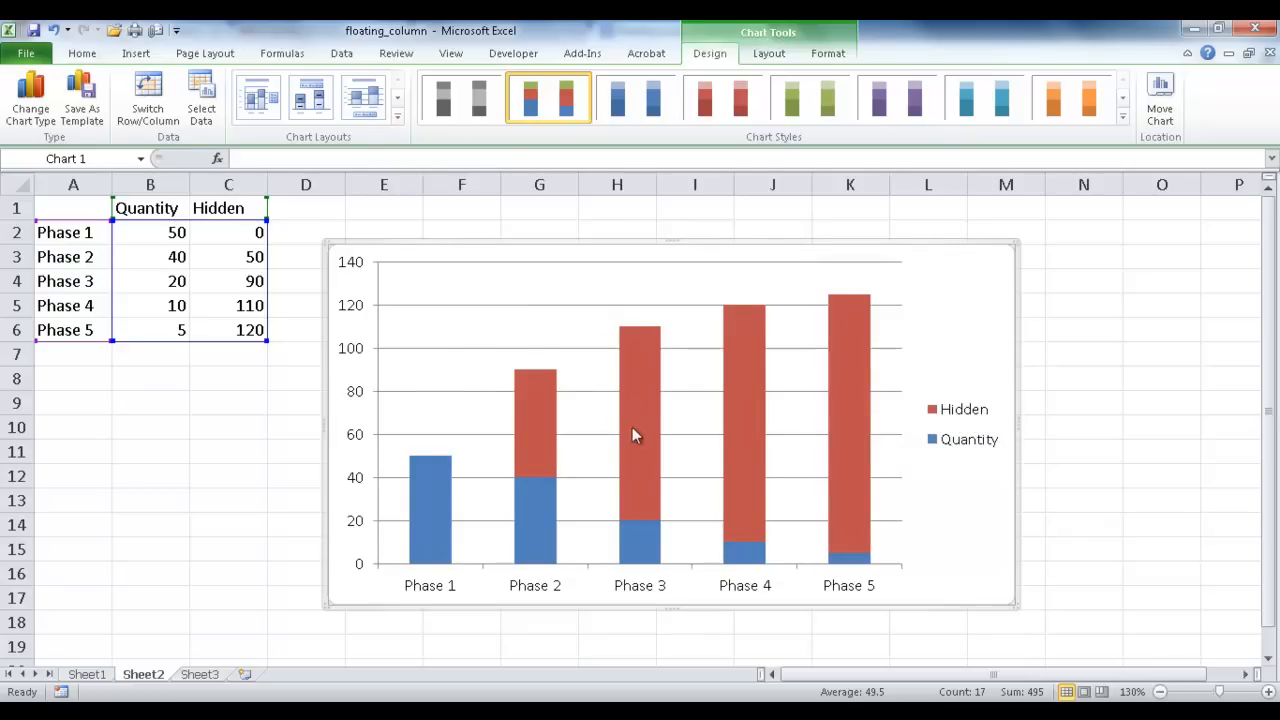
pyautogui.moveTo(816, 404)
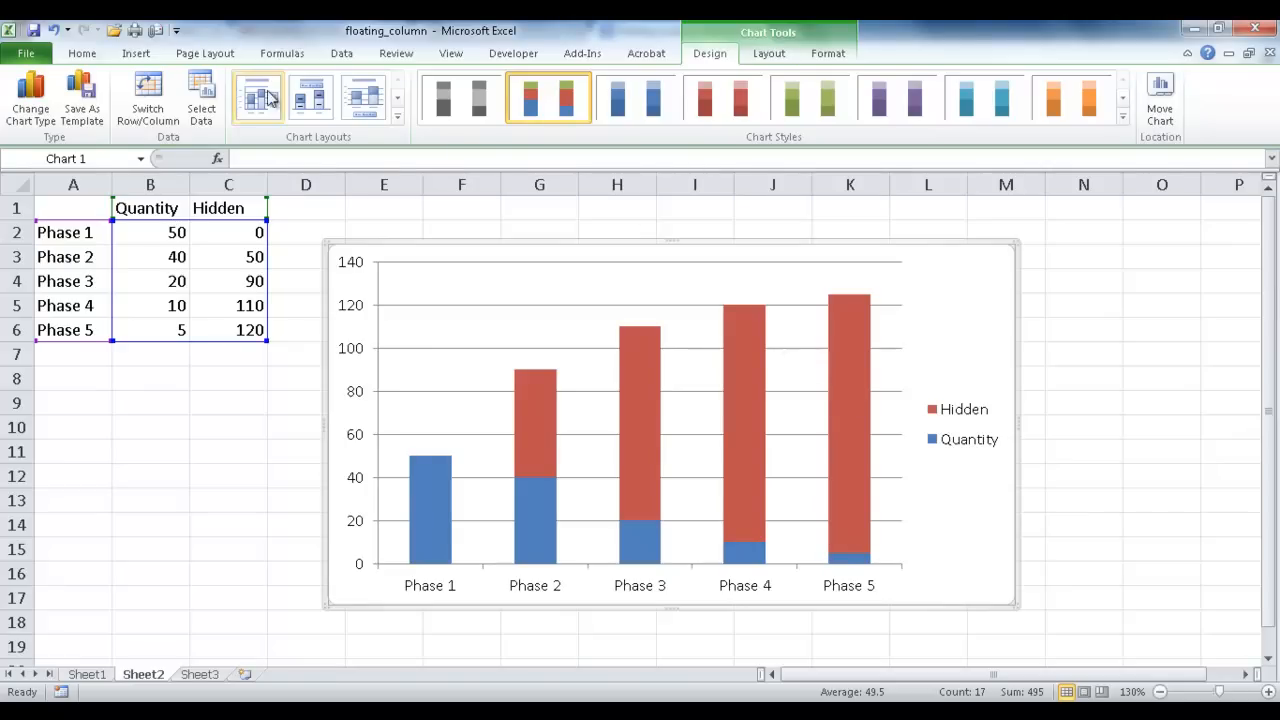
# In Select Data Source, move Quantity below Hidden so Hidden bars sit at the bottom.
pyautogui.click(200, 96)
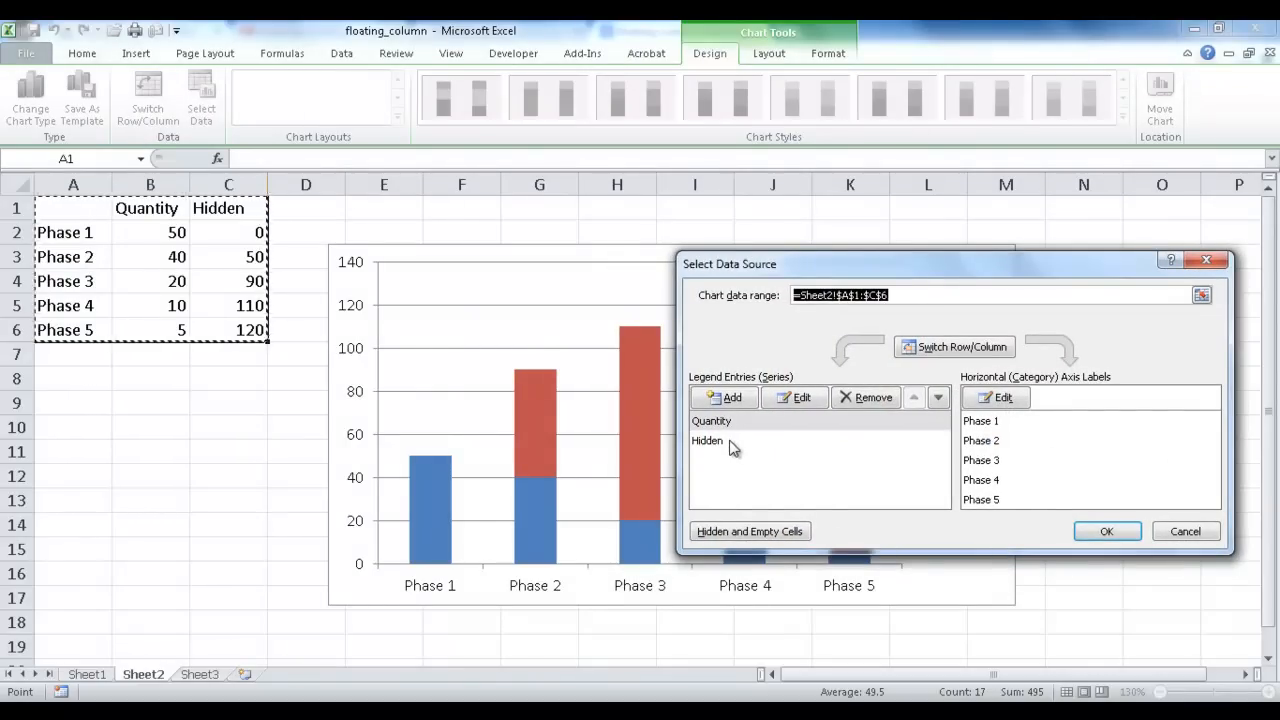
pyautogui.moveTo(918, 410)
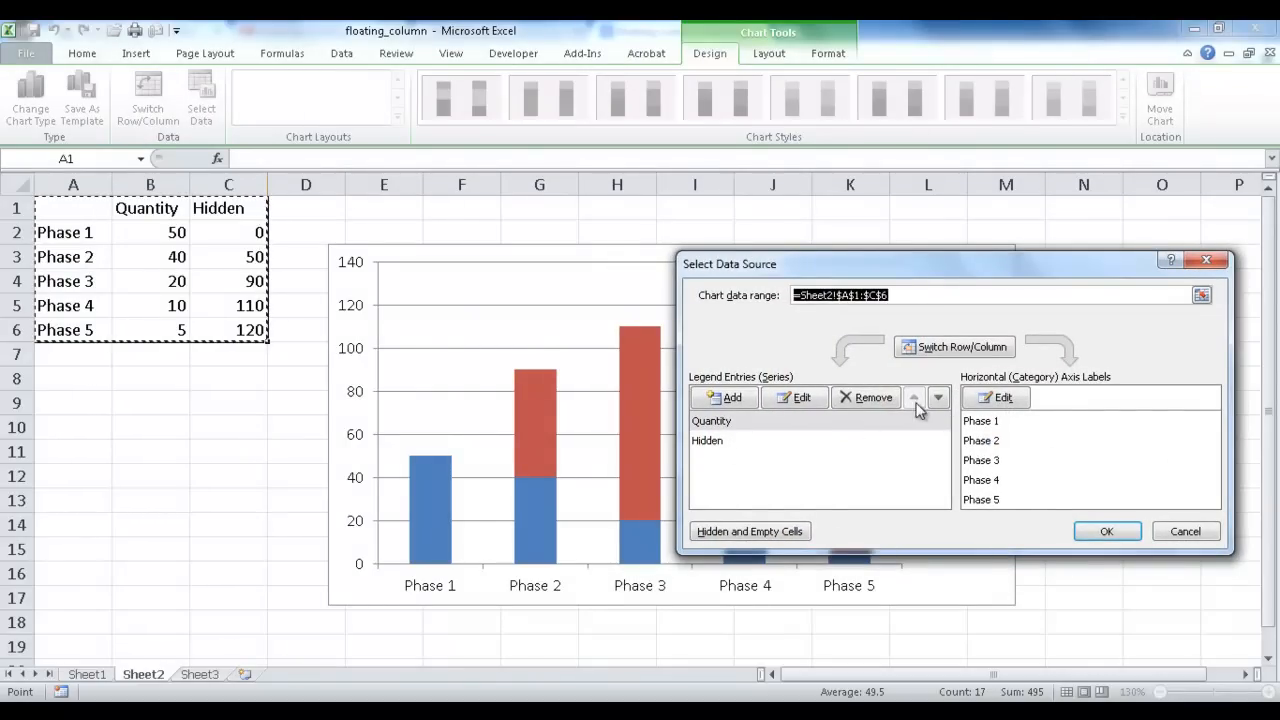
pyautogui.click(712, 420)
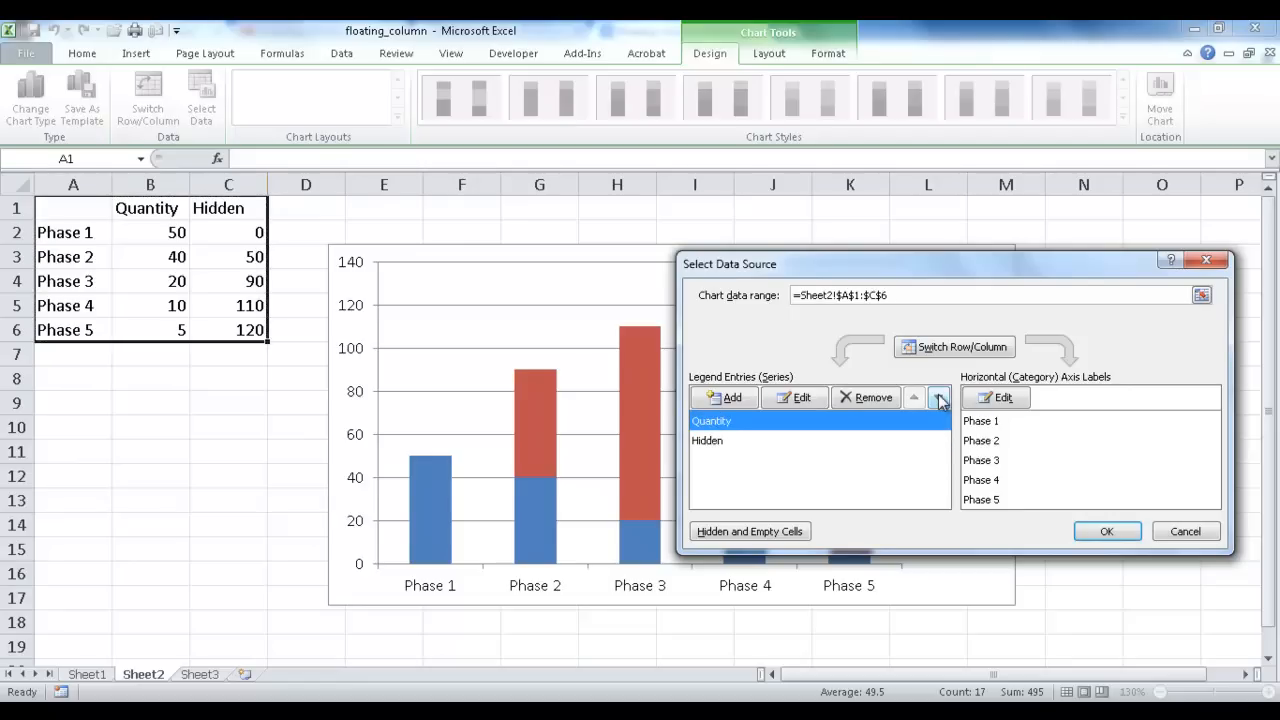
pyautogui.click(938, 396)
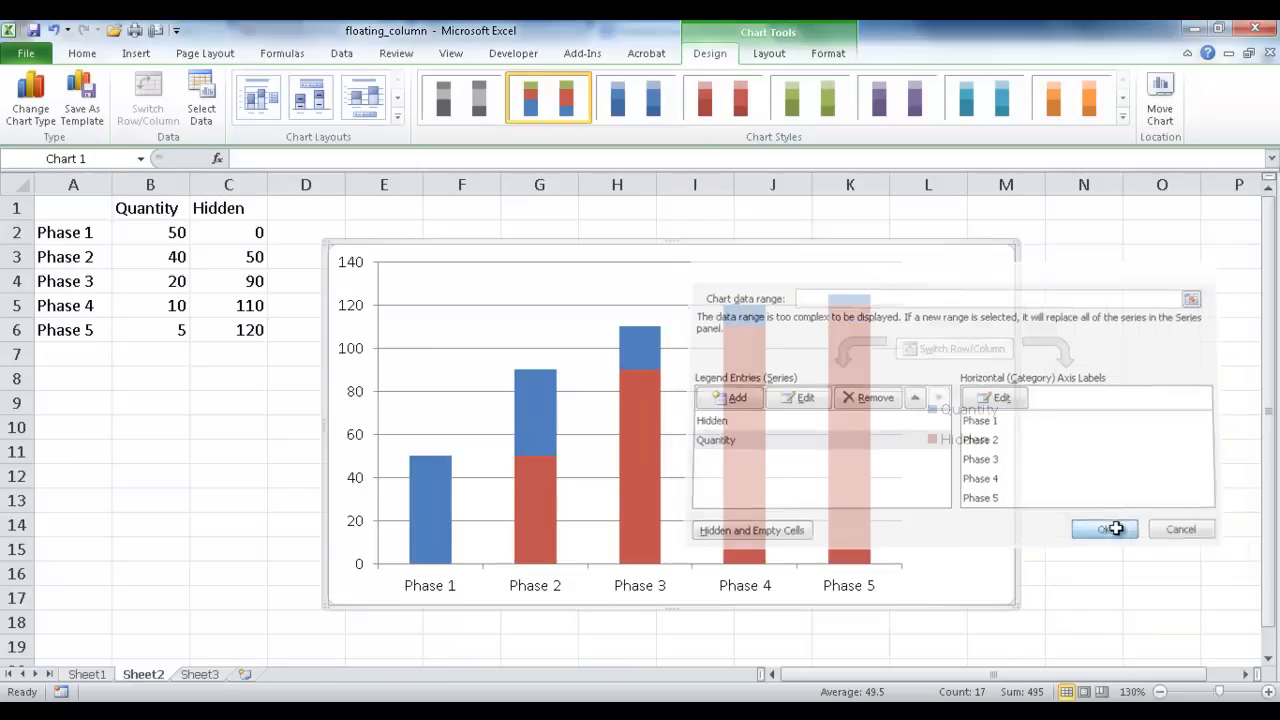
pyautogui.click(1104, 528)
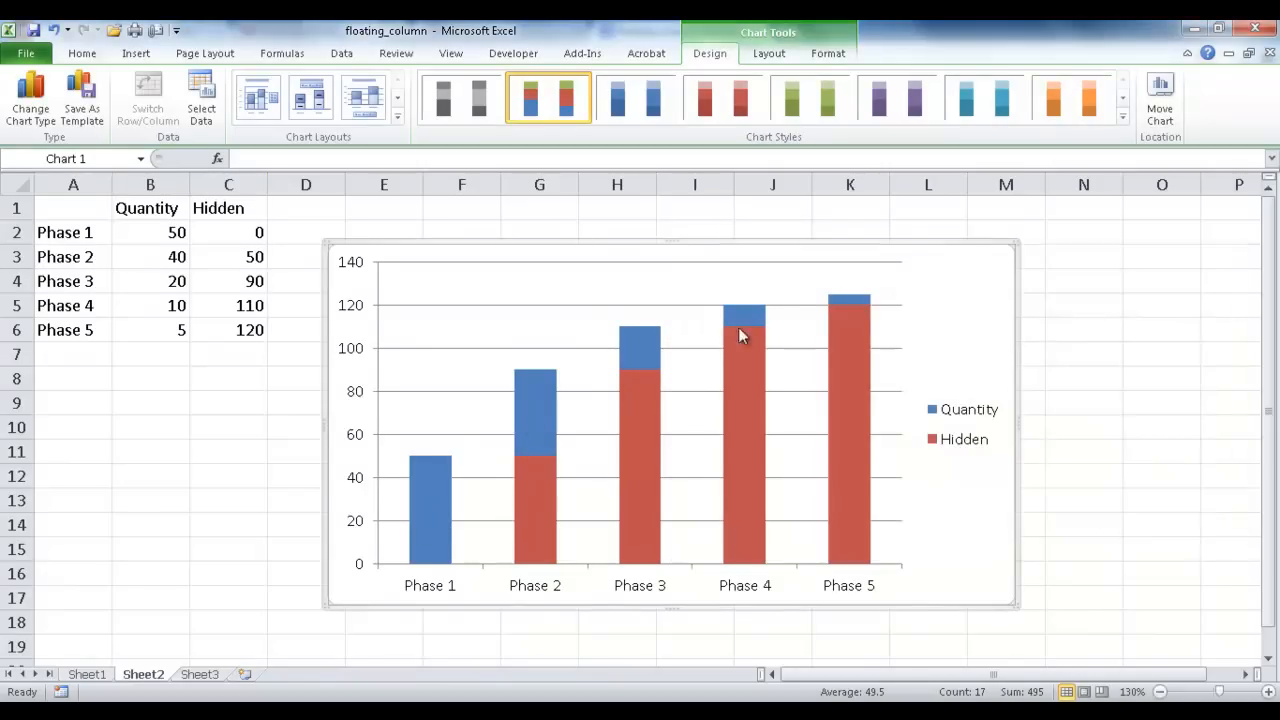
pyautogui.moveTo(430, 464)
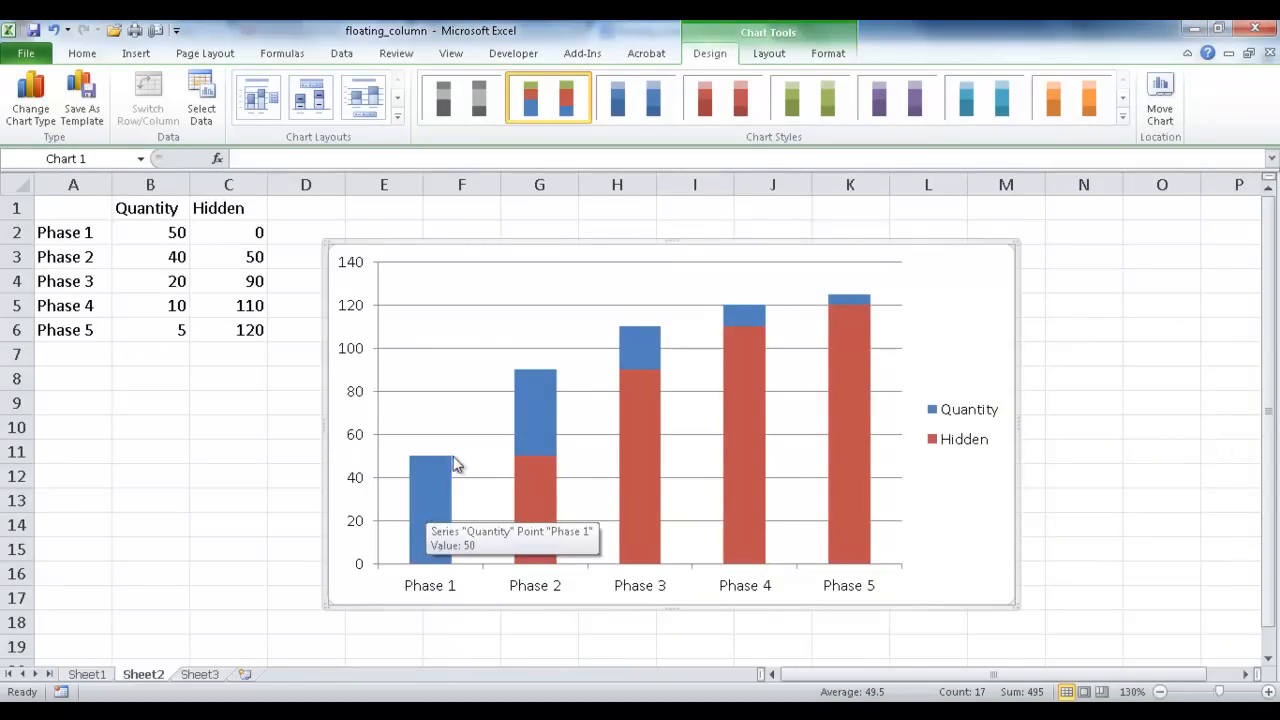
pyautogui.moveTo(440, 510)
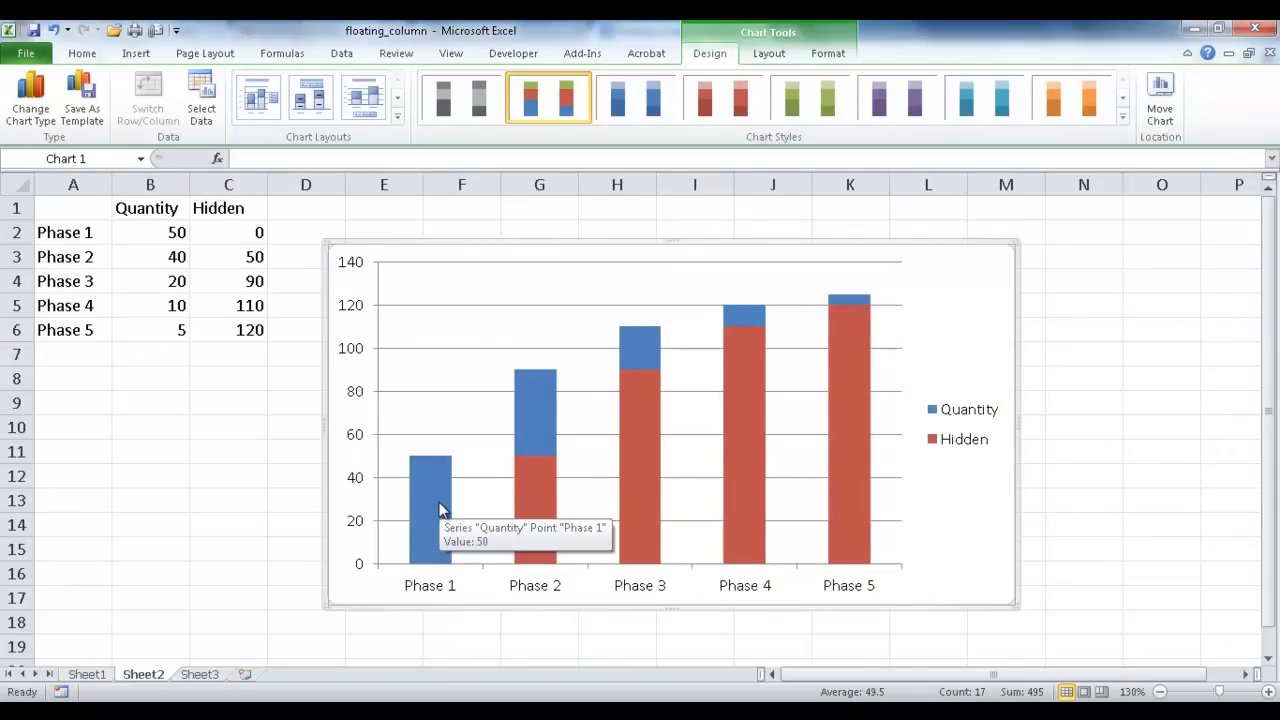
pyautogui.moveTo(620, 376)
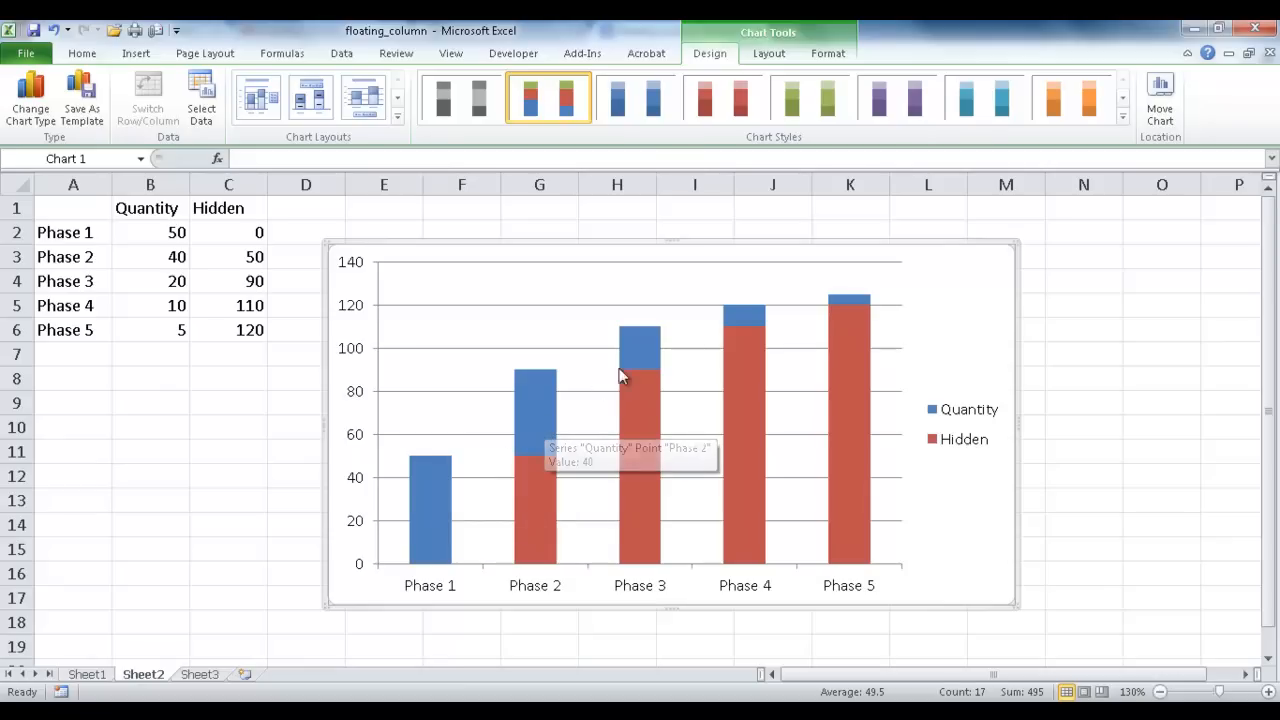
pyautogui.moveTo(976, 410)
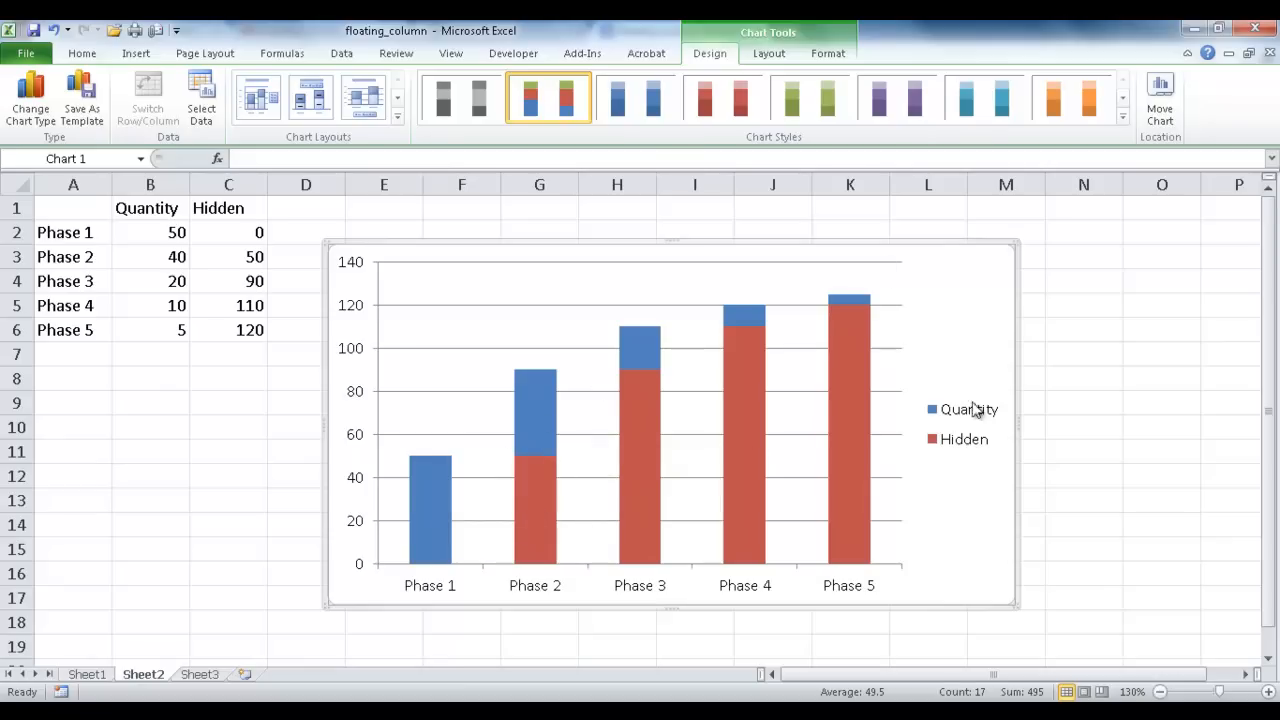
# Delete the chart legend and select the red Hidden series bars.
pyautogui.click(962, 408)
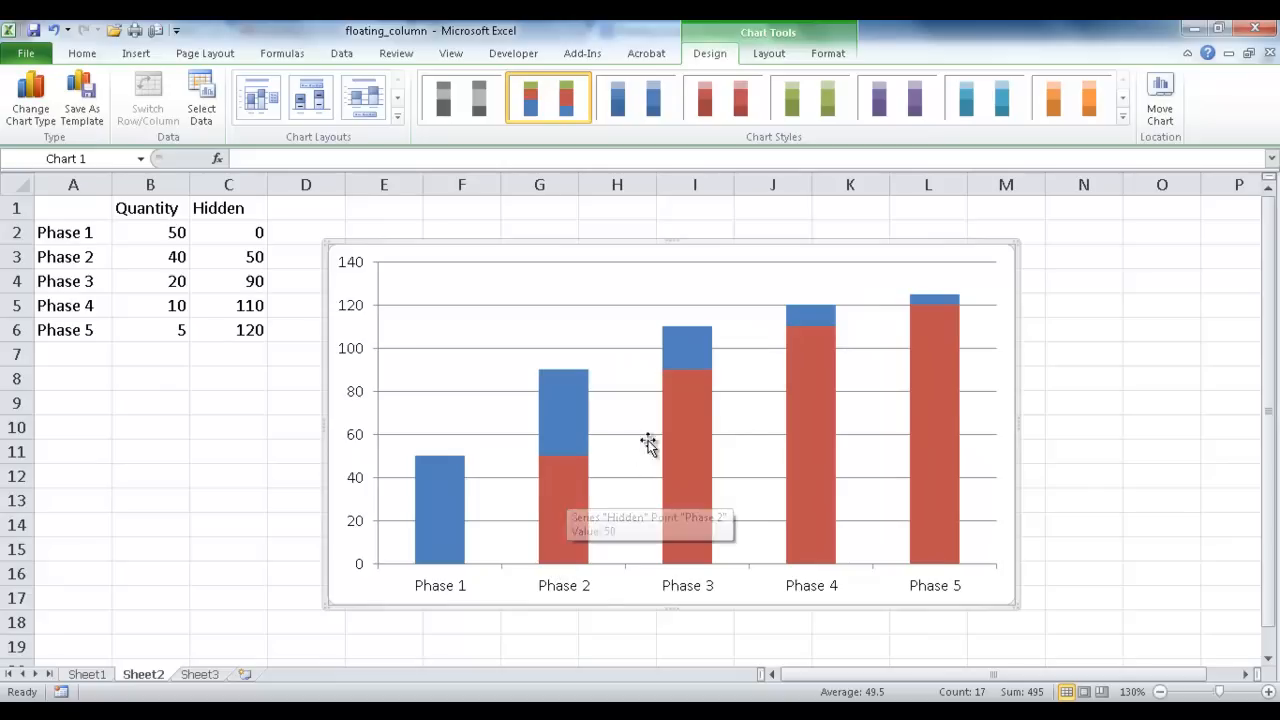
pyautogui.moveTo(596, 492)
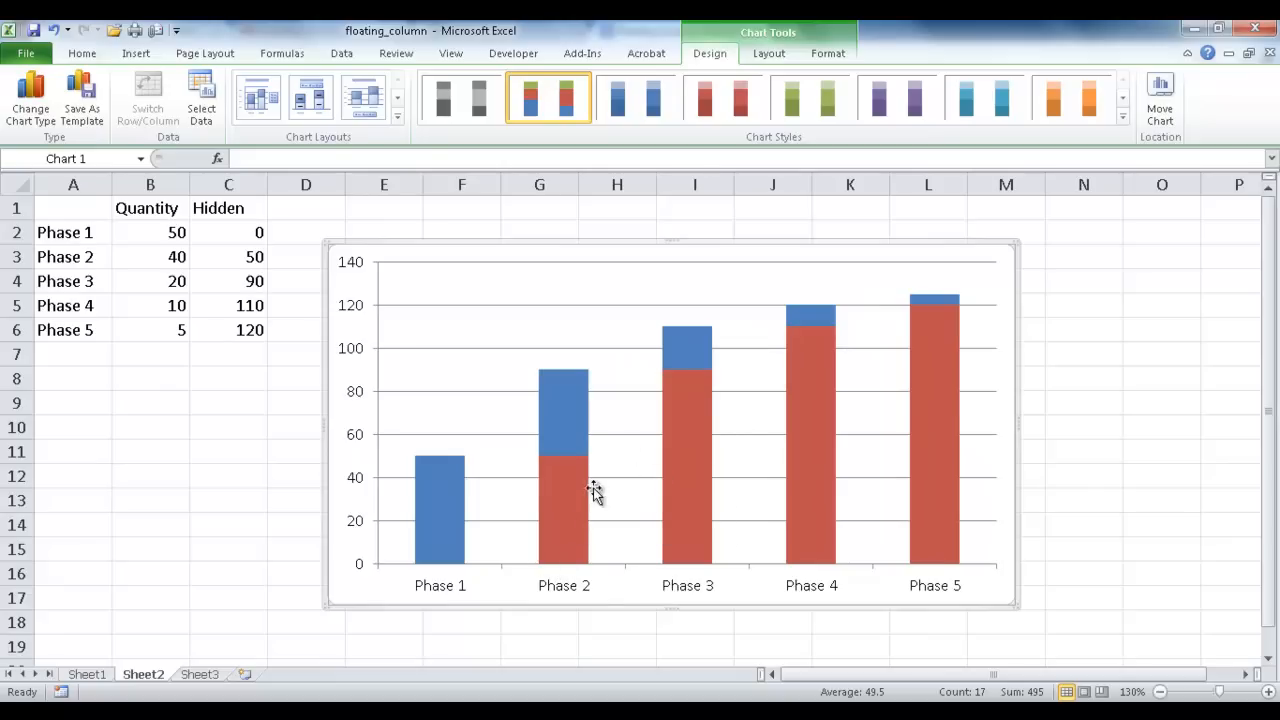
pyautogui.click(688, 470)
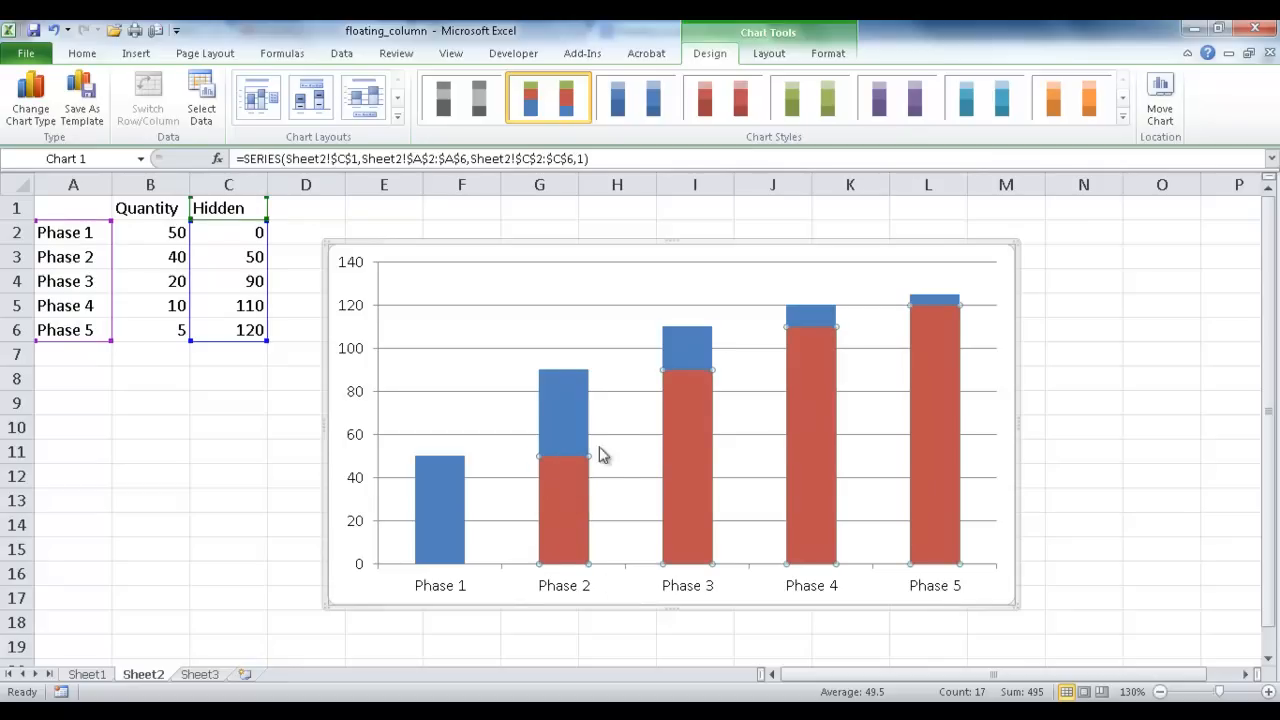
pyautogui.moveTo(650, 452)
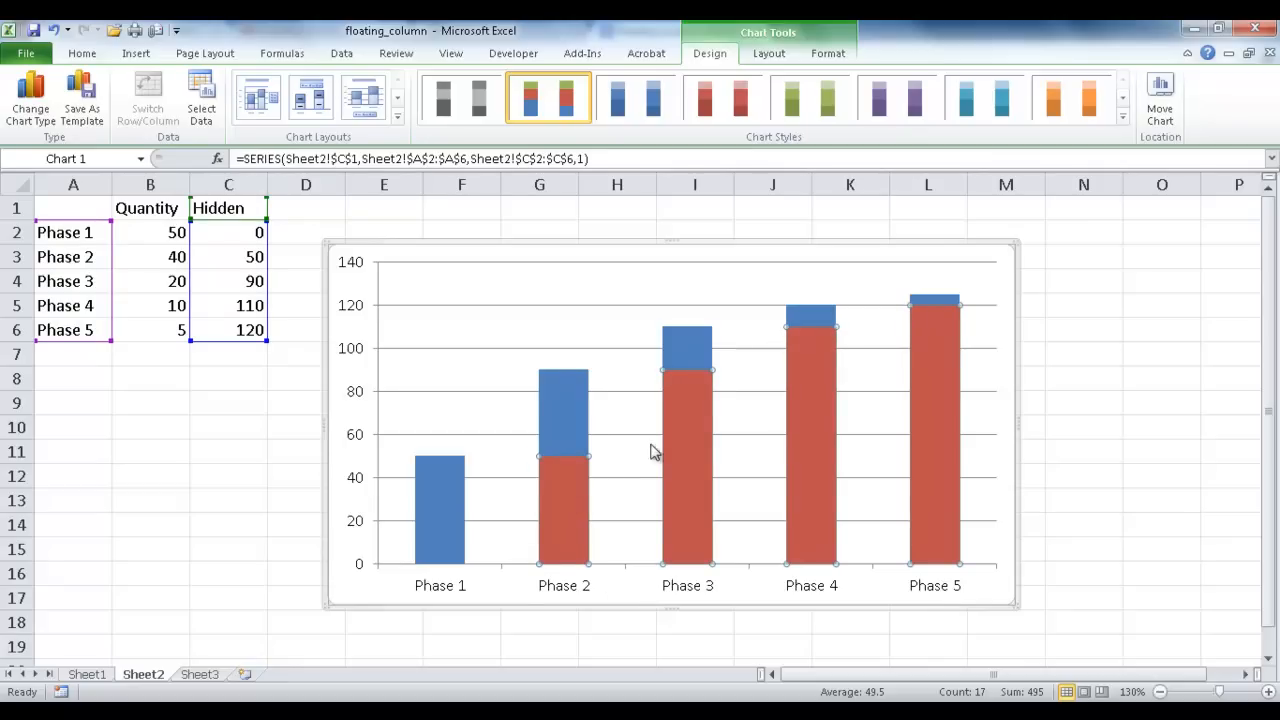
pyautogui.moveTo(564, 496)
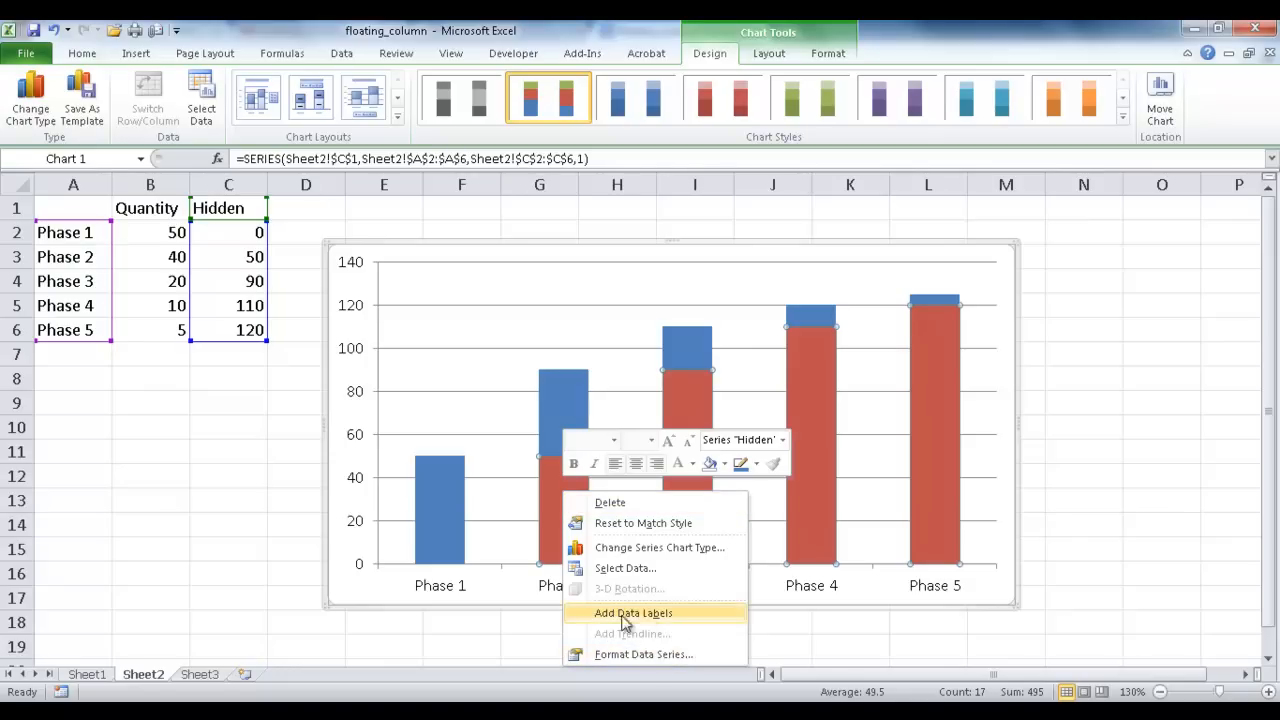
# Format the Hidden series with No fill and No Gap width so Quantity bars float as steps.
pyautogui.click(632, 612)
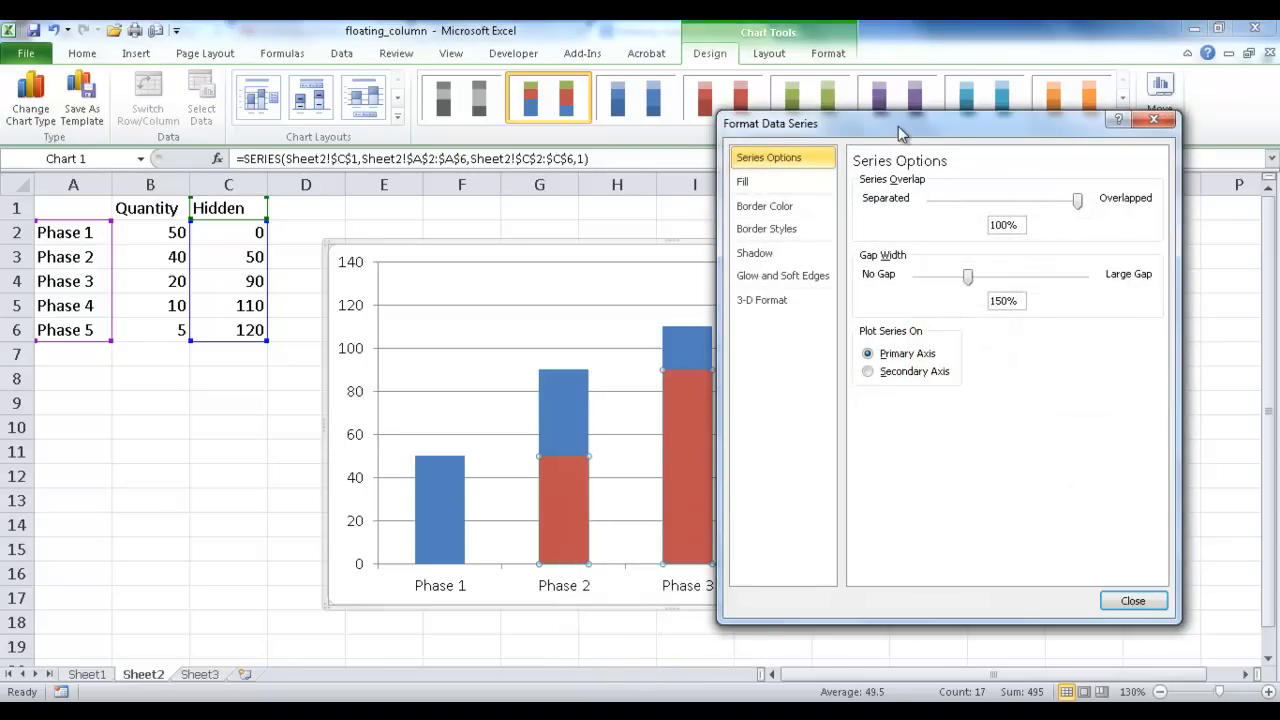
pyautogui.click(742, 180)
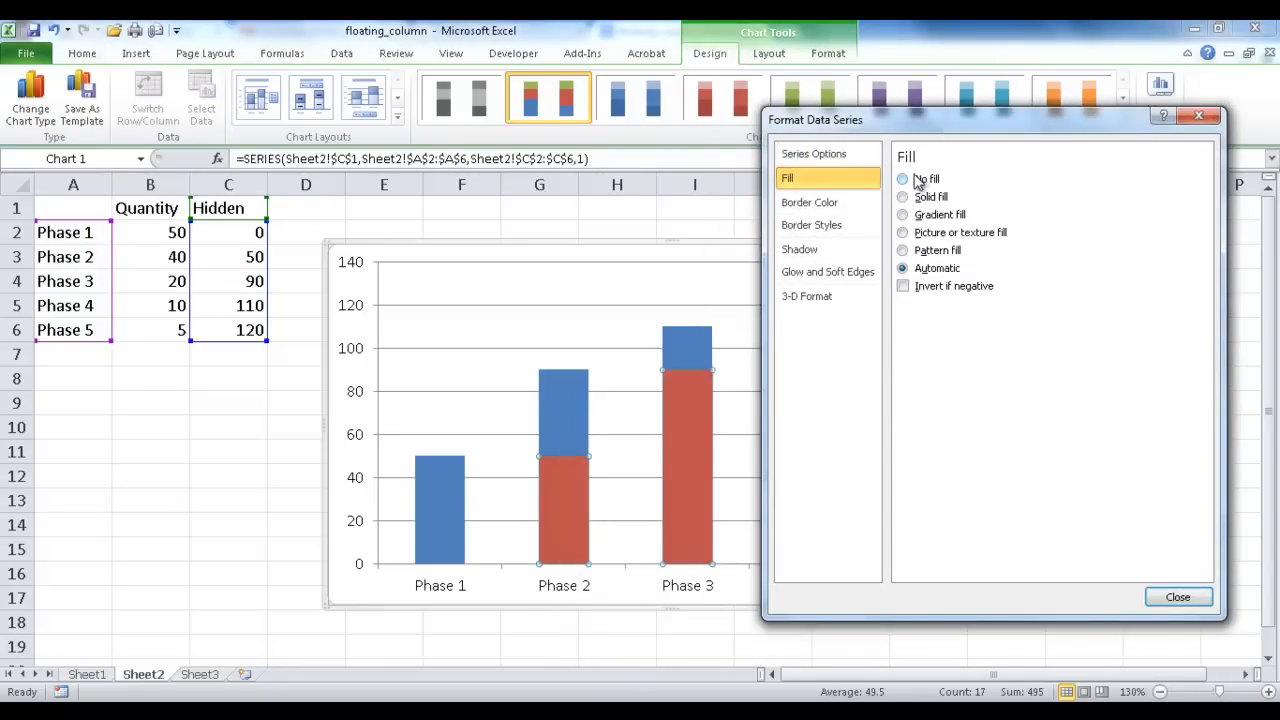
pyautogui.click(904, 180)
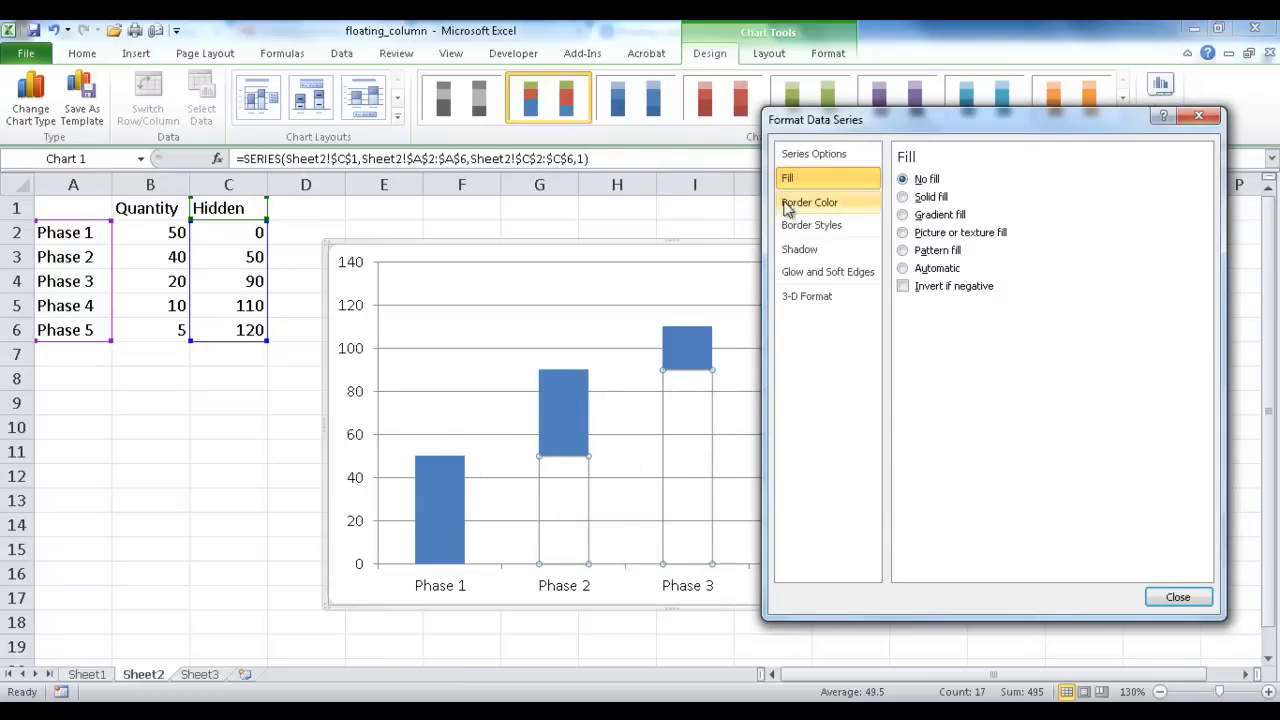
pyautogui.click(812, 152)
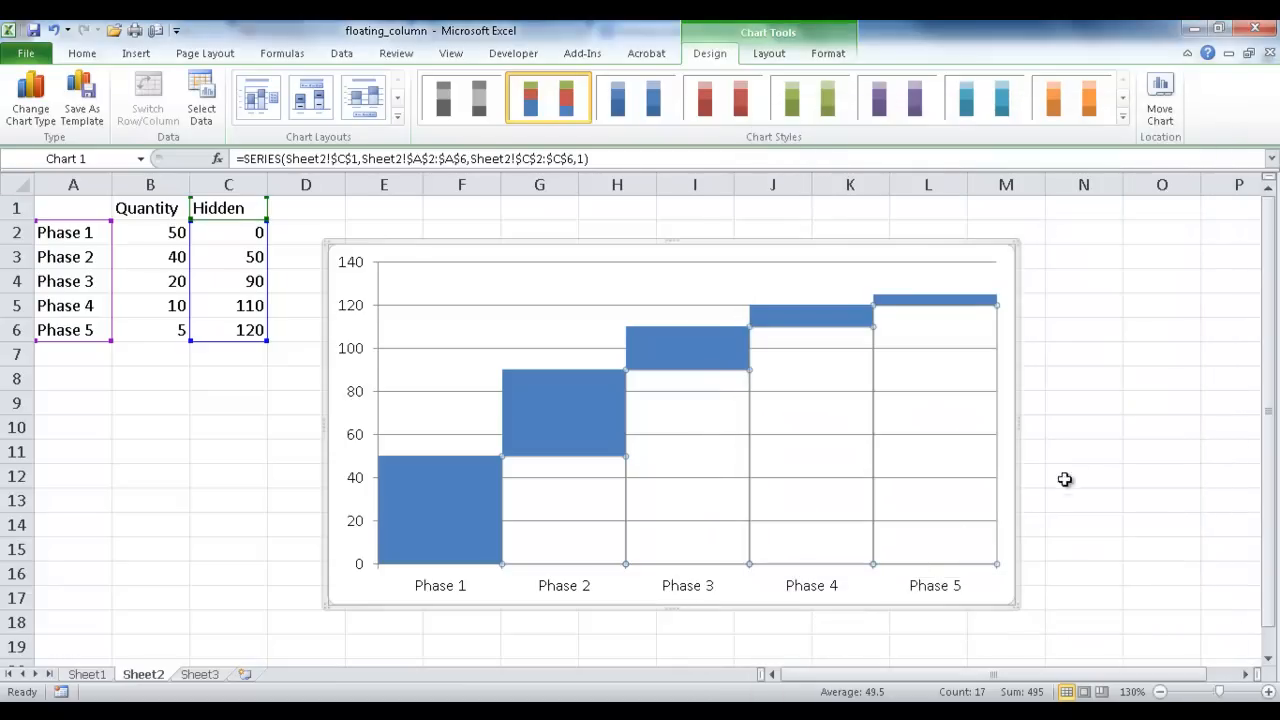
pyautogui.click(1084, 452)
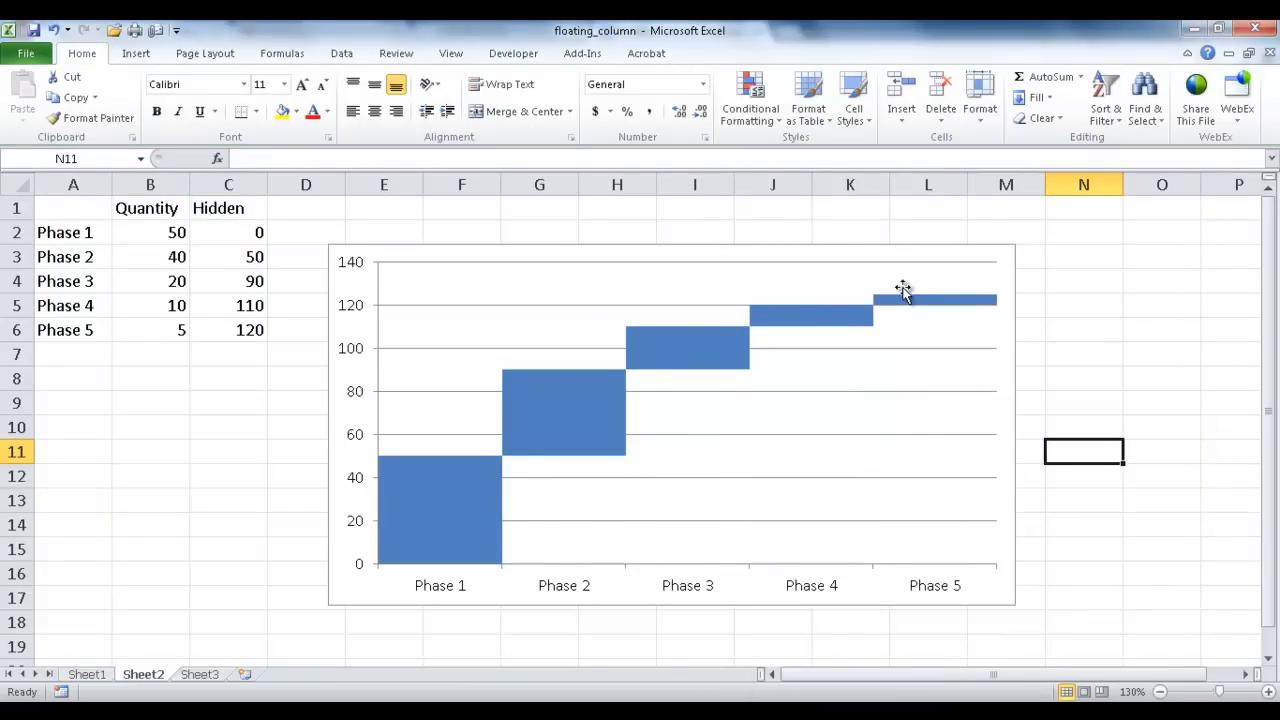
pyautogui.moveTo(934, 300)
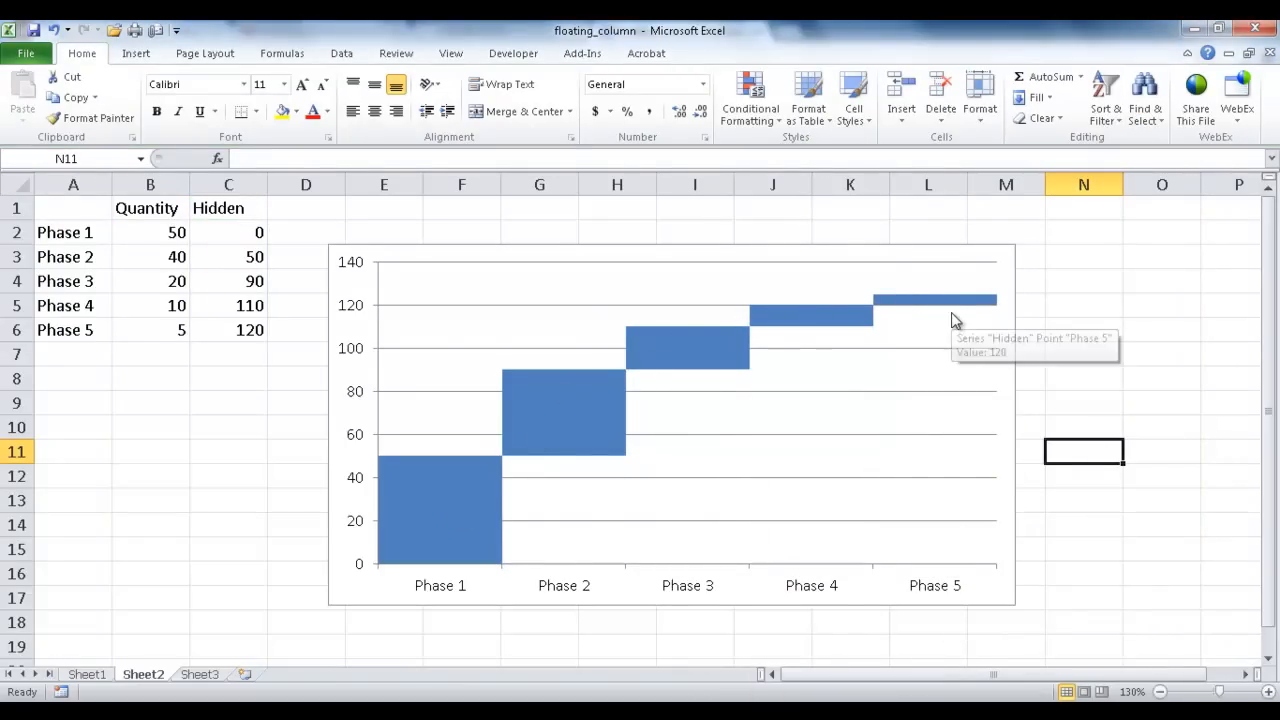
pyautogui.moveTo(920, 320)
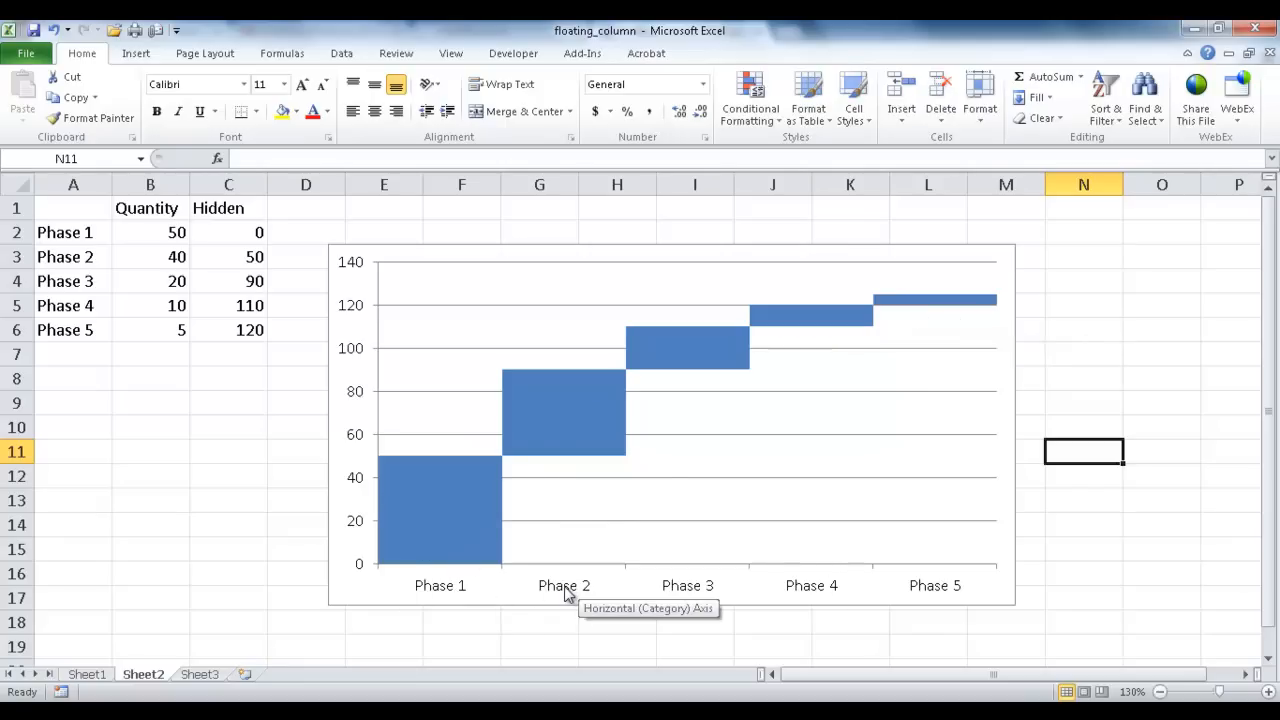
# Format the horizontal axis with no axis labels and no major tick marks.
pyautogui.click(564, 584)
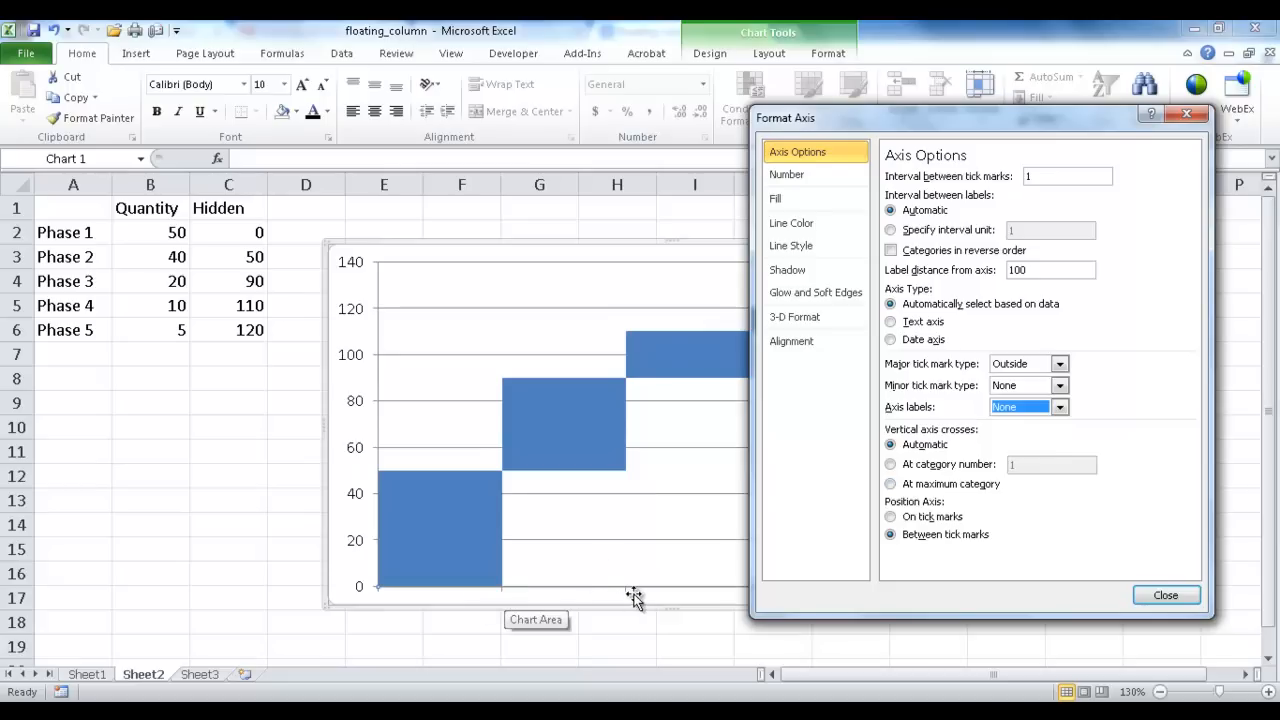
pyautogui.click(1060, 384)
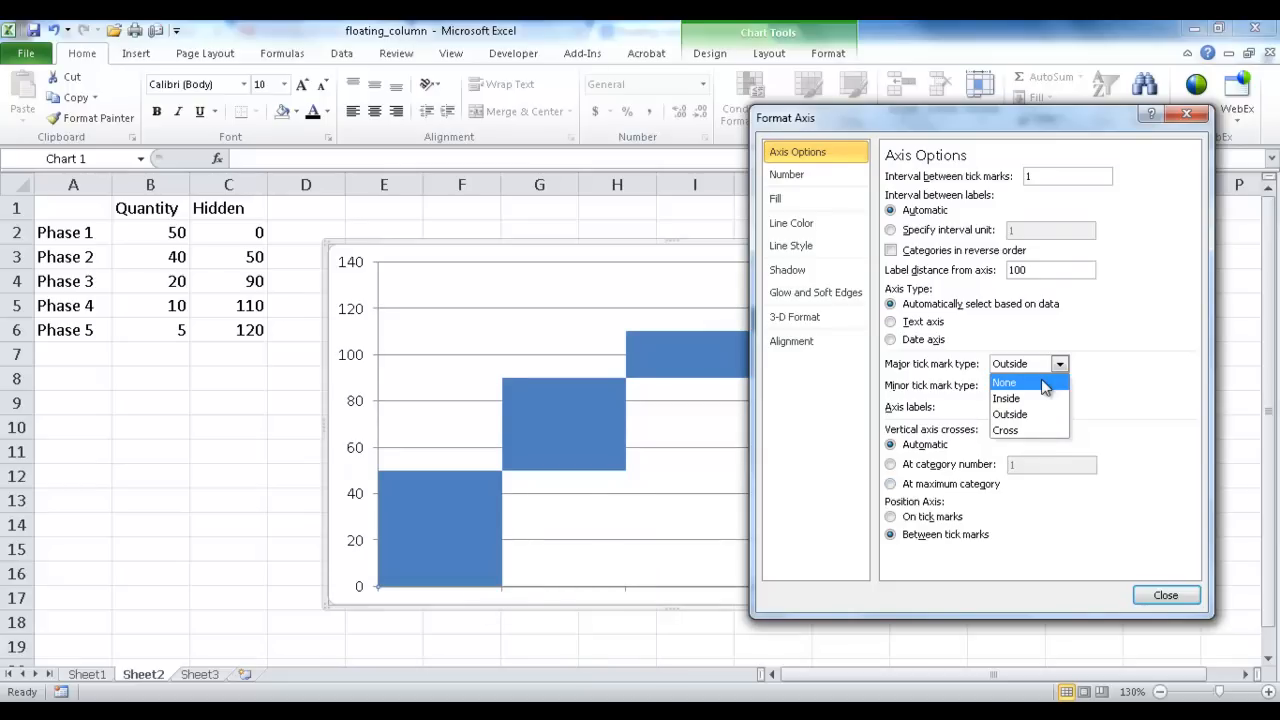
pyautogui.click(1004, 382)
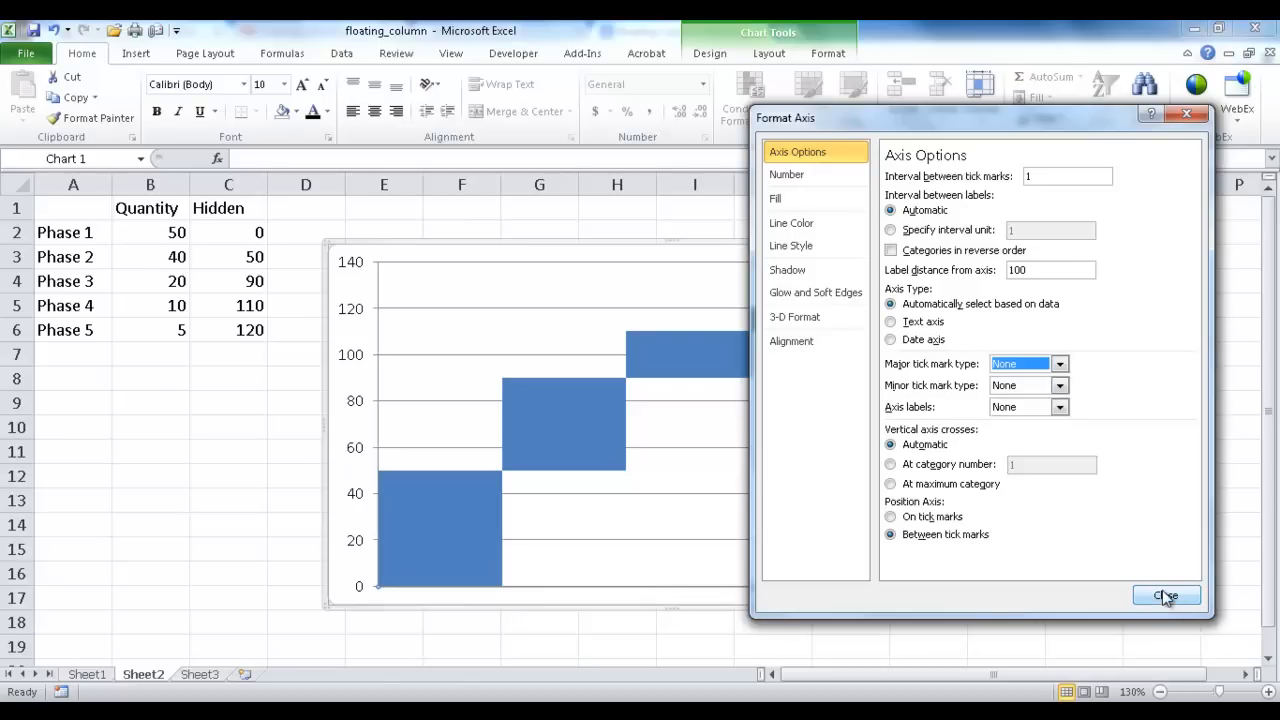
pyautogui.click(1164, 596)
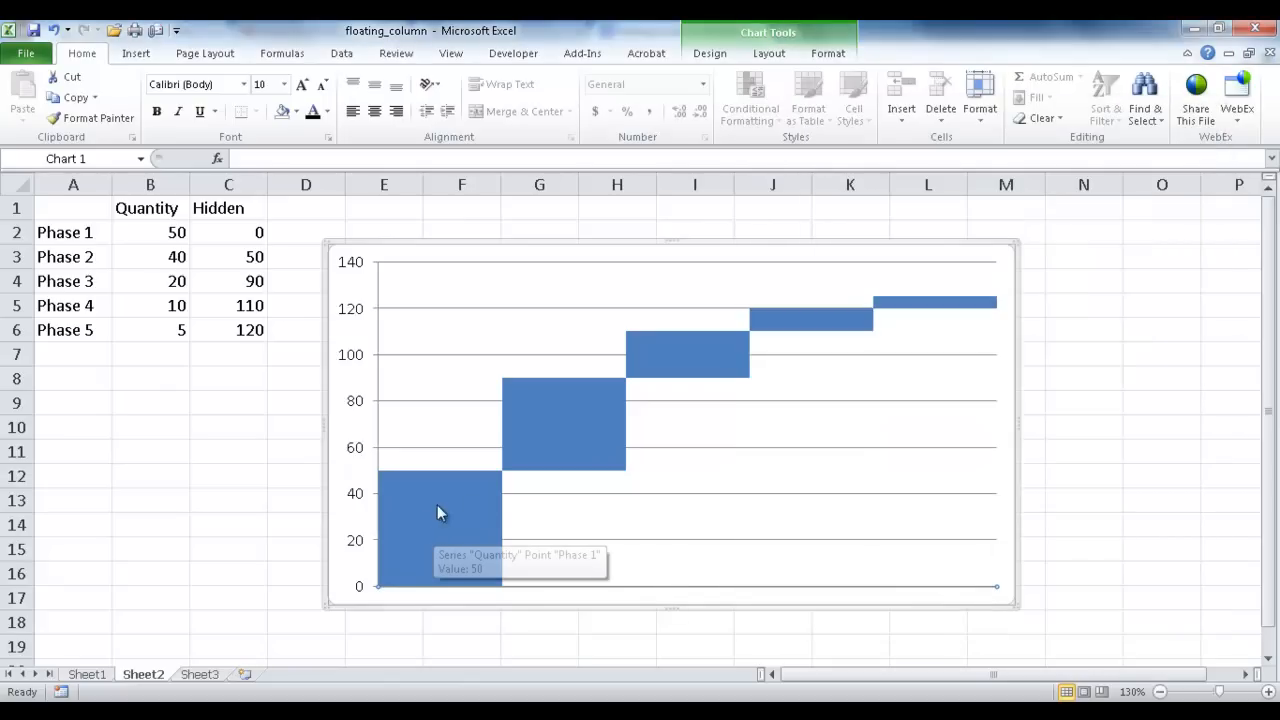
pyautogui.moveTo(476, 510)
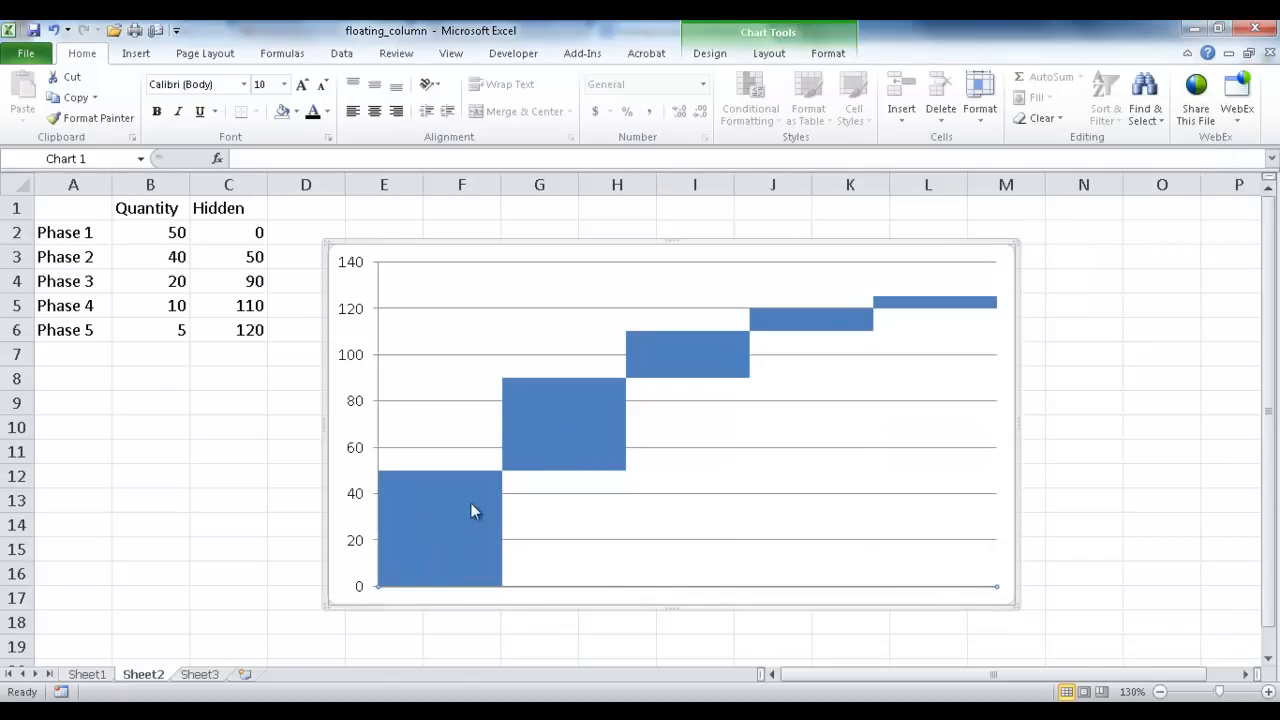
pyautogui.moveTo(424, 528)
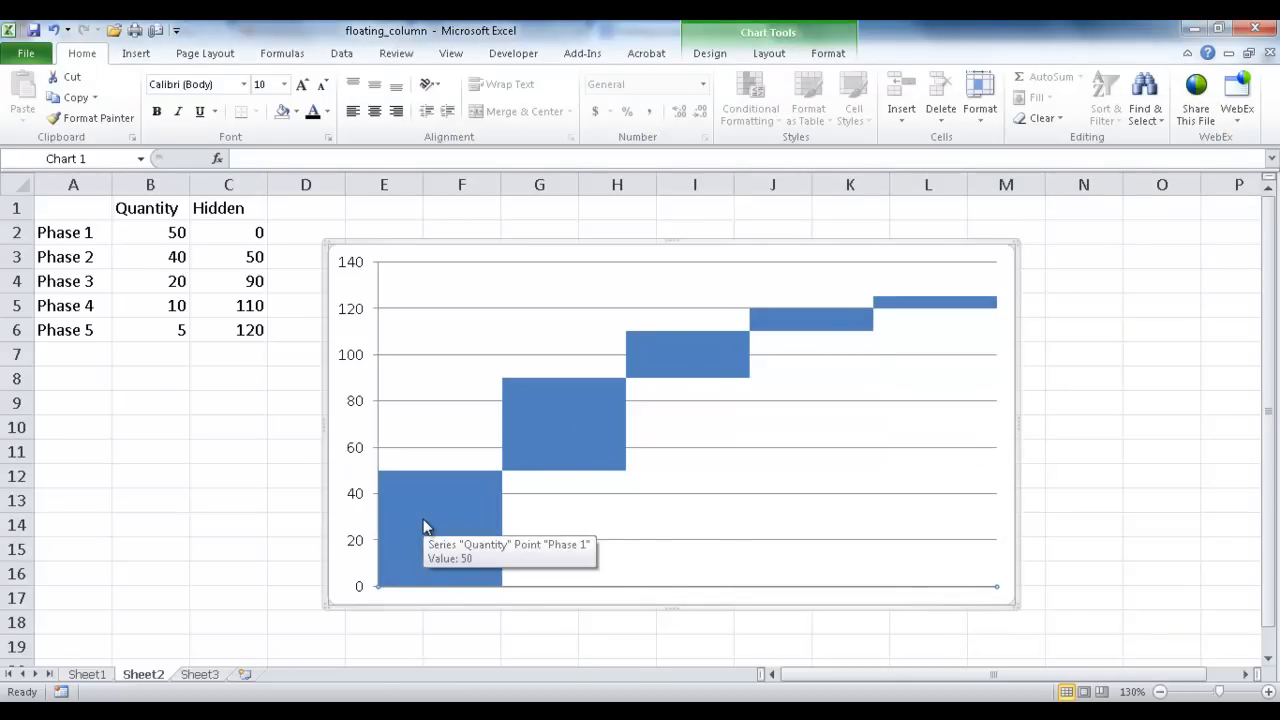
# Add data labels to the floating Quantity bars.
pyautogui.rightClick(424, 528)
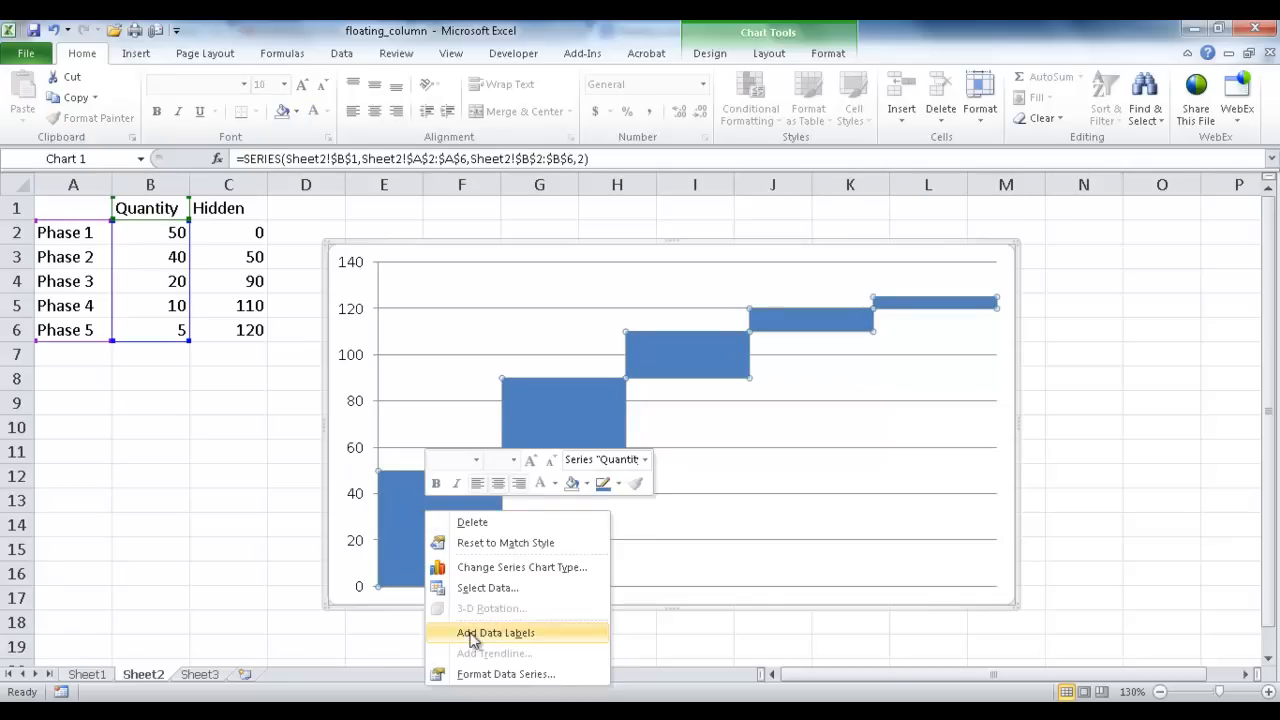
pyautogui.click(496, 632)
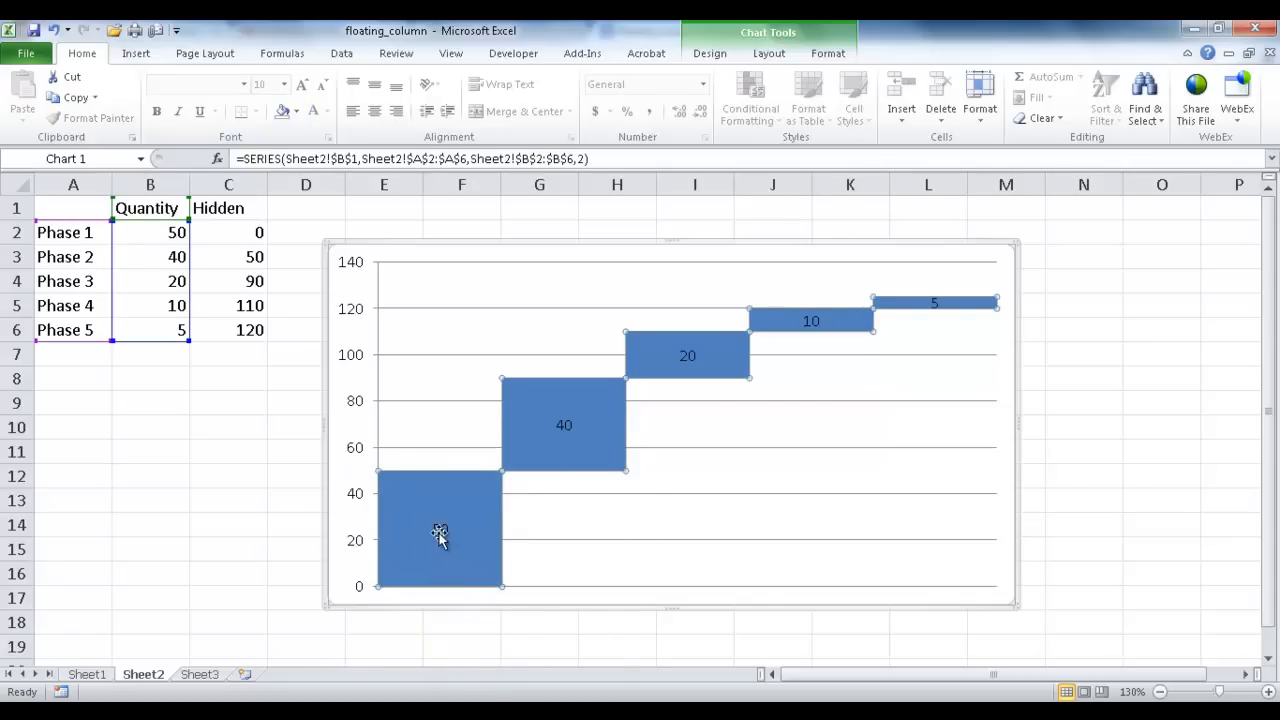
pyautogui.moveTo(438, 524)
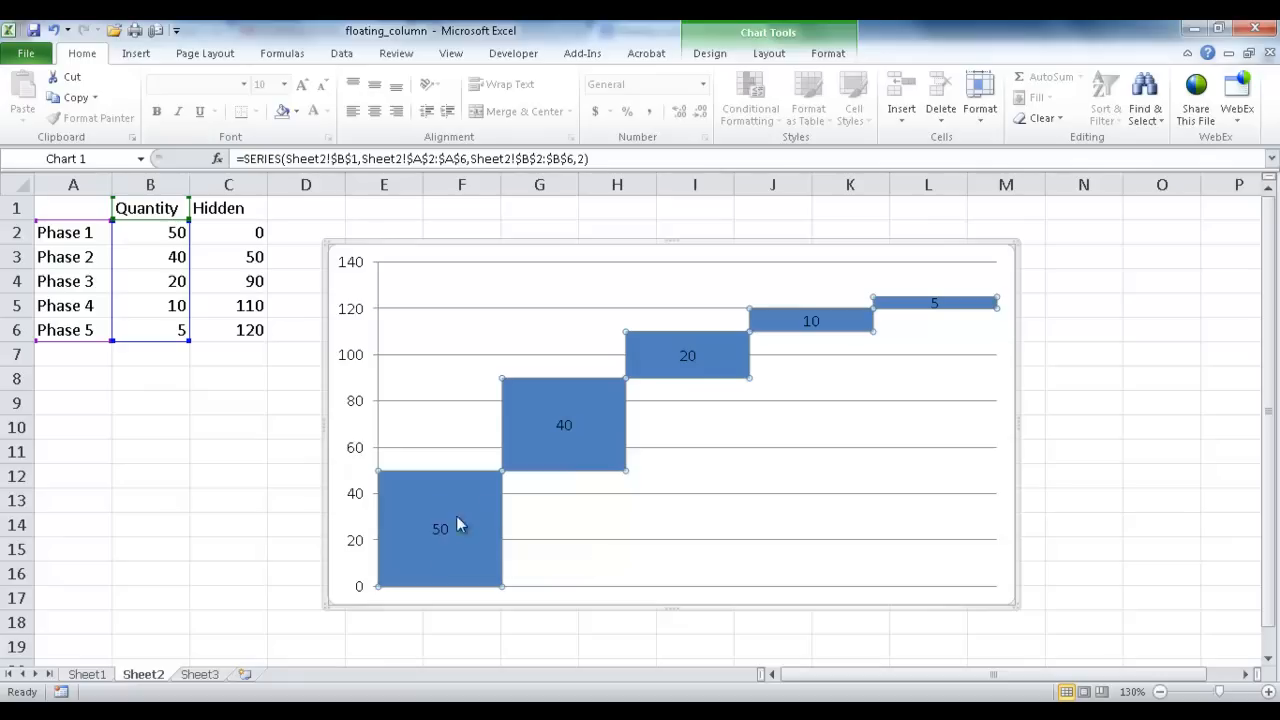
pyautogui.click(440, 528)
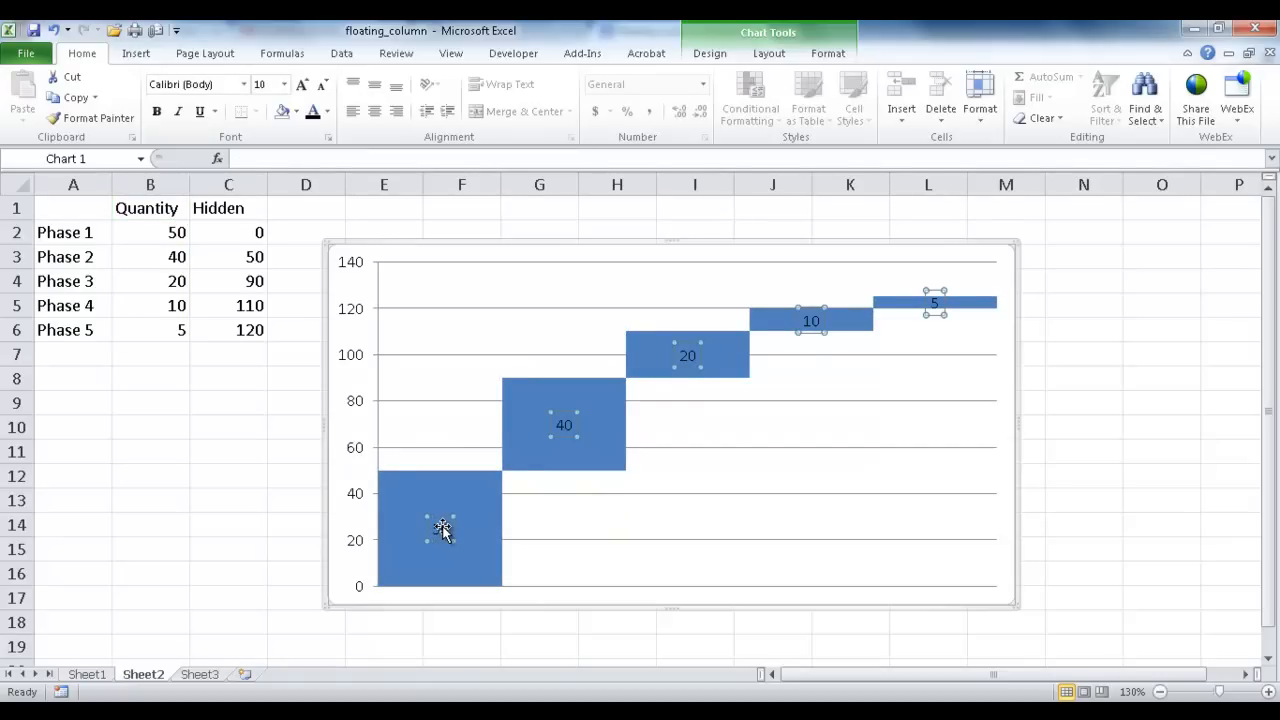
pyautogui.moveTo(442, 528)
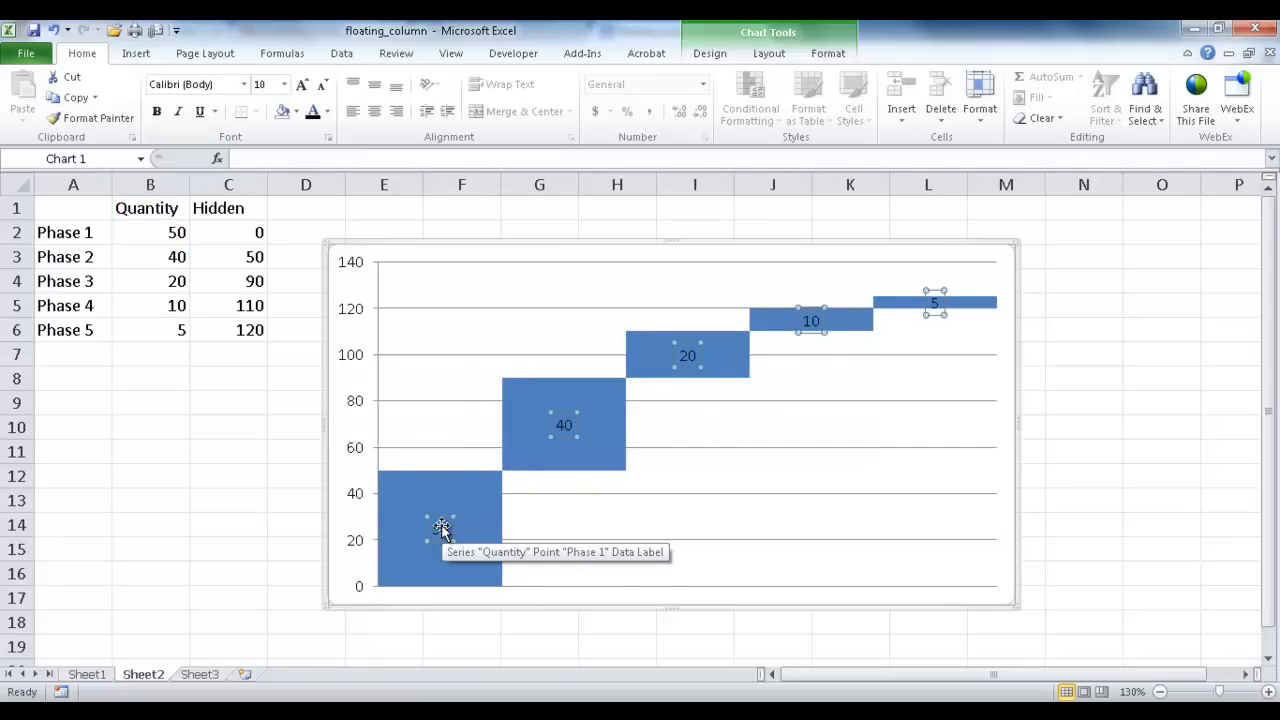
# Format the data labels to show Category Name (Phase 1–5) instead of Value.
pyautogui.rightClick(440, 528)
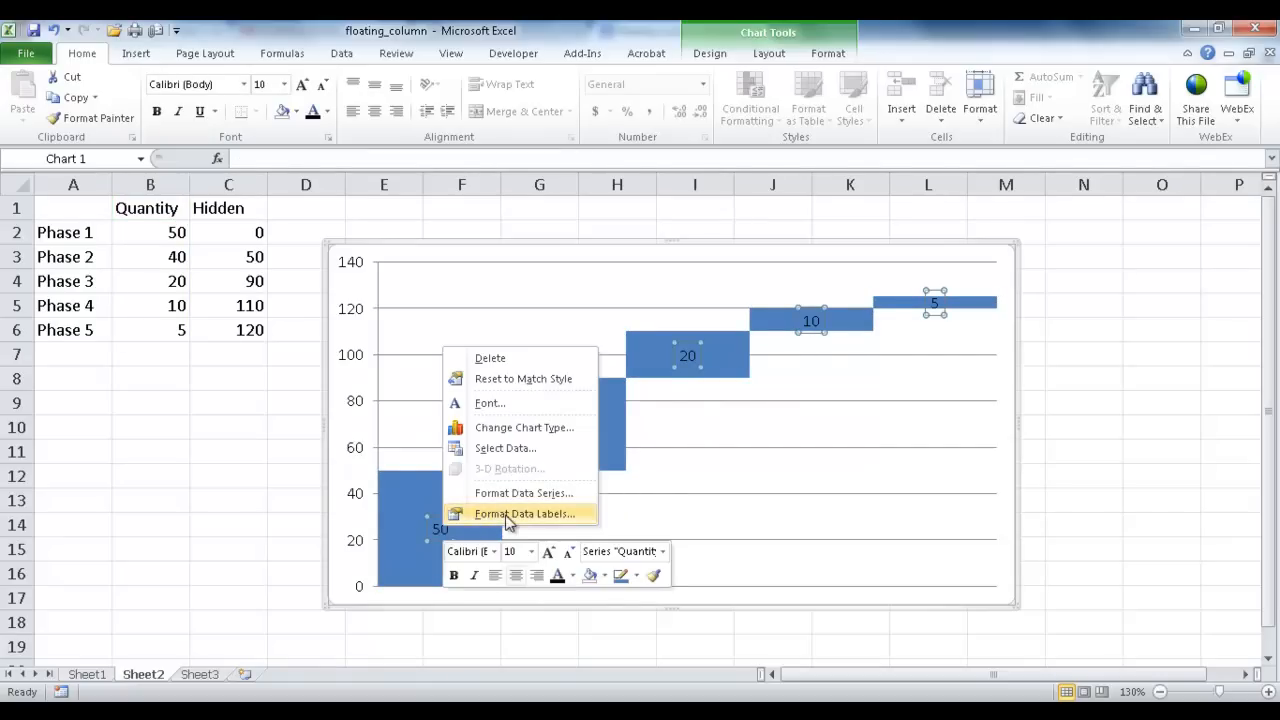
pyautogui.click(524, 512)
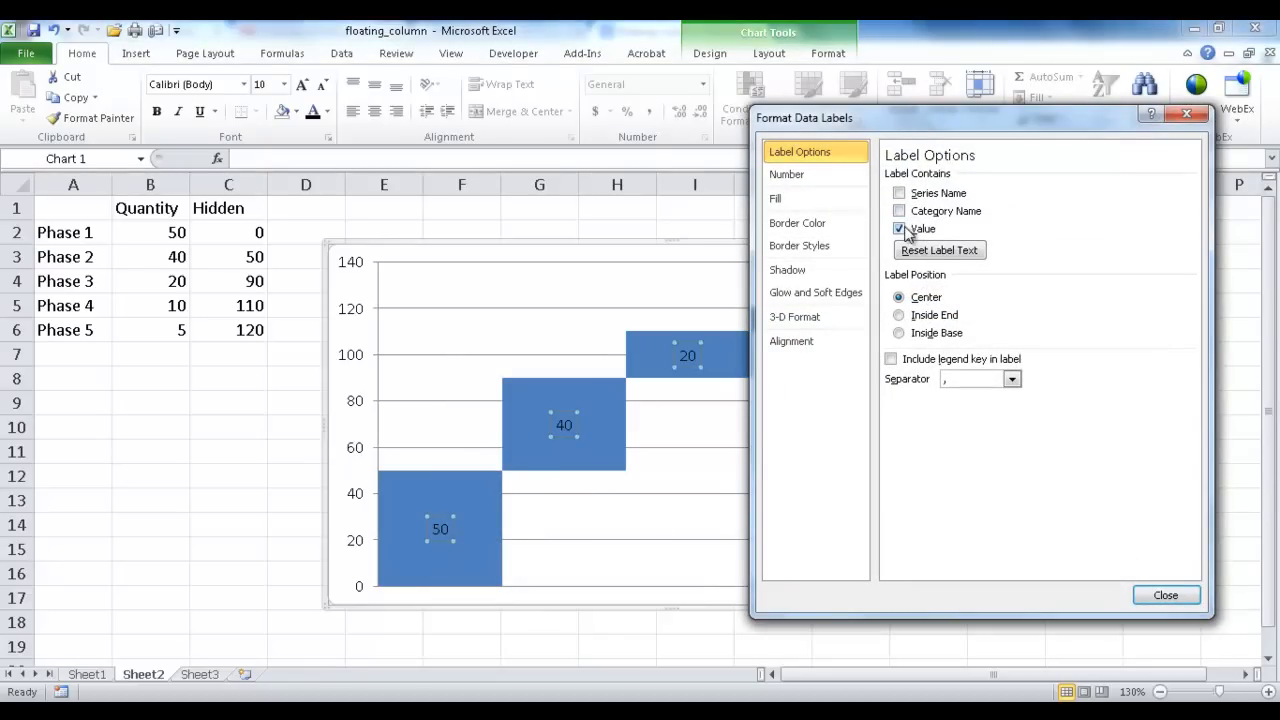
pyautogui.click(900, 212)
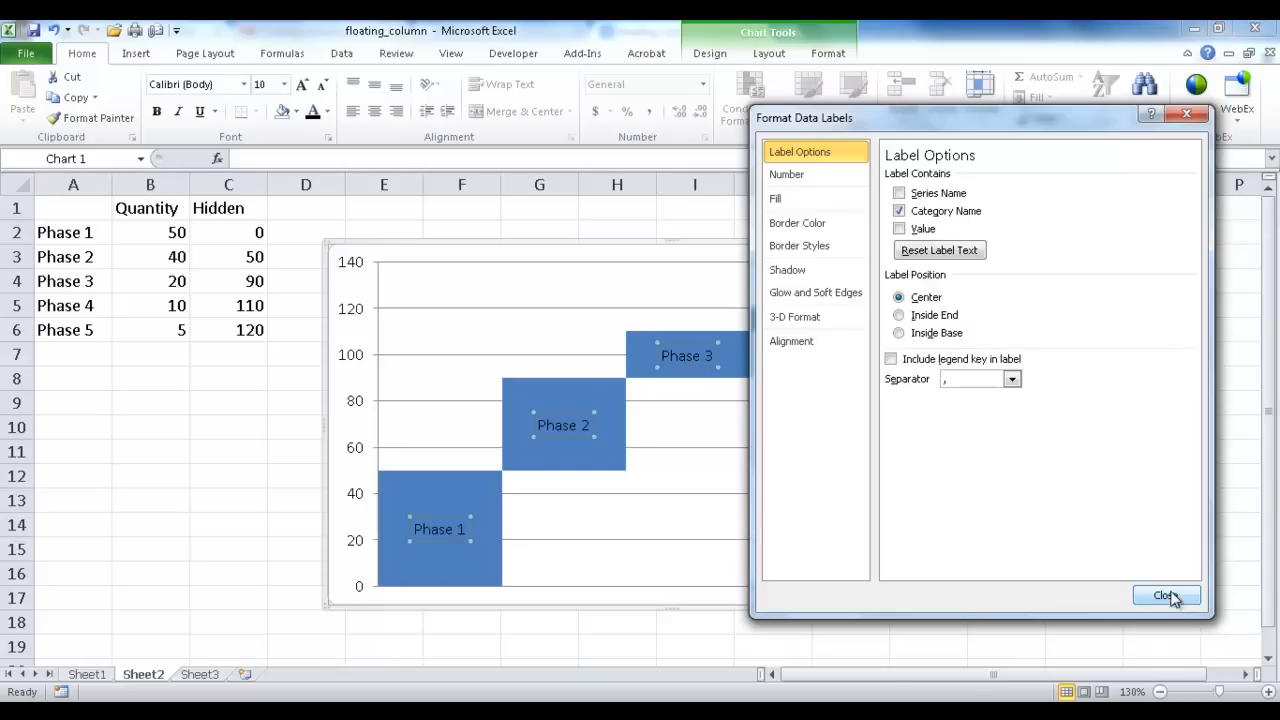
pyautogui.click(1164, 596)
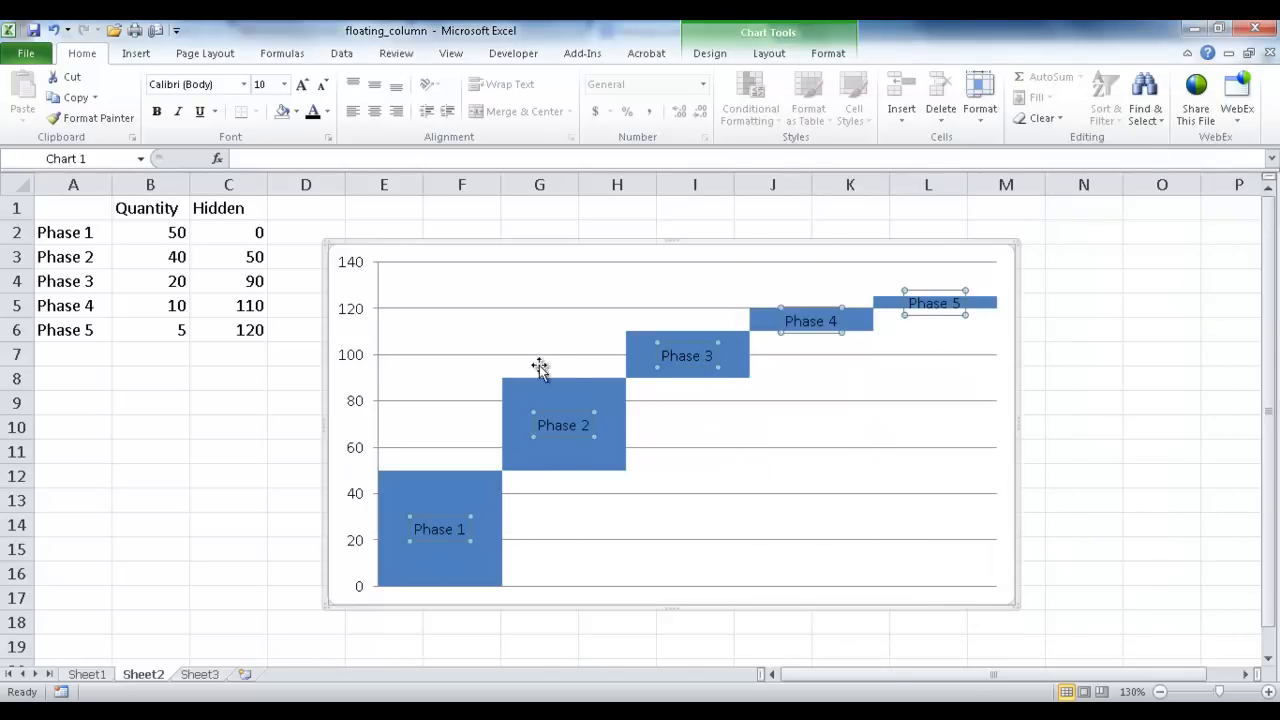
pyautogui.moveTo(830, 408)
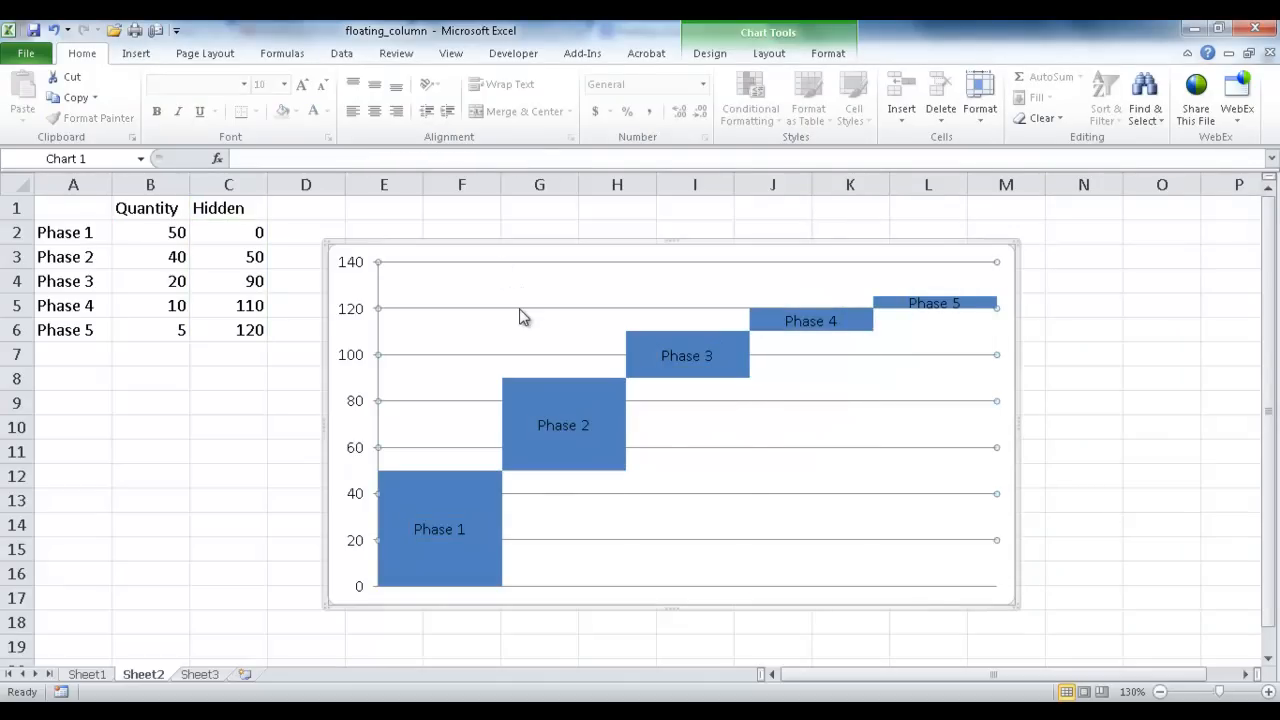
pyautogui.moveTo(604, 150)
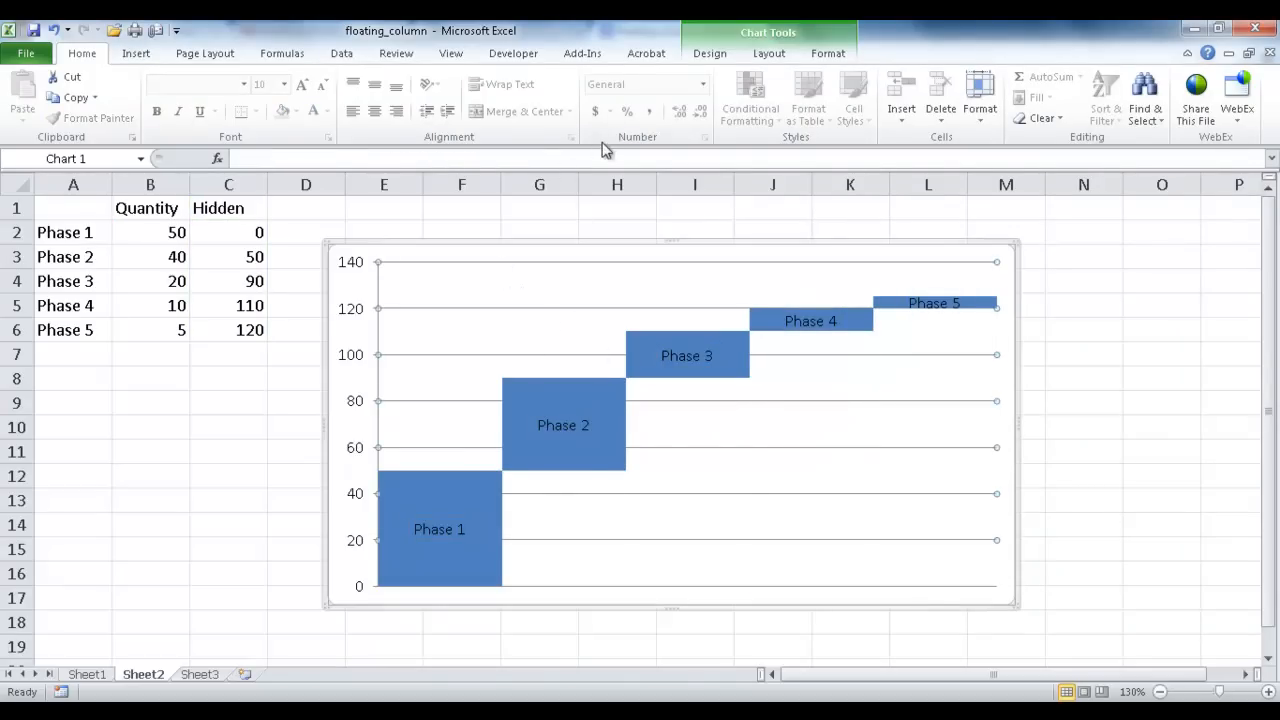
# Set the chart gridlines' Shape Outline to a light grey colour.
pyautogui.rightClick(684, 348)
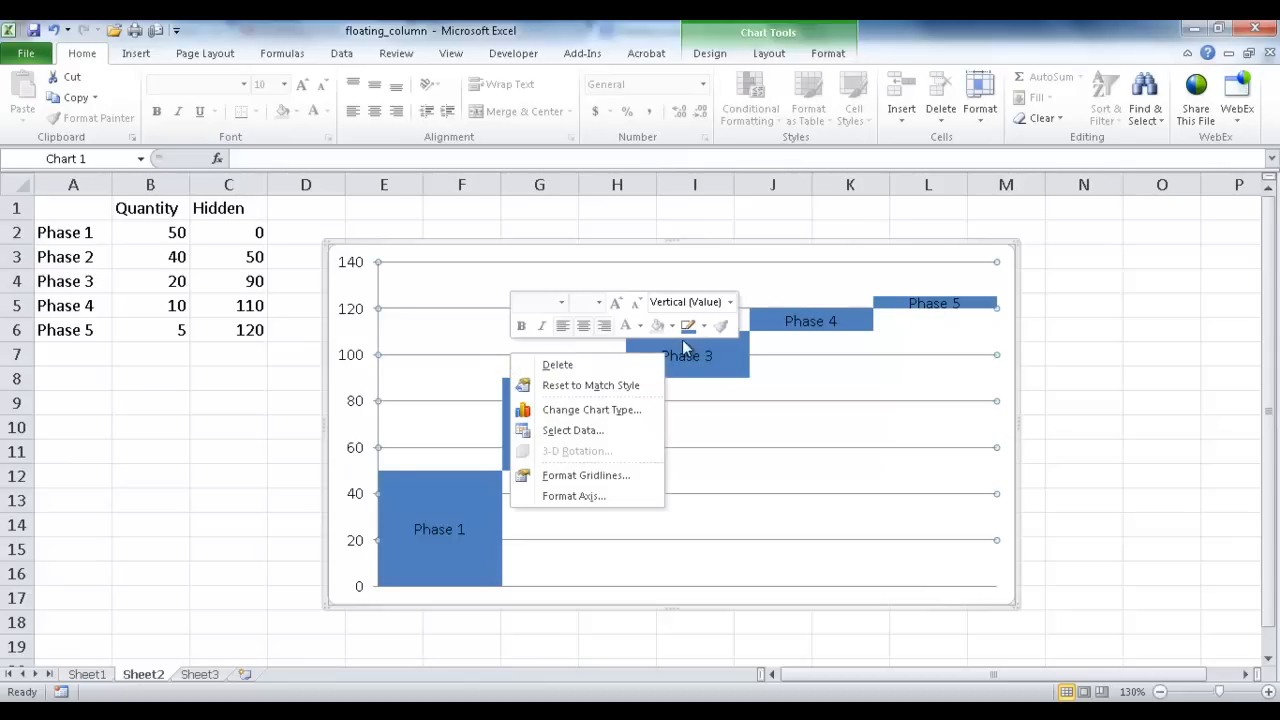
pyautogui.click(688, 326)
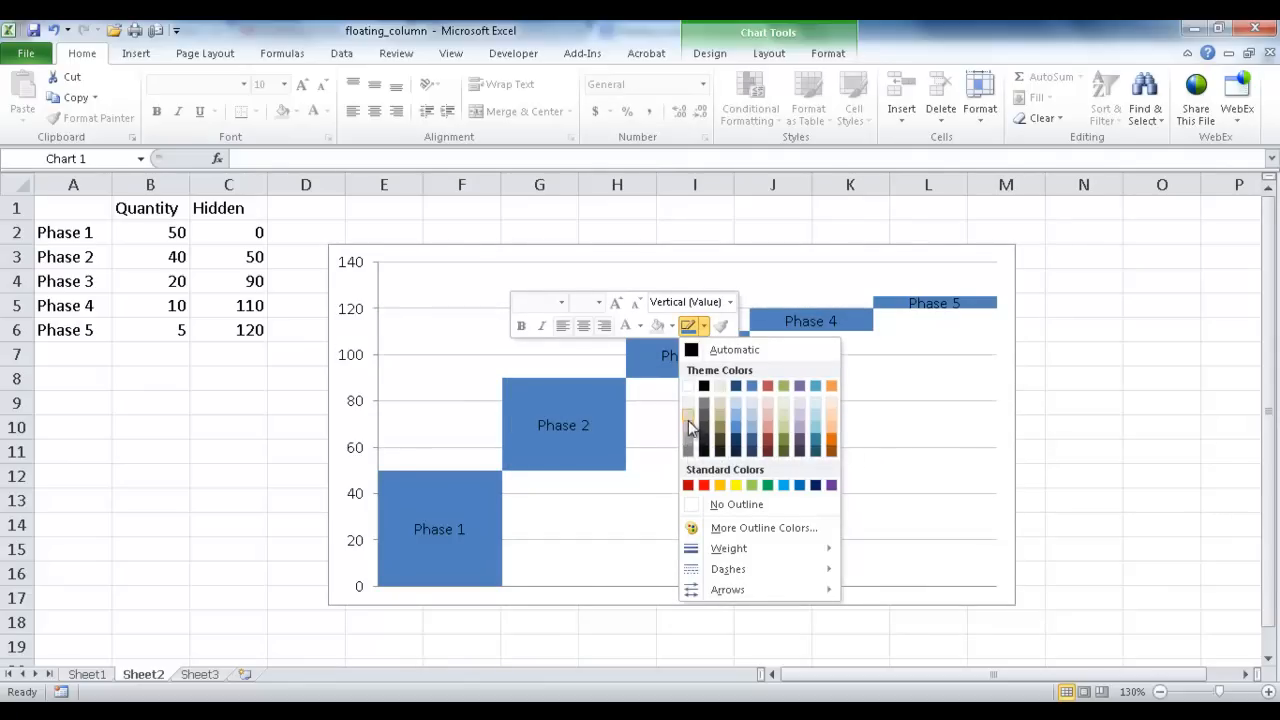
pyautogui.click(448, 500)
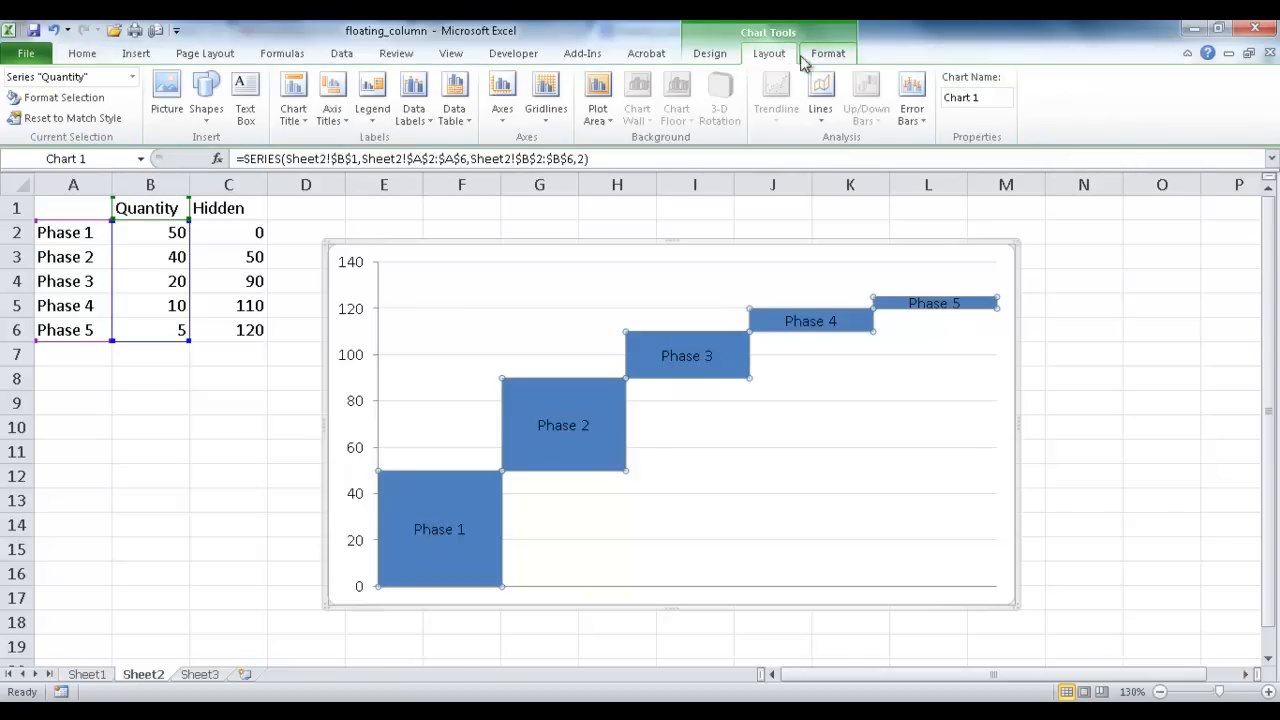
# Apply a beveled blue shape style to all the floating bars from the Shape Styles gallery.
pyautogui.click(828, 52)
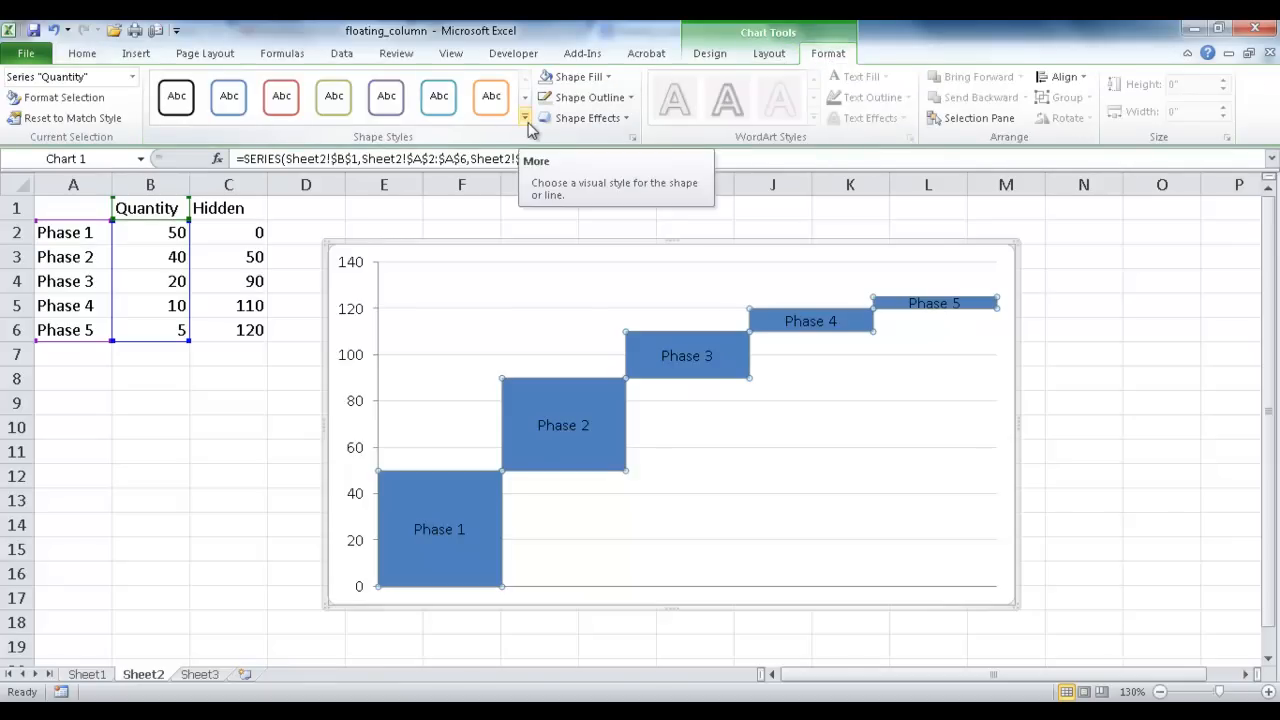
pyautogui.click(524, 118)
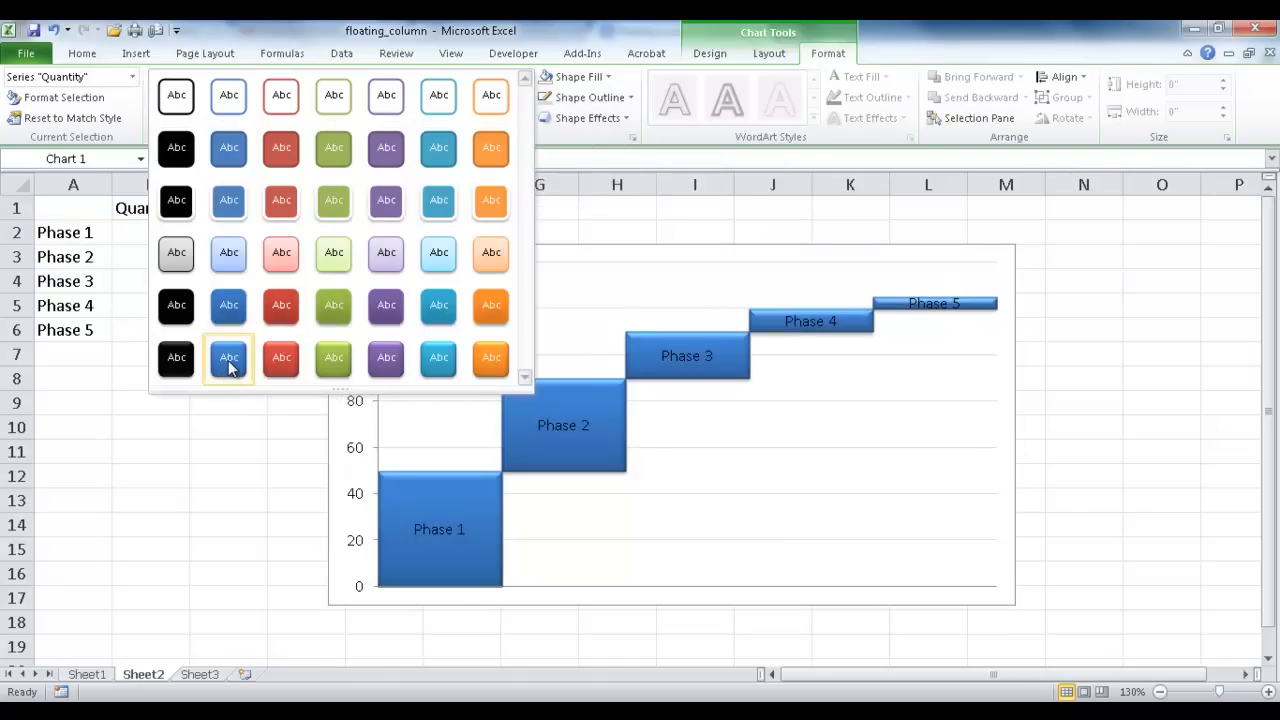
pyautogui.click(228, 356)
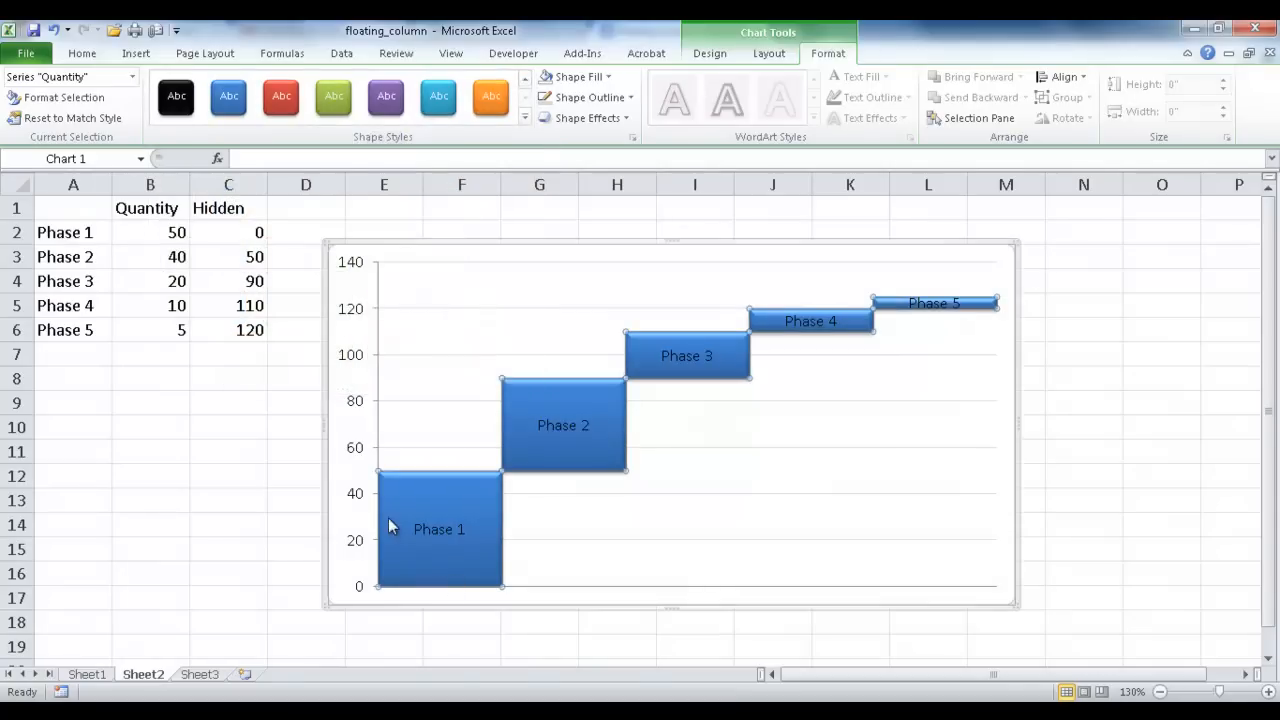
pyautogui.moveTo(488, 584)
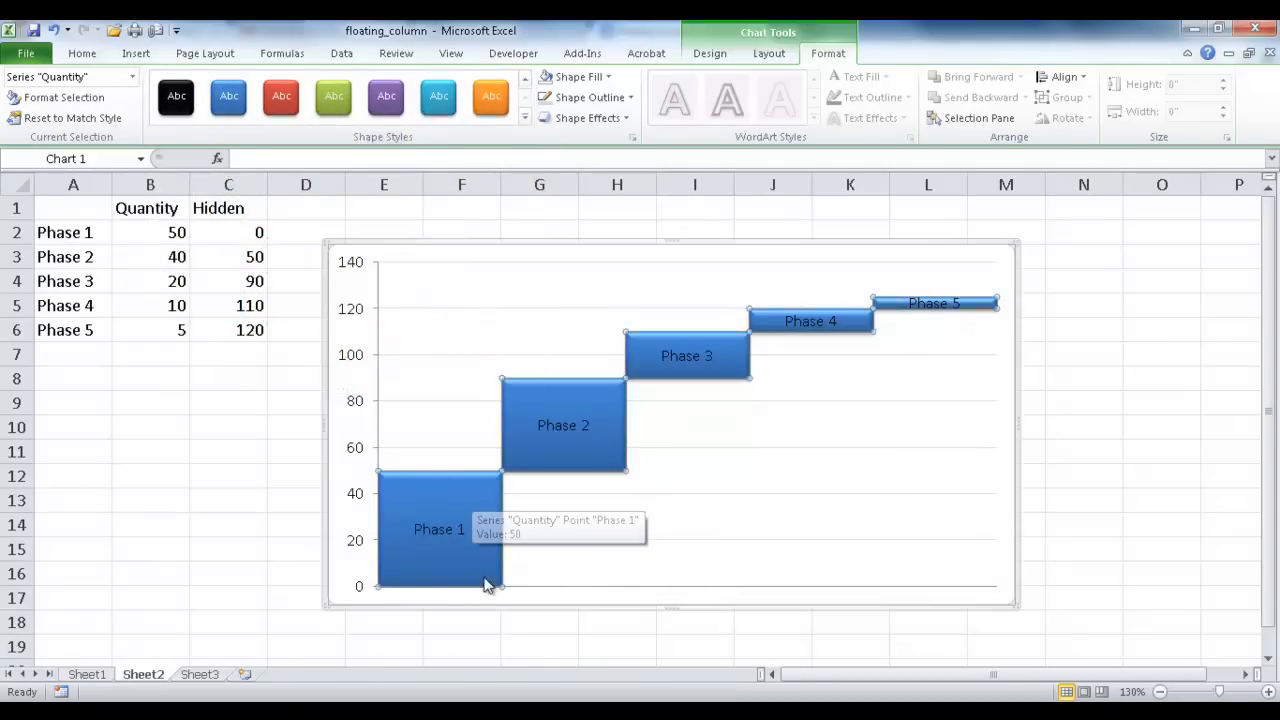
pyautogui.moveTo(432, 520)
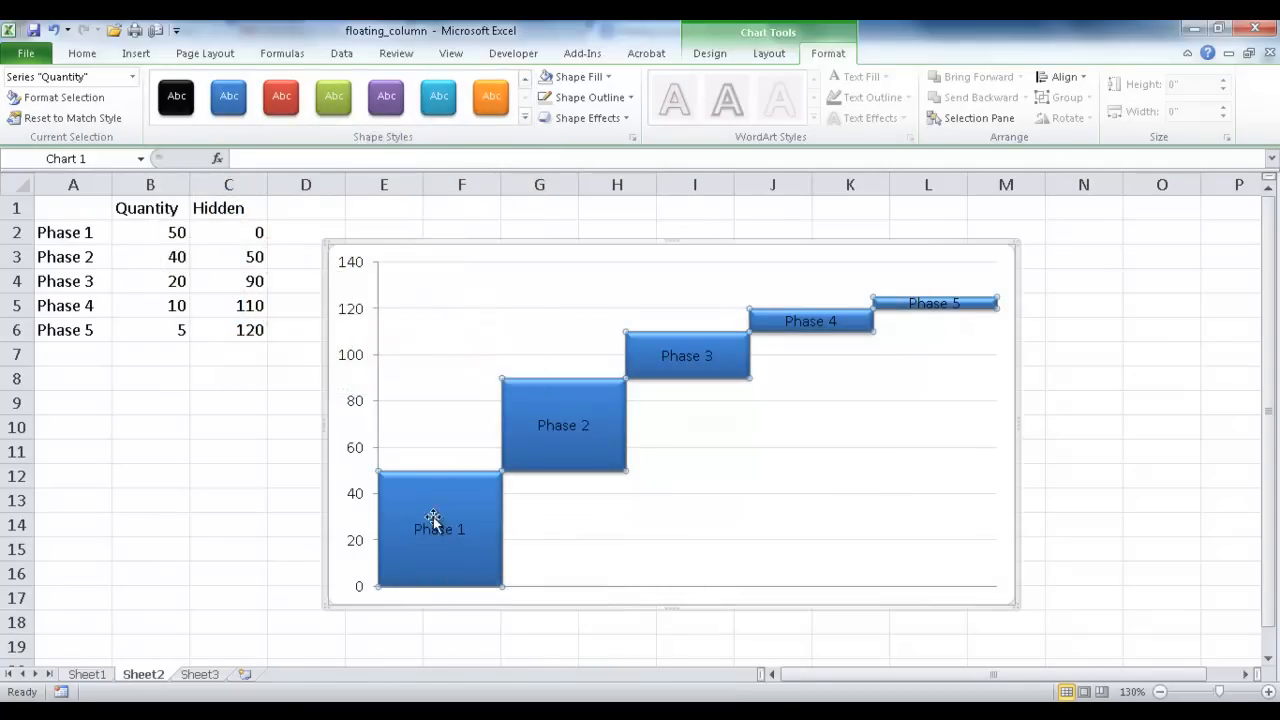
# Give individual bars their own coloured styles: Phase 1 red, Phase 4 orange, Phase 5 green.
pyautogui.click(440, 528)
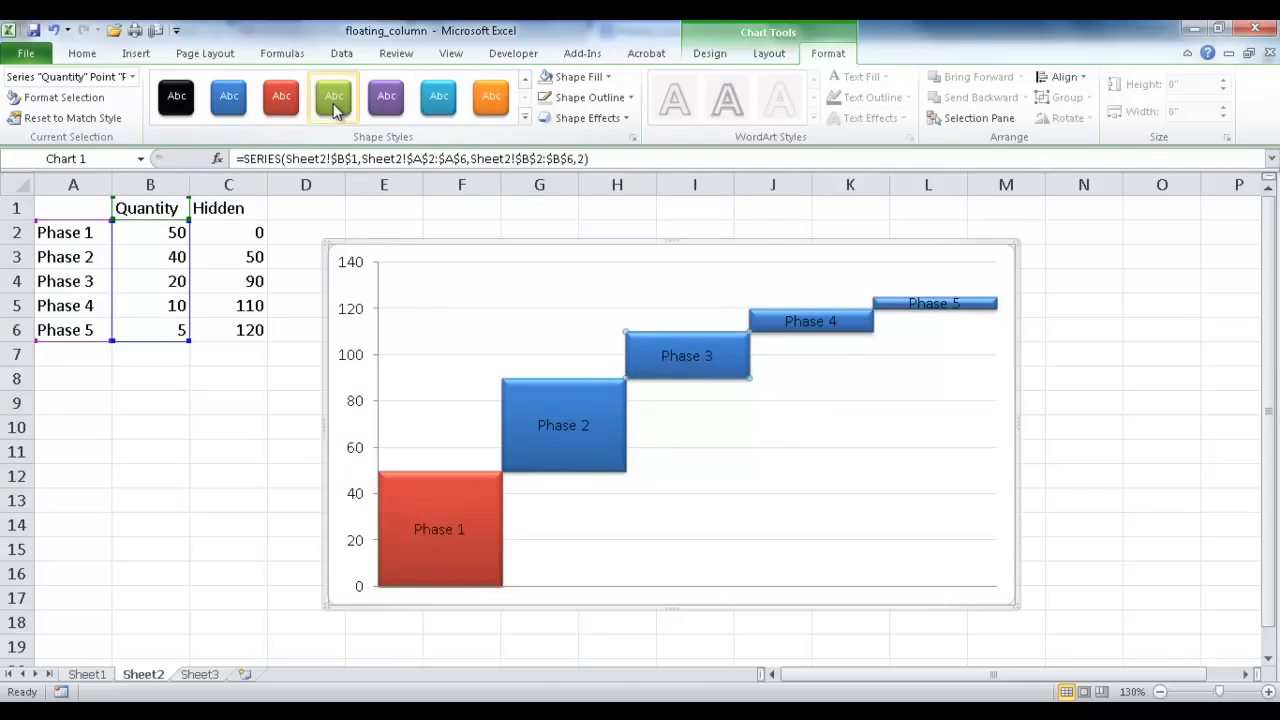
pyautogui.click(332, 96)
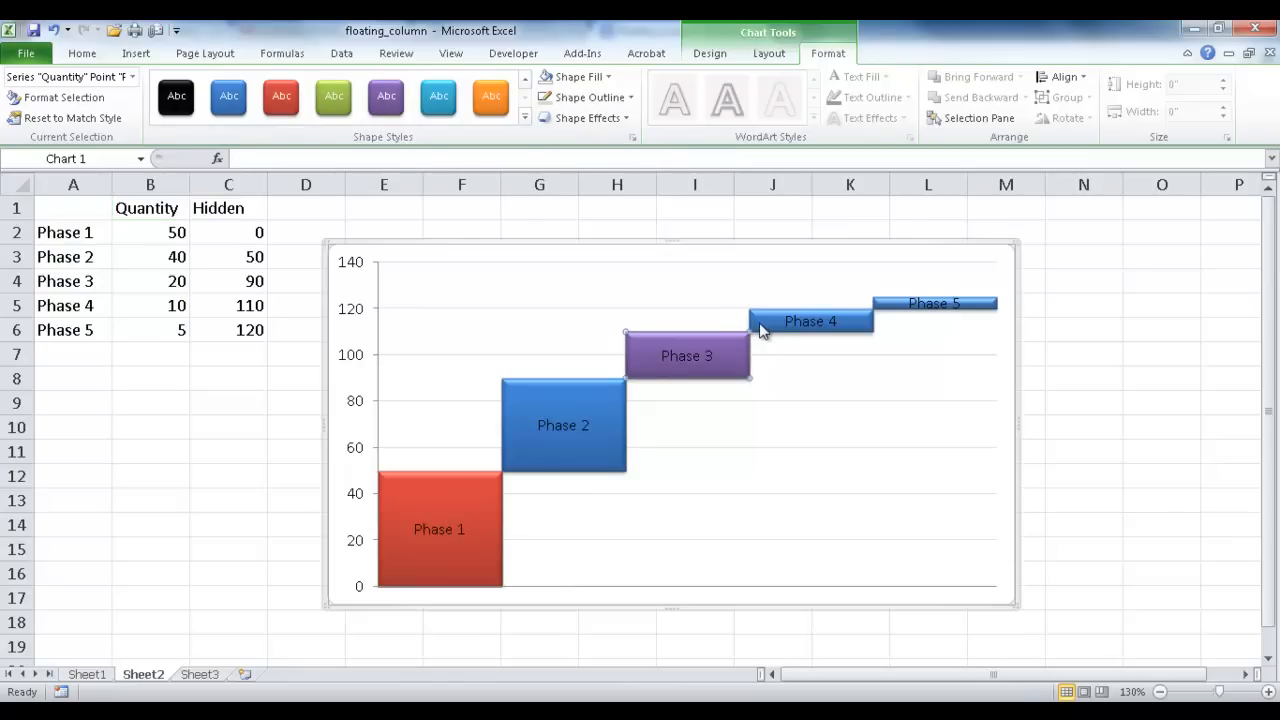
pyautogui.click(810, 320)
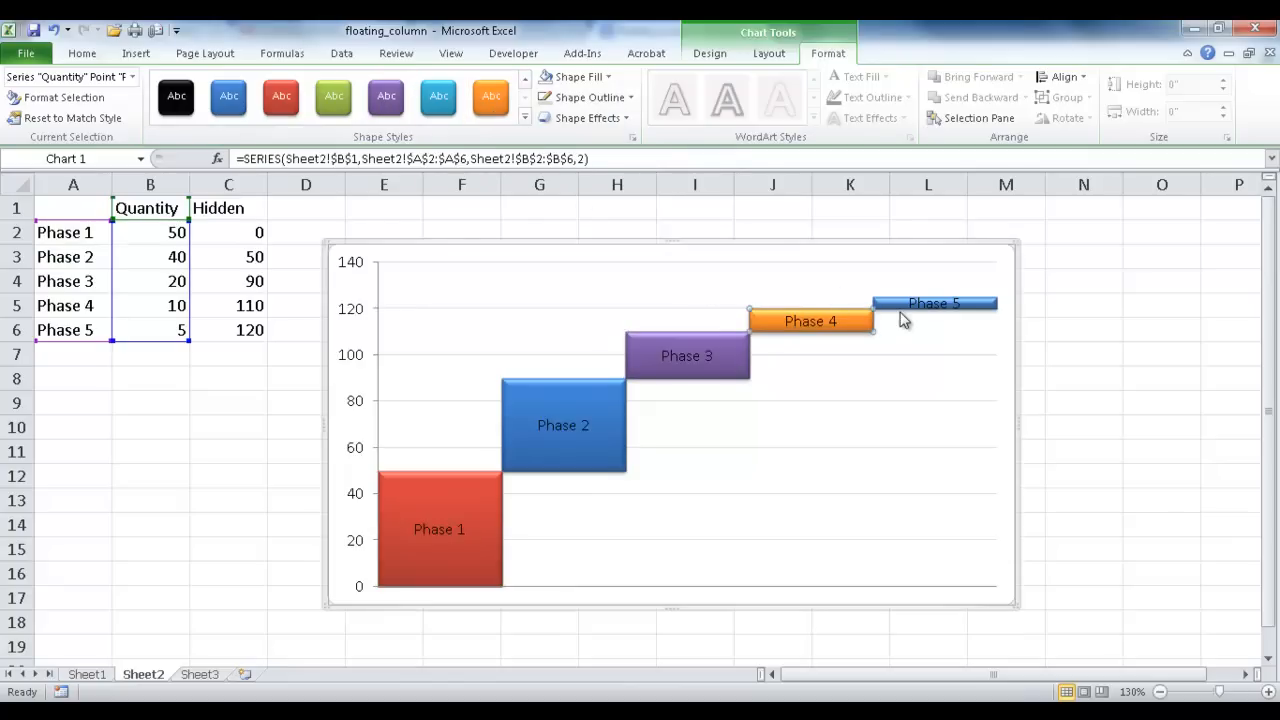
pyautogui.click(332, 96)
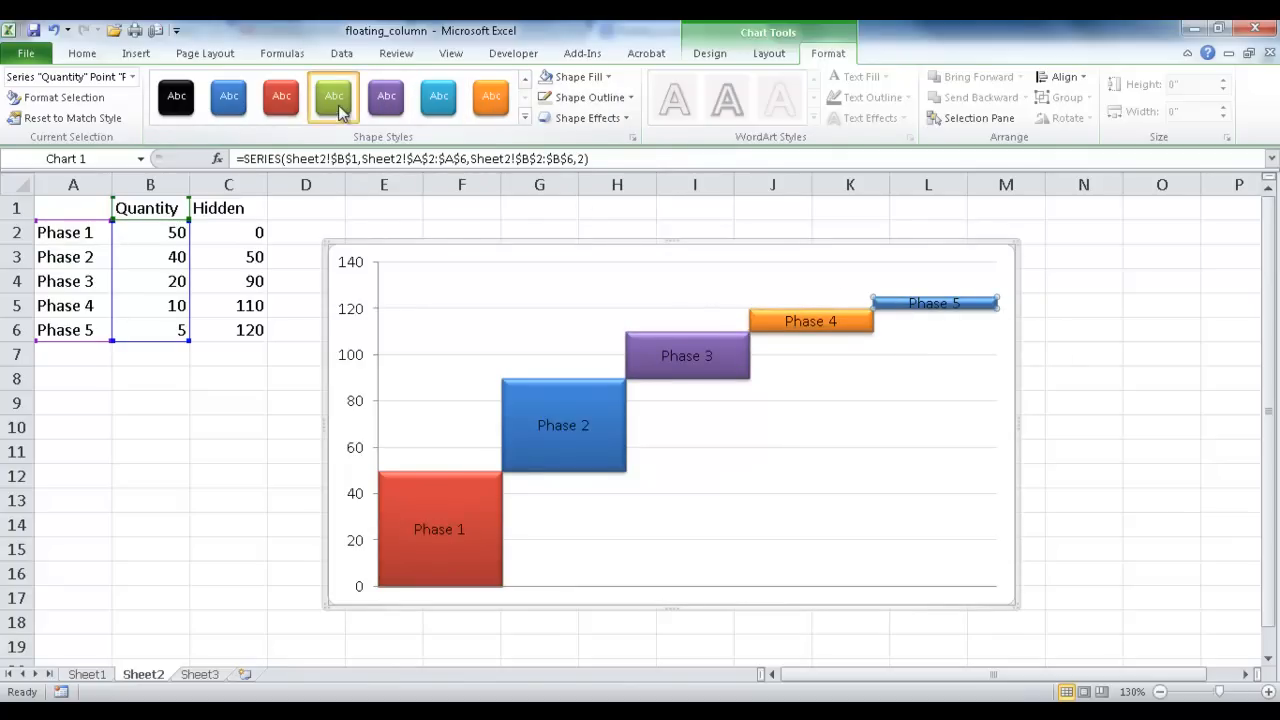
pyautogui.click(1084, 452)
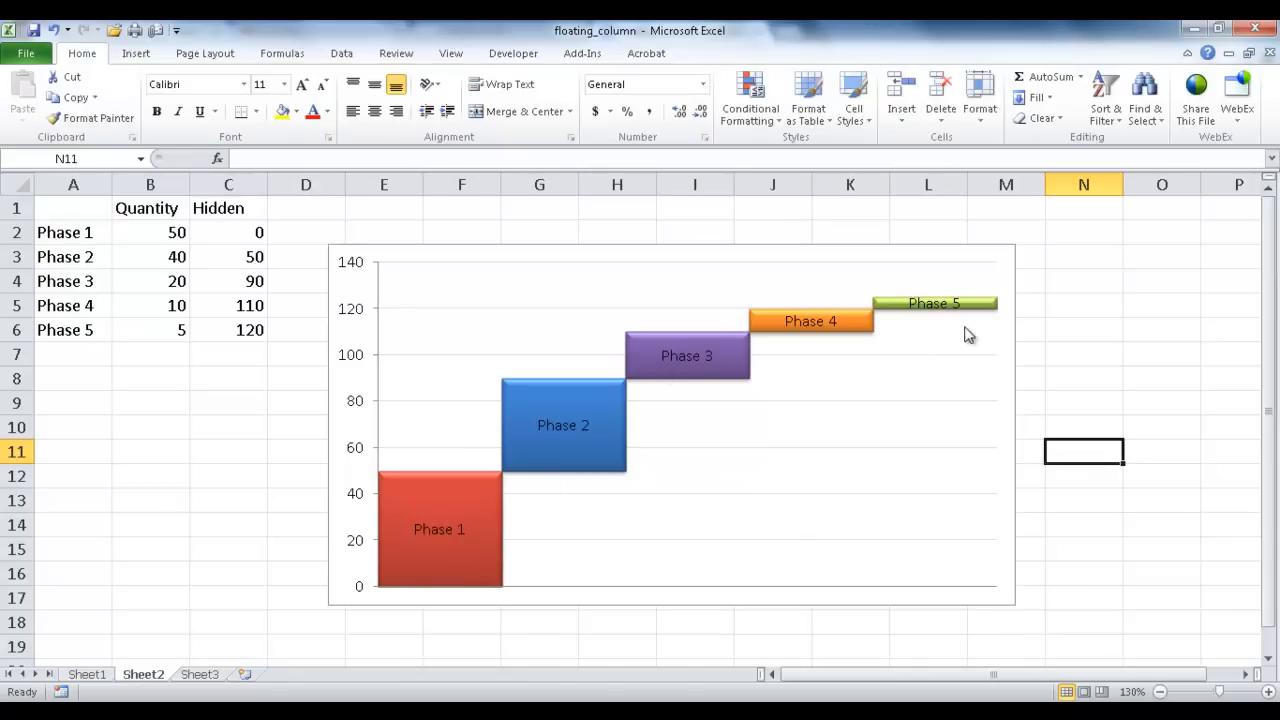
pyautogui.moveTo(838, 388)
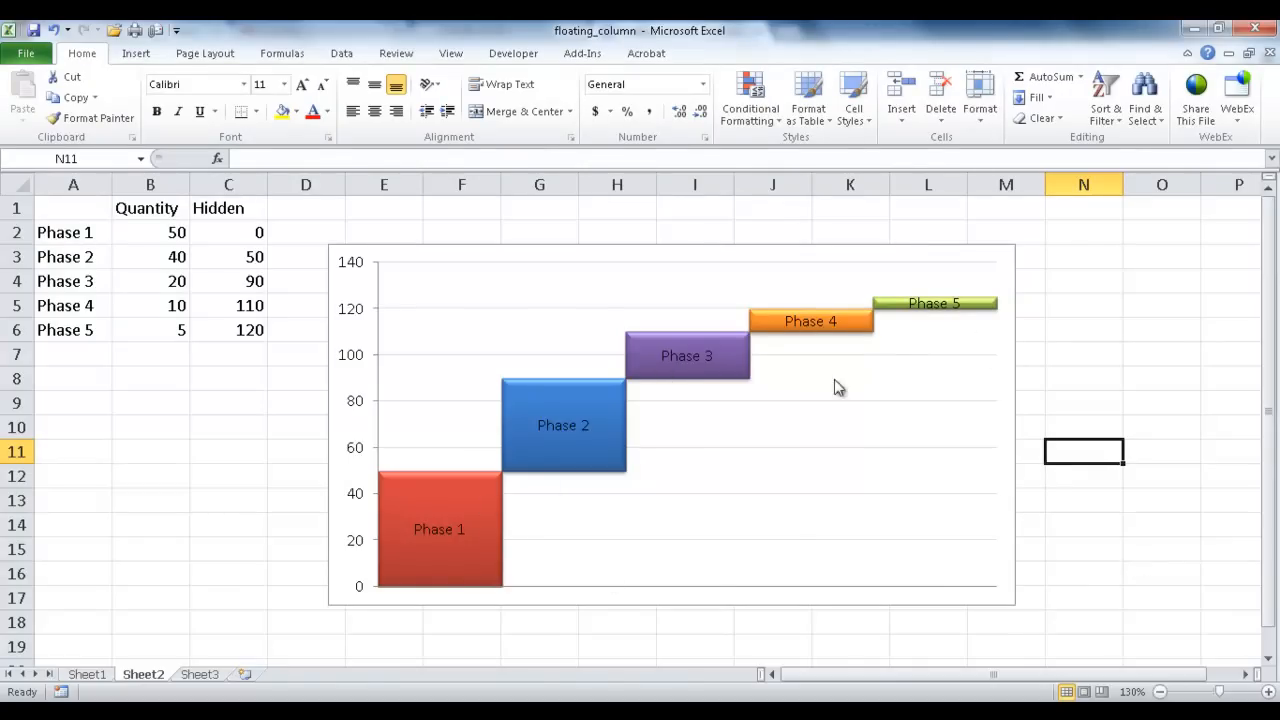
pyautogui.moveTo(1054, 374)
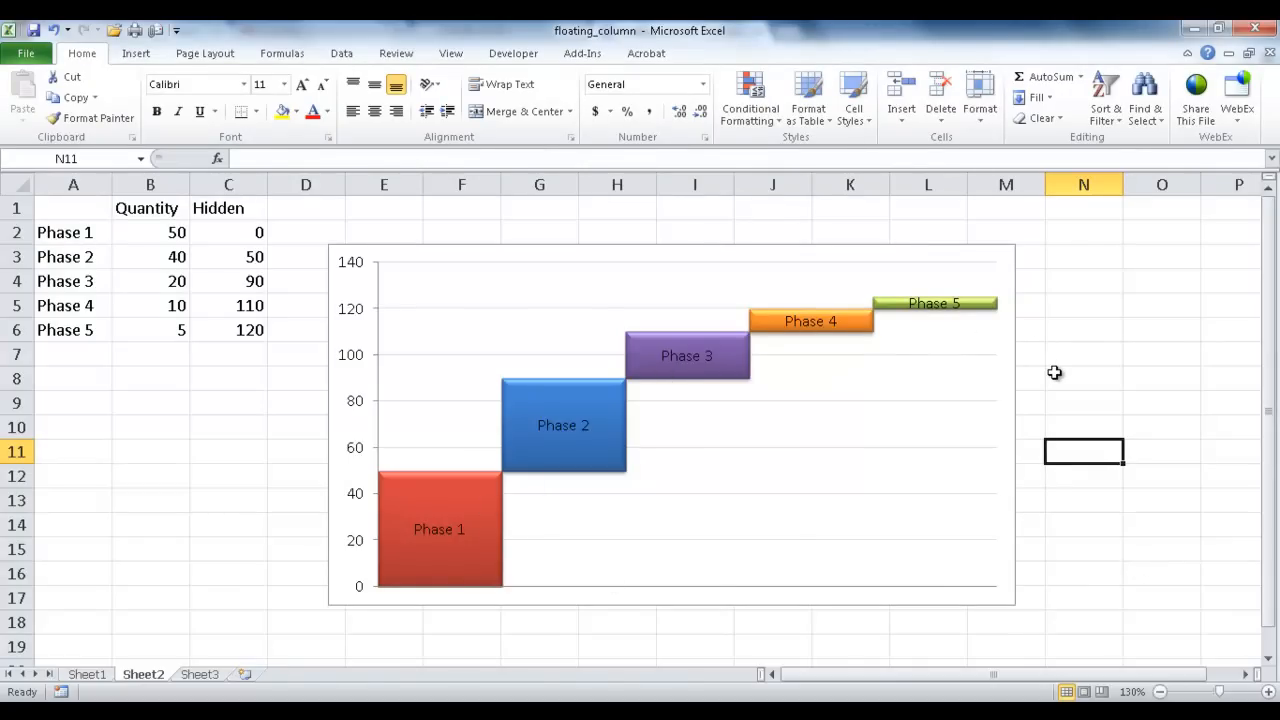
pyautogui.moveTo(760, 448)
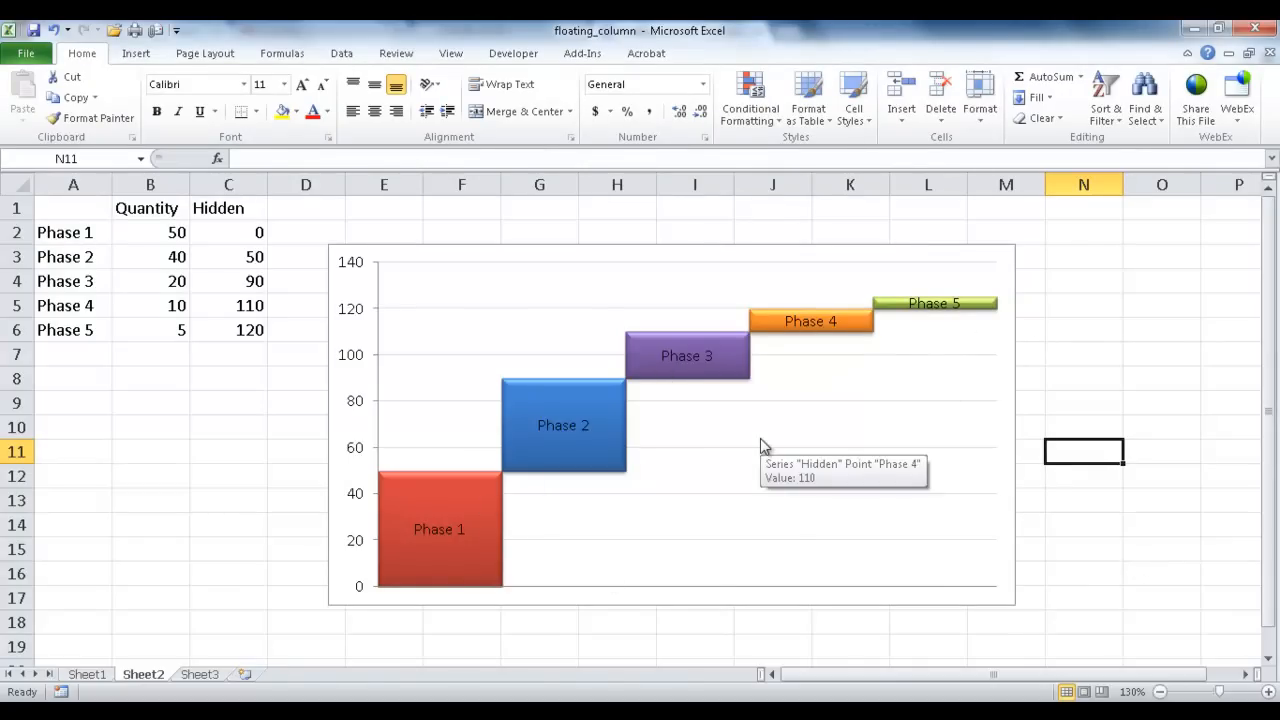